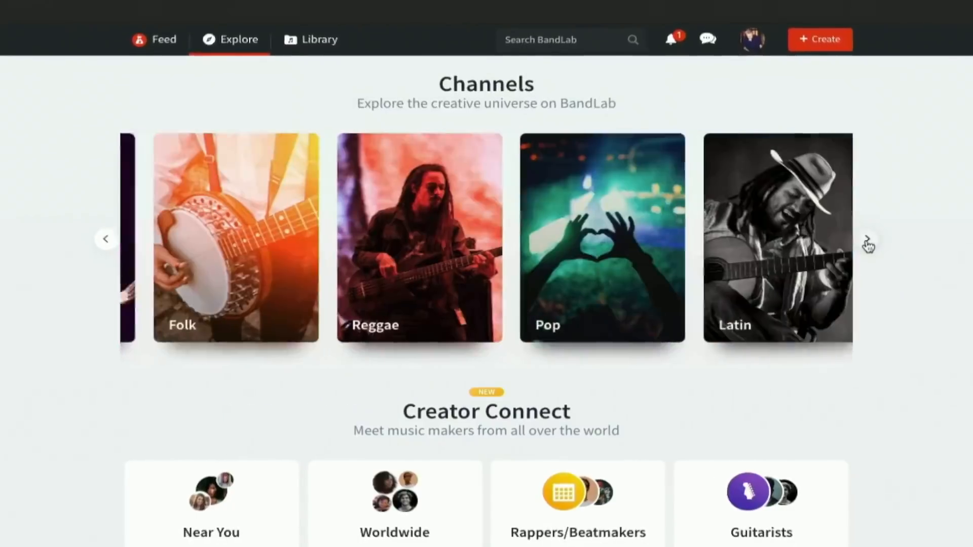
# Browse the Metal genre feed's popular projects, including Innocence Lost
pyautogui.click(872, 247)
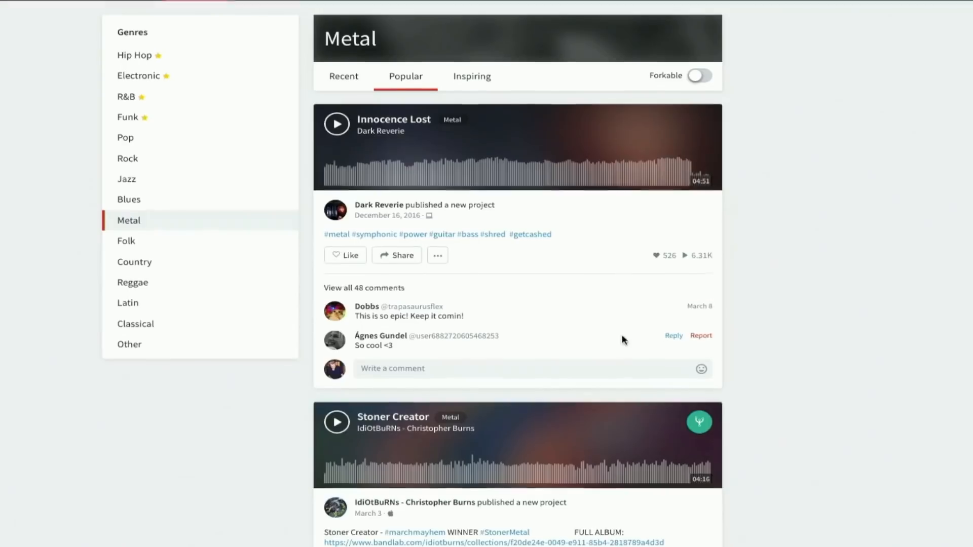
pyautogui.scroll(-3)
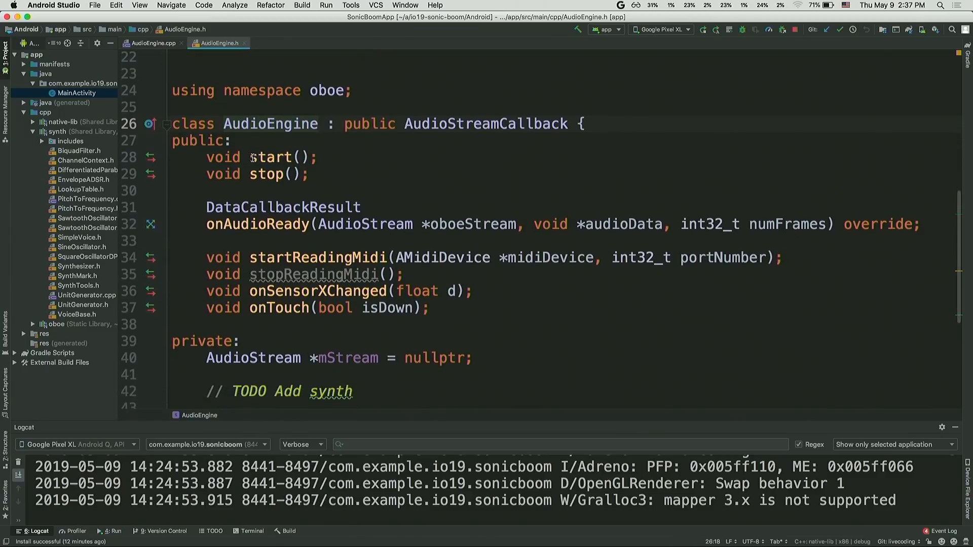
# Add #include <synth/Synthesizer.h> below the existing includes in AudioEngine.h
pyautogui.click(259, 157)
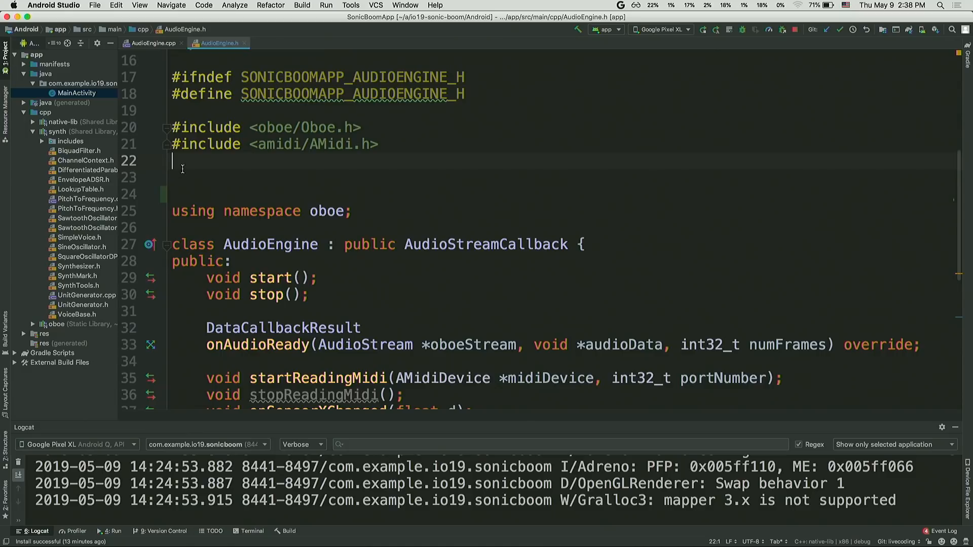
pyautogui.write('#include <synth')
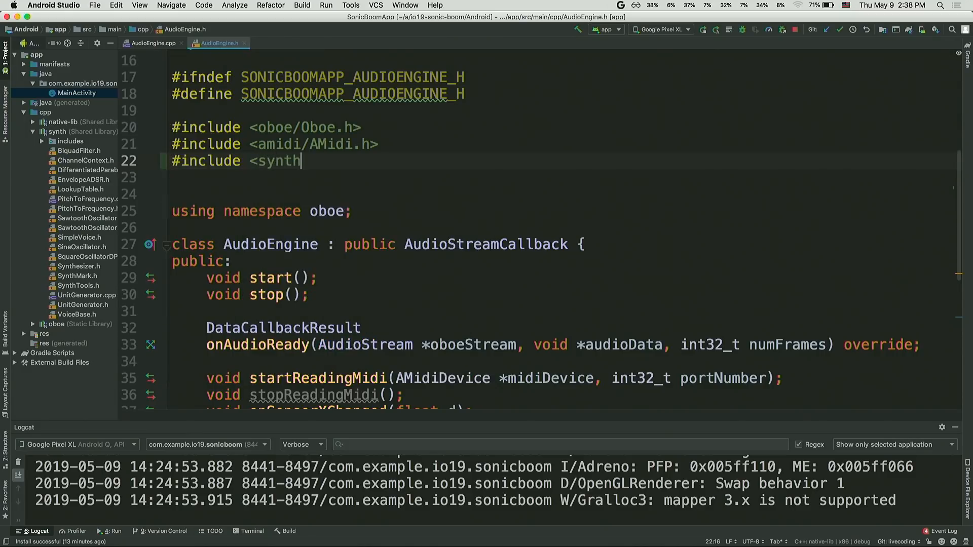
pyautogui.write('/Synthesizer.h?')
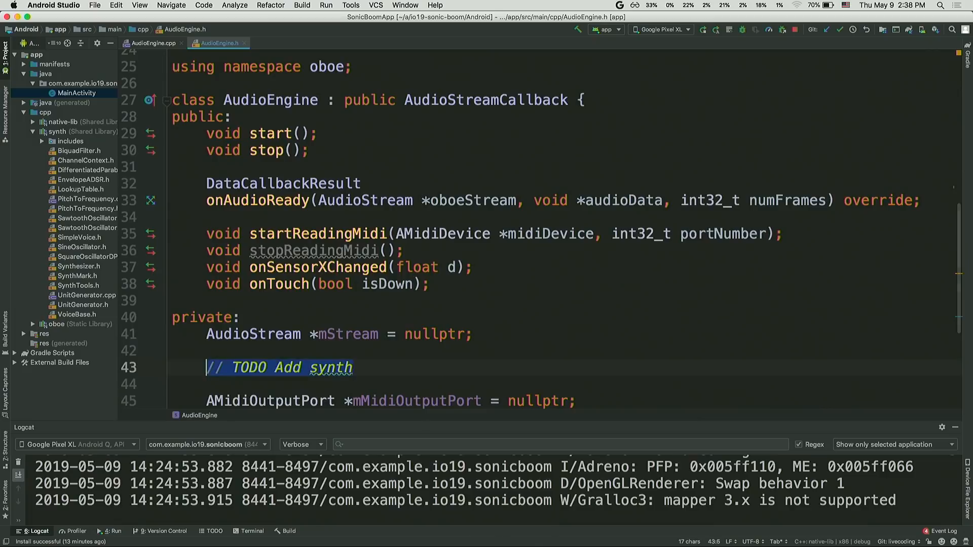
# Declare the member std::unique_ptr<Synthesizer> mSynth; in place of the TODO
pyautogui.write('std:')
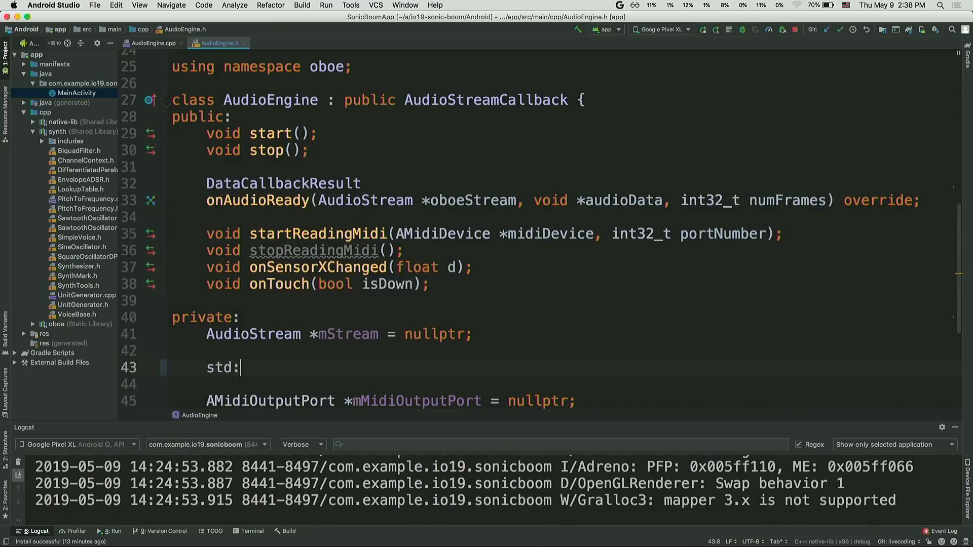
pyautogui.write(':unique_')
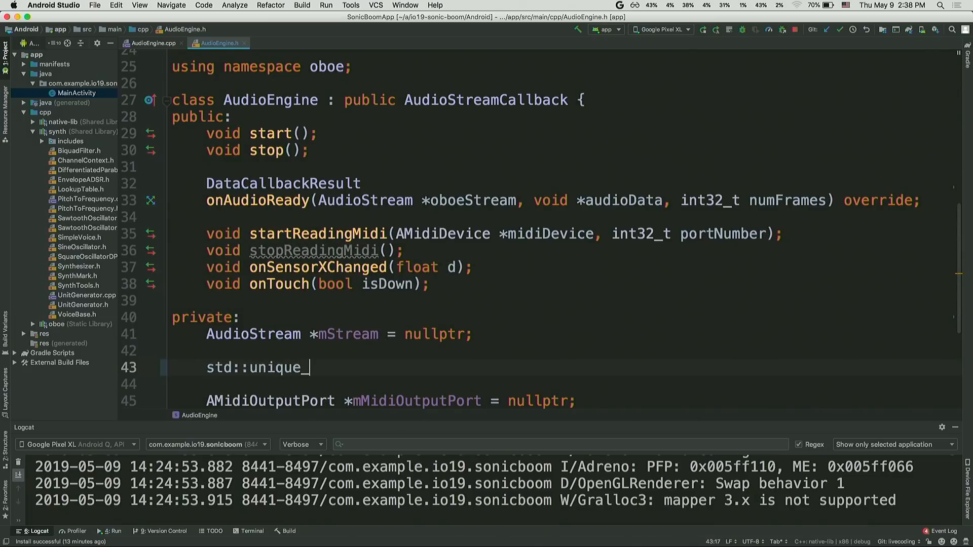
pyautogui.write('ptr<')
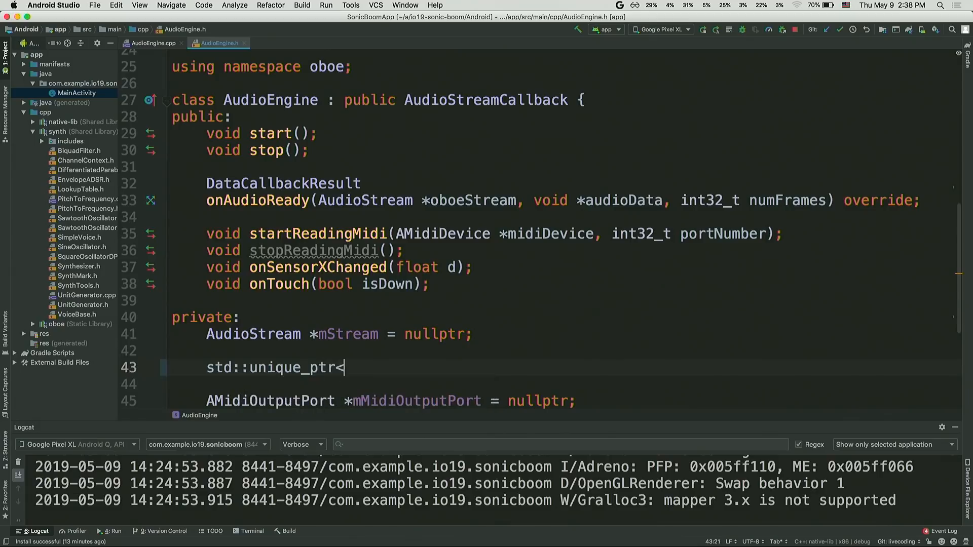
pyautogui.write('Synthes')
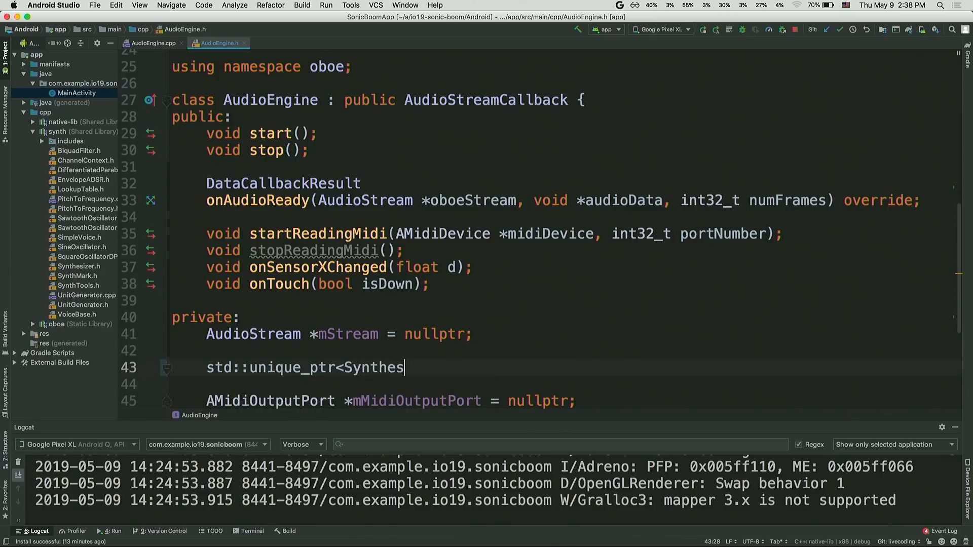
pyautogui.write('izer> mSyn')
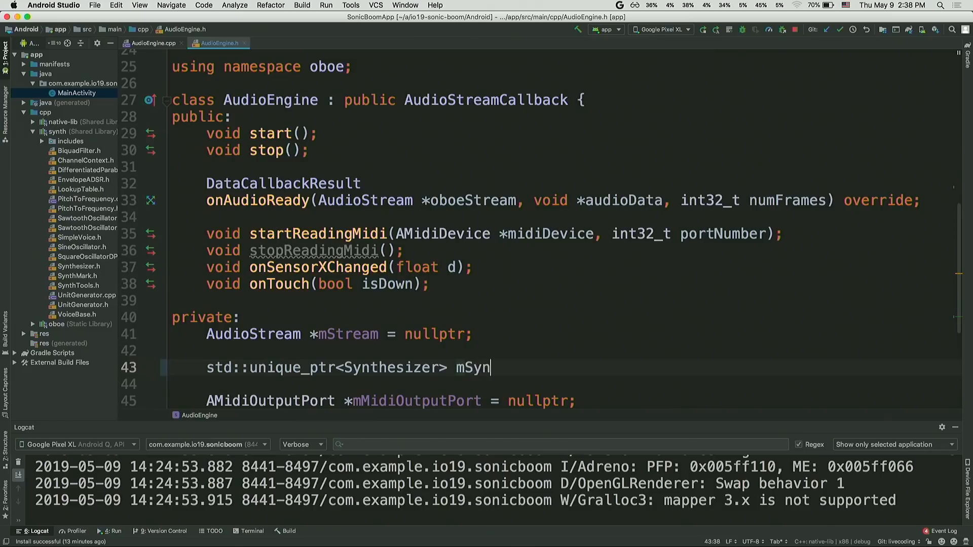
pyautogui.write('th;')
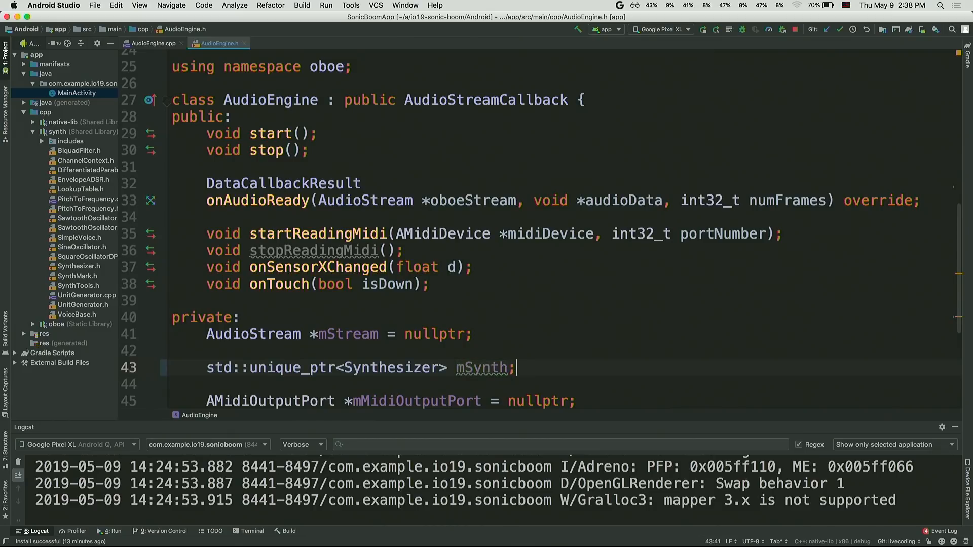
# Locate AudioEngine::start in AudioEngine.cpp, just after the stream is opened
pyautogui.click(152, 43)
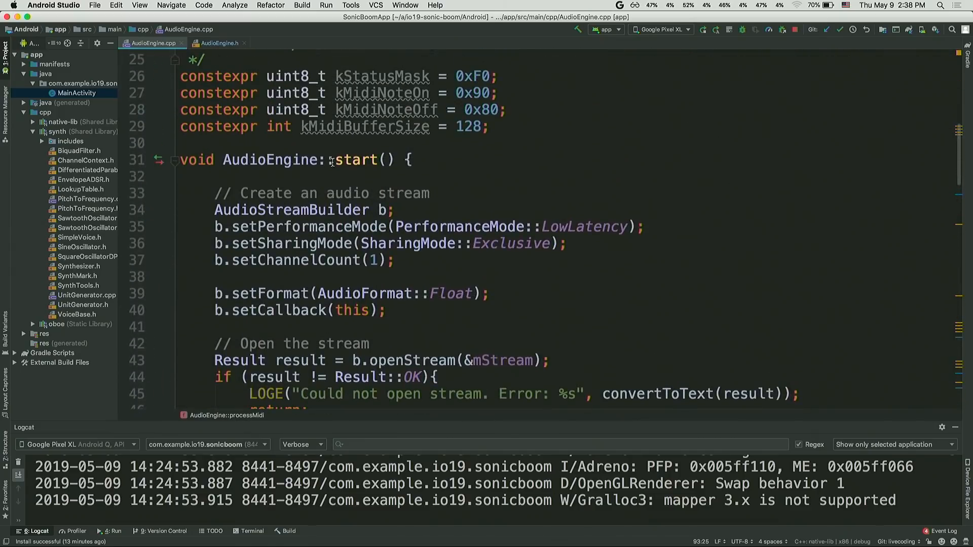
pyautogui.click(385, 160)
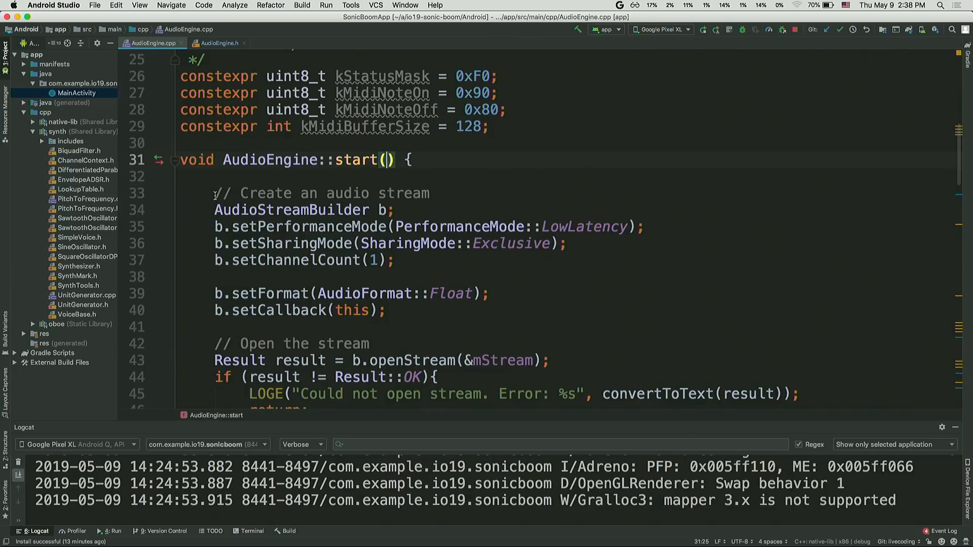
pyautogui.doubleClick(291, 210)
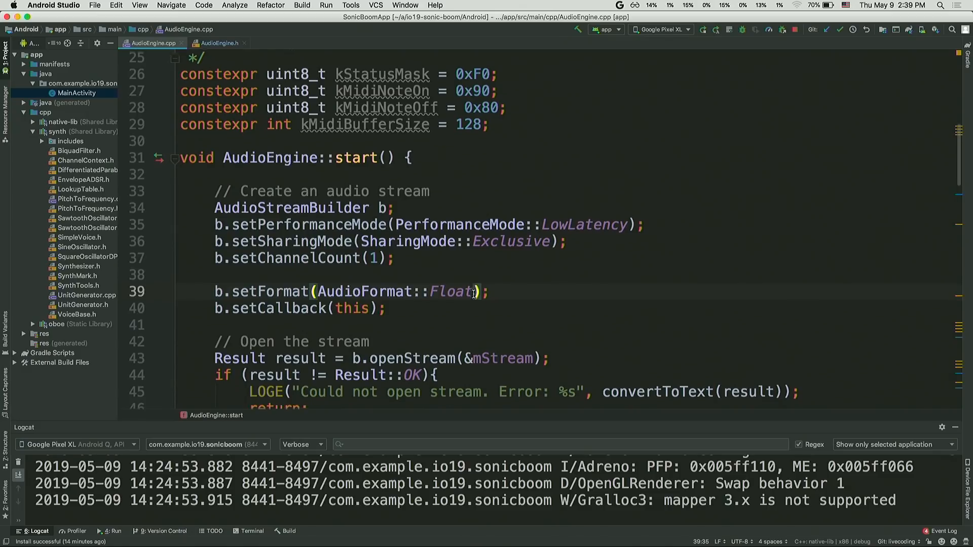
pyautogui.scroll(-3)
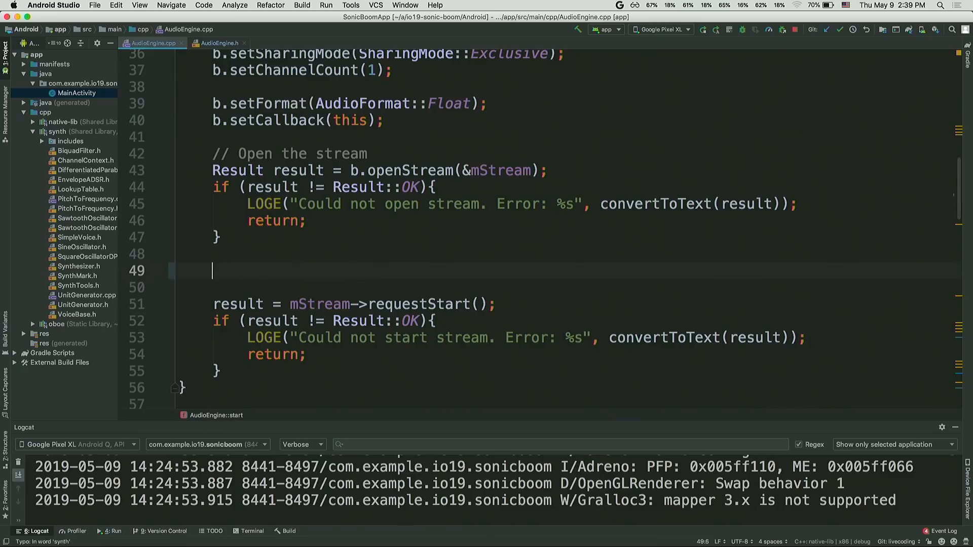
# Add mSynth = std::make_unique<Synthesizer>(mStream->getSampleRate()); in start()
pyautogui.write('mS')
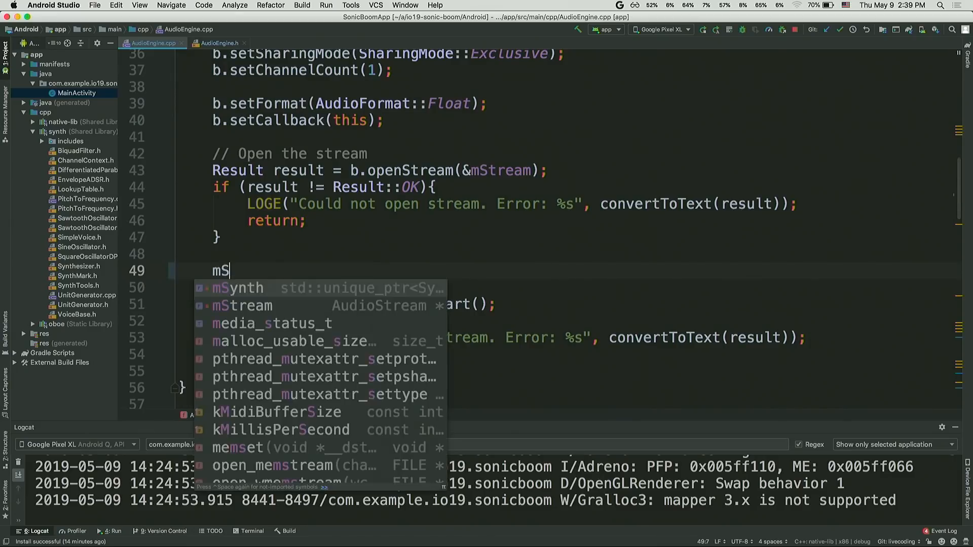
pyautogui.write('ynth = std:')
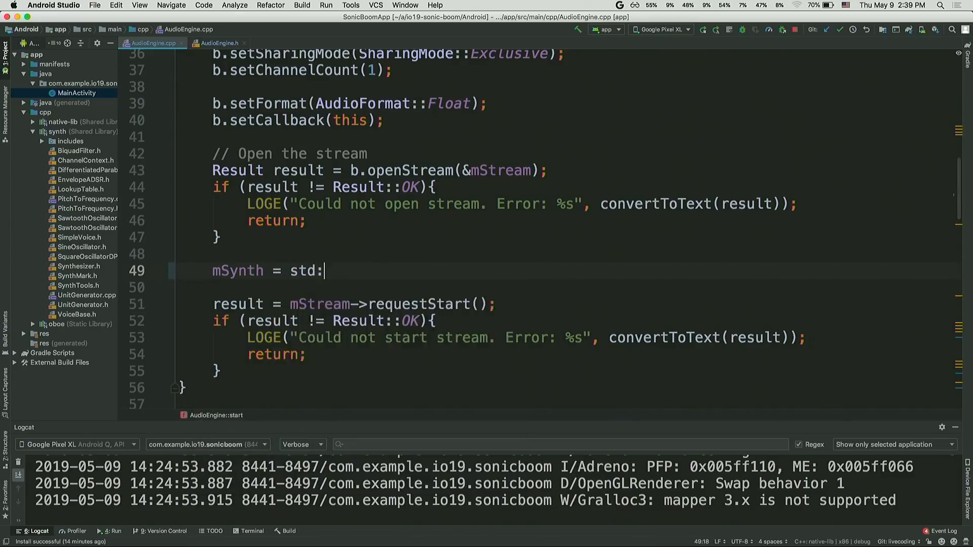
pyautogui.write('make_unique<Synthesizer>(')
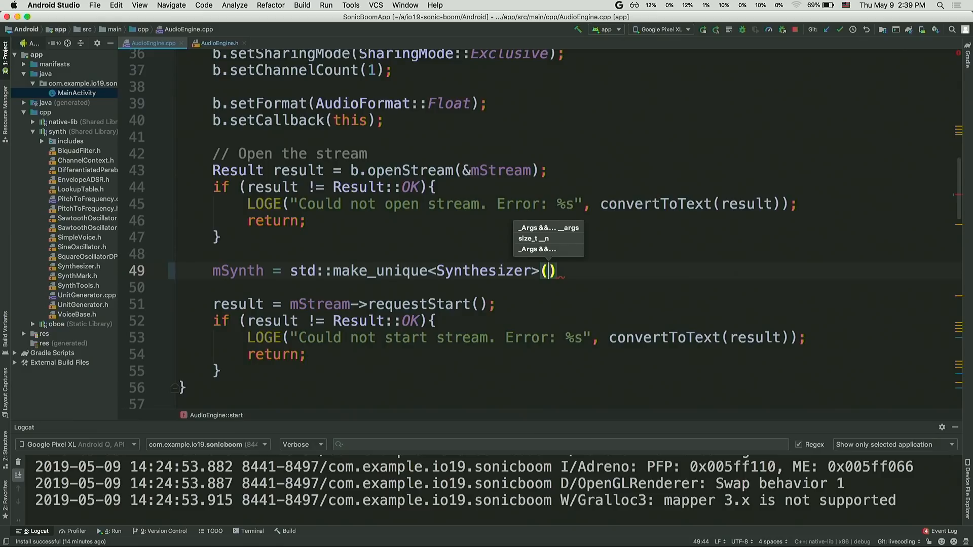
pyautogui.write('m')
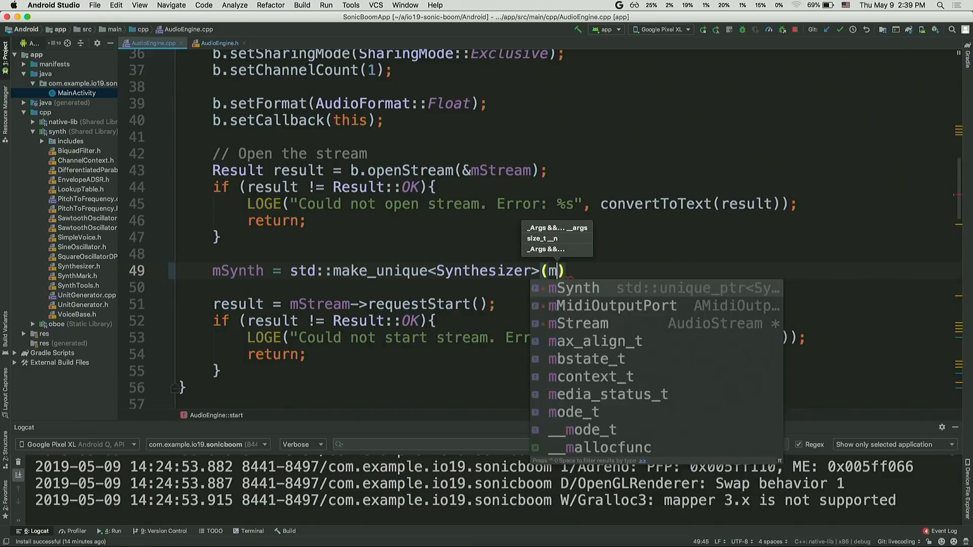
pyautogui.write('Stream->getSampleRate(')
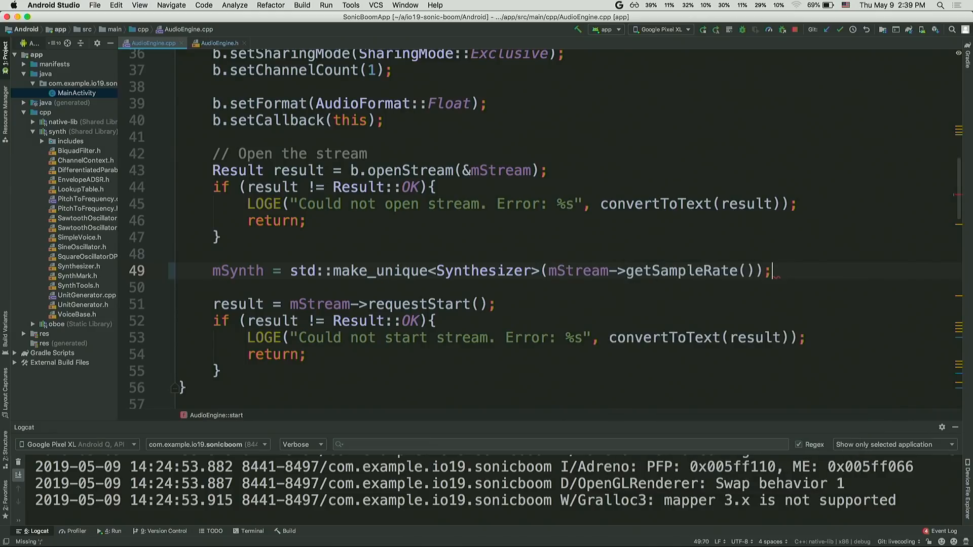
pyautogui.scroll(-3)
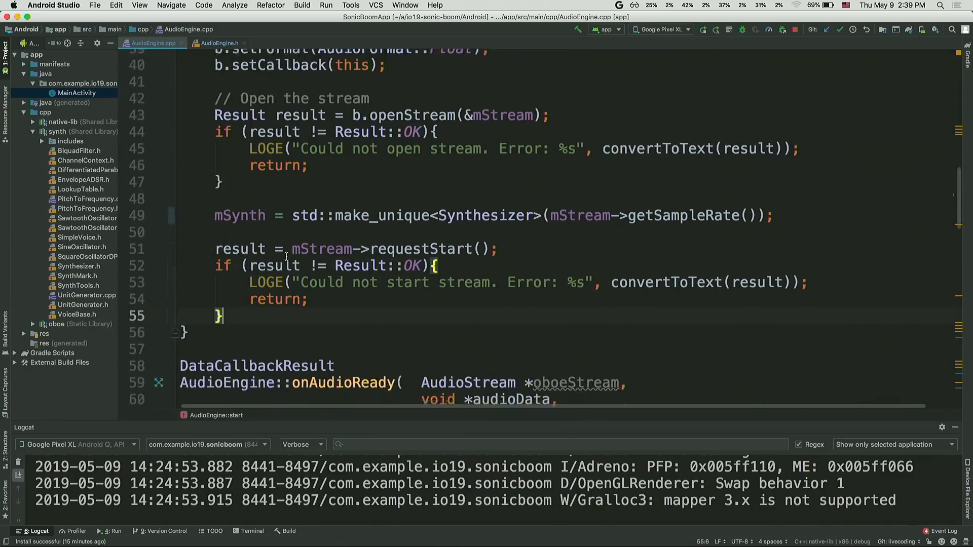
# Replace the buffer-silencing memset in onAudioReady with an mSynth call, noting audioData is a void pointer
pyautogui.scroll(-3)
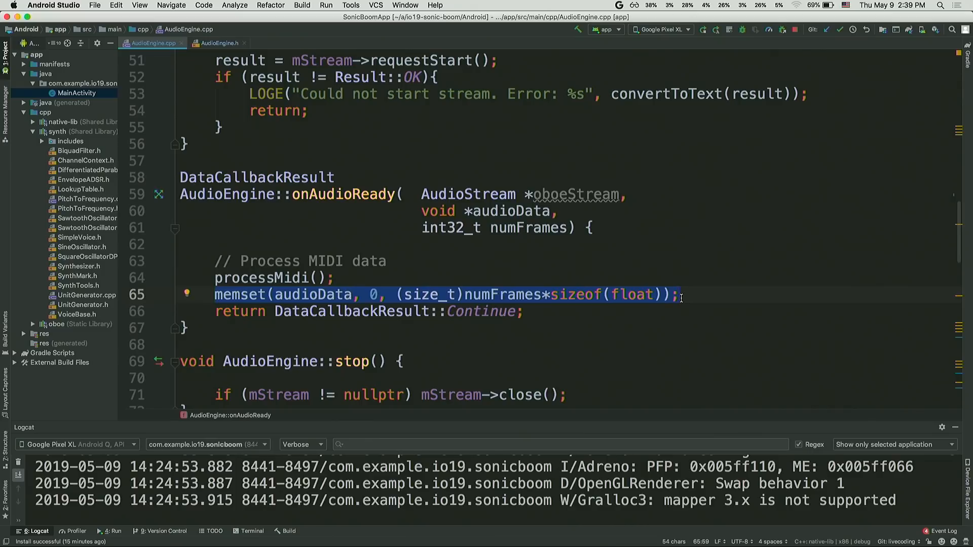
pyautogui.press('Delete')
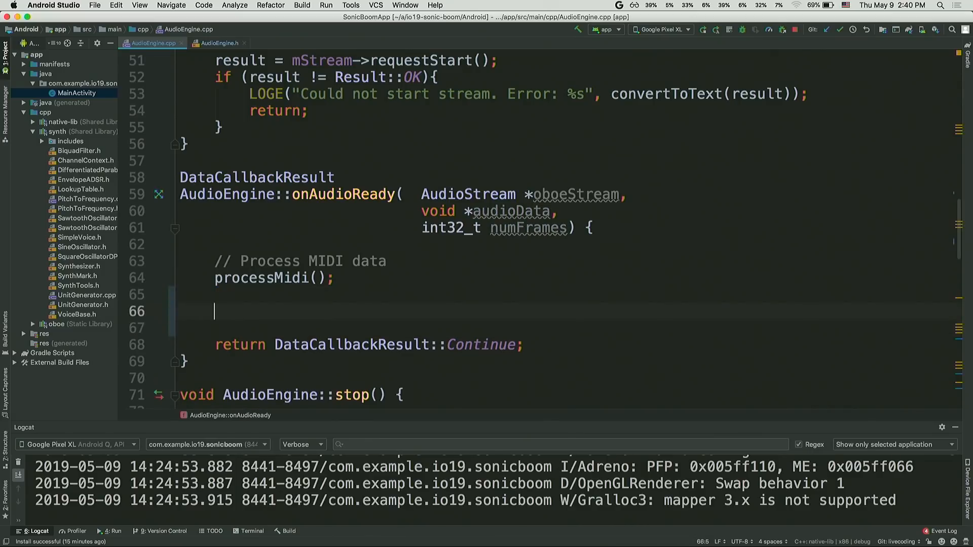
pyautogui.write('mSynth')
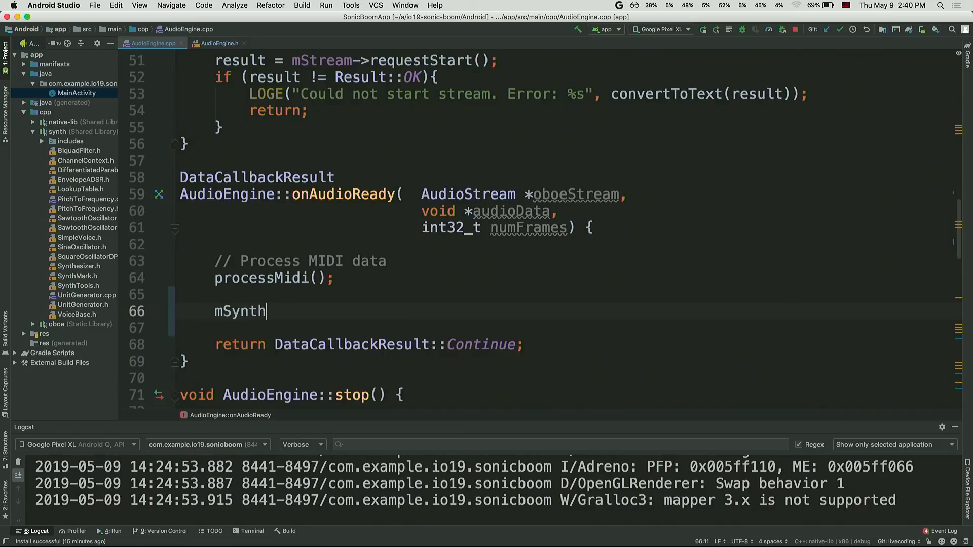
pyautogui.write('->')
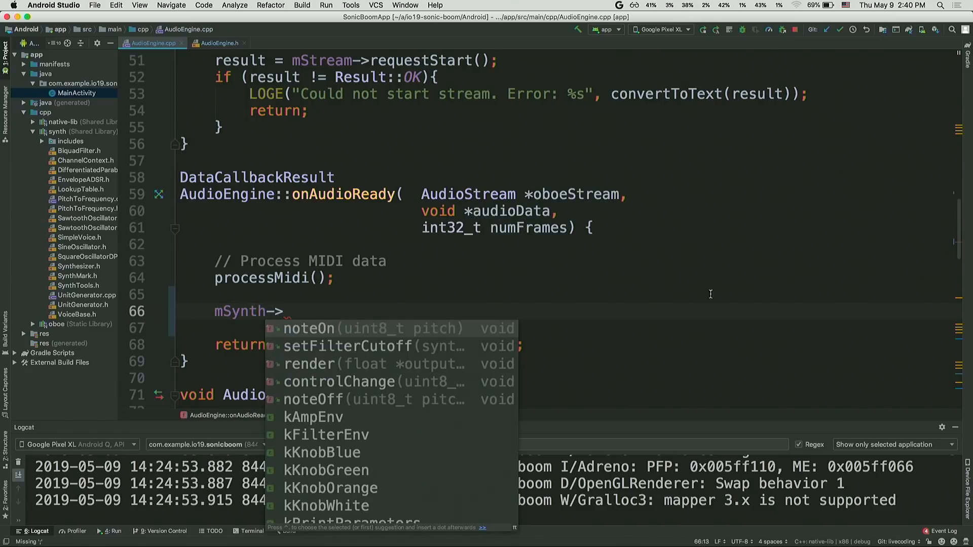
pyautogui.moveTo(570, 253)
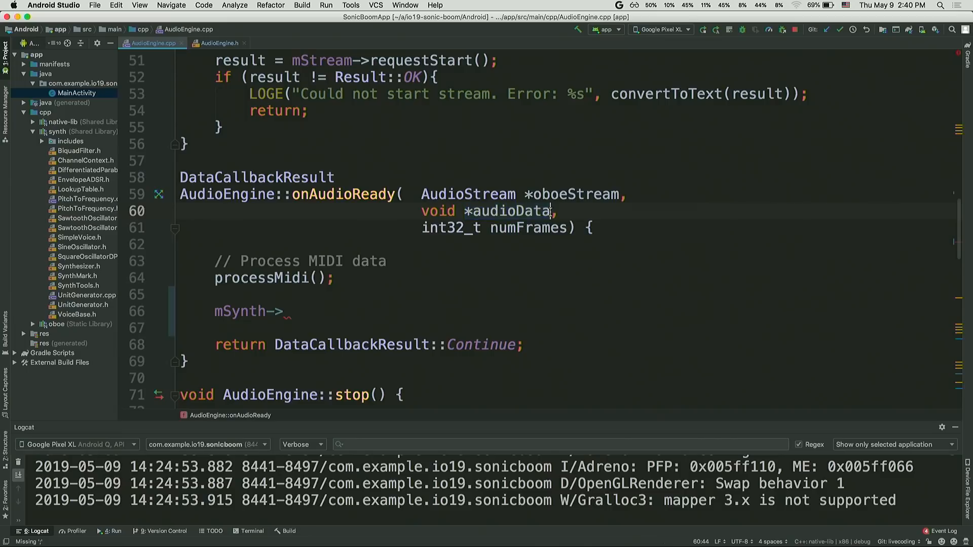
pyautogui.doubleClick(509, 211)
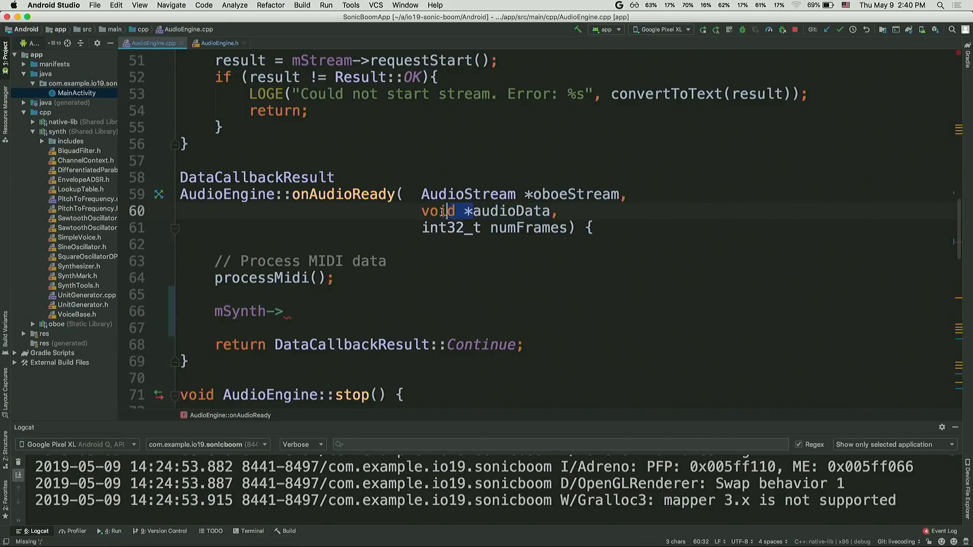
pyautogui.doubleClick(438, 211)
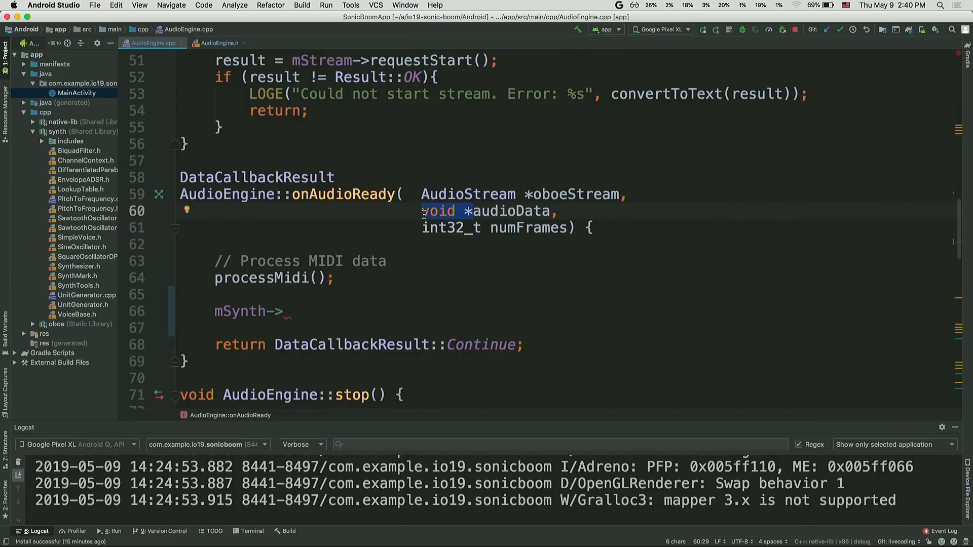
pyautogui.click(286, 311)
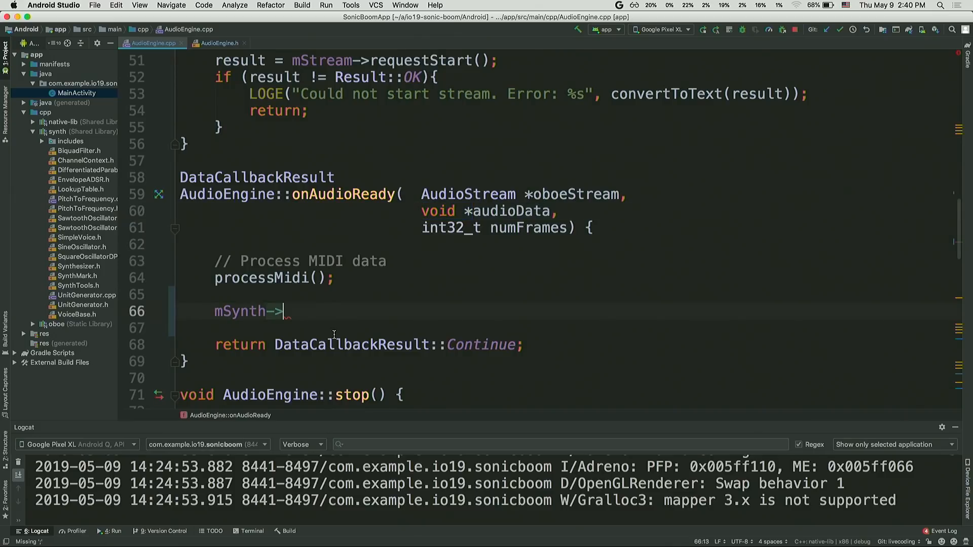
# Complete it as mSynth->render(static_cast<float *>(audioData), numFrames);
pyautogui.write('render(static_cast<float *>')
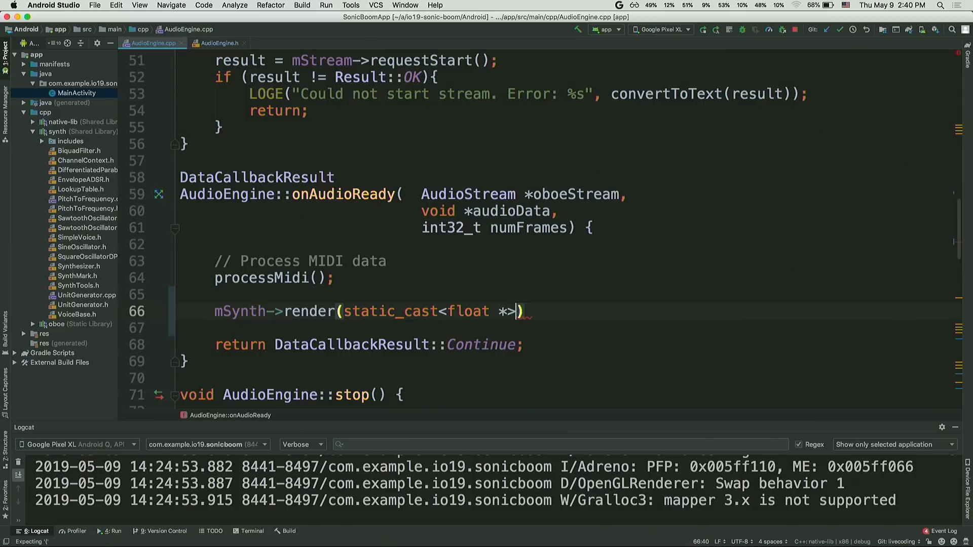
pyautogui.write('(audioData),')
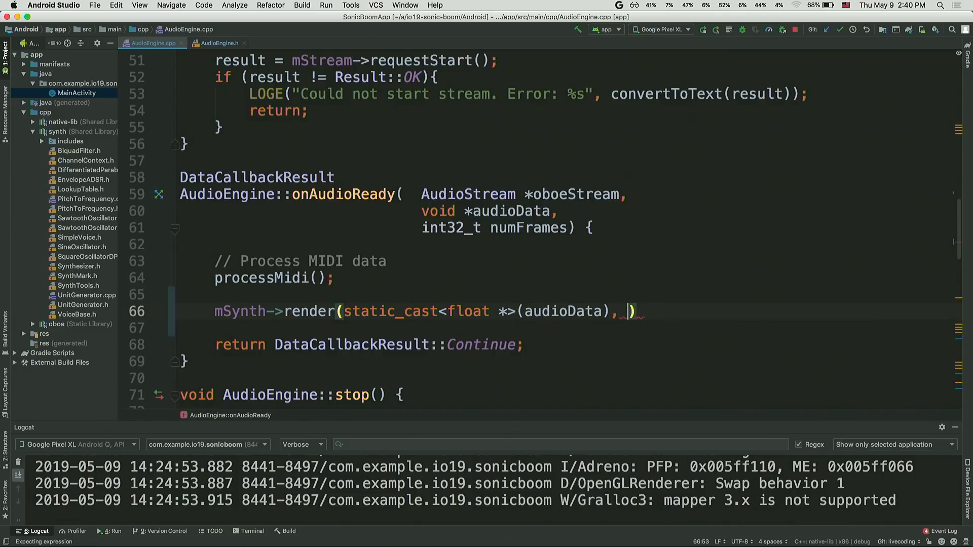
pyautogui.write('numFrames);')
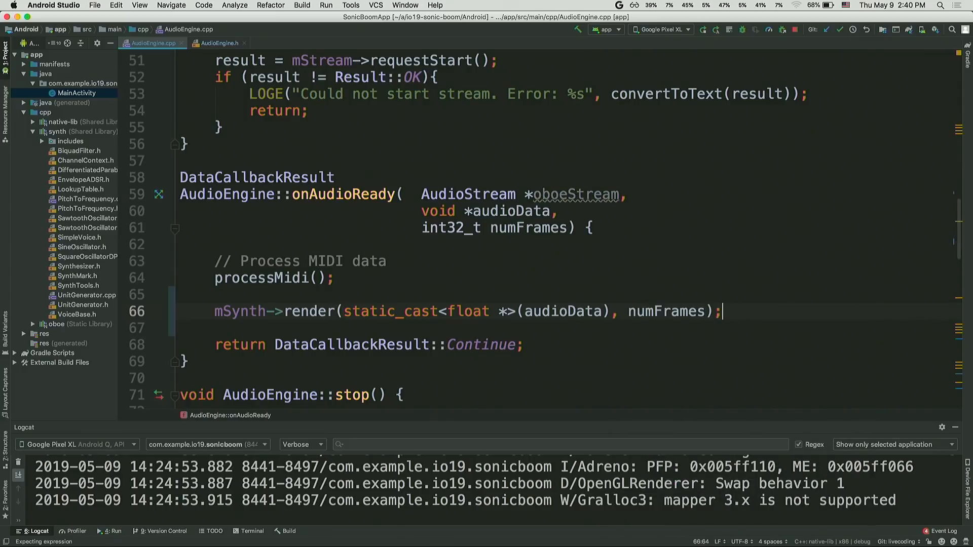
pyautogui.doubleClick(529, 227)
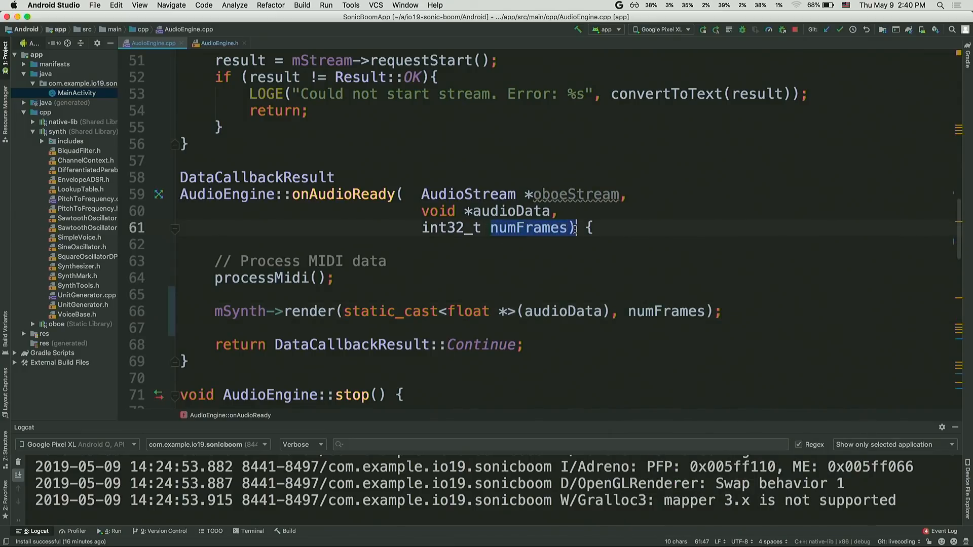
pyautogui.scroll(-3)
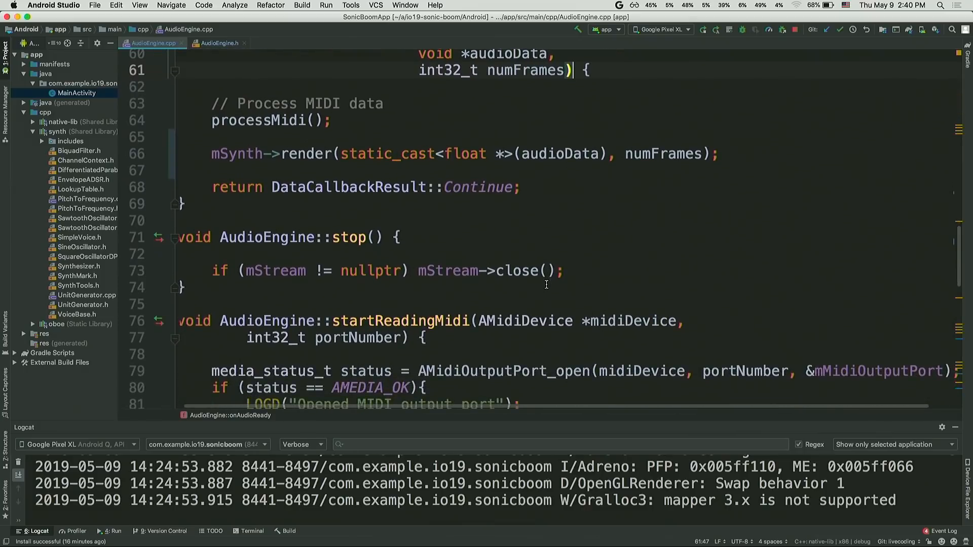
pyautogui.scroll(-3)
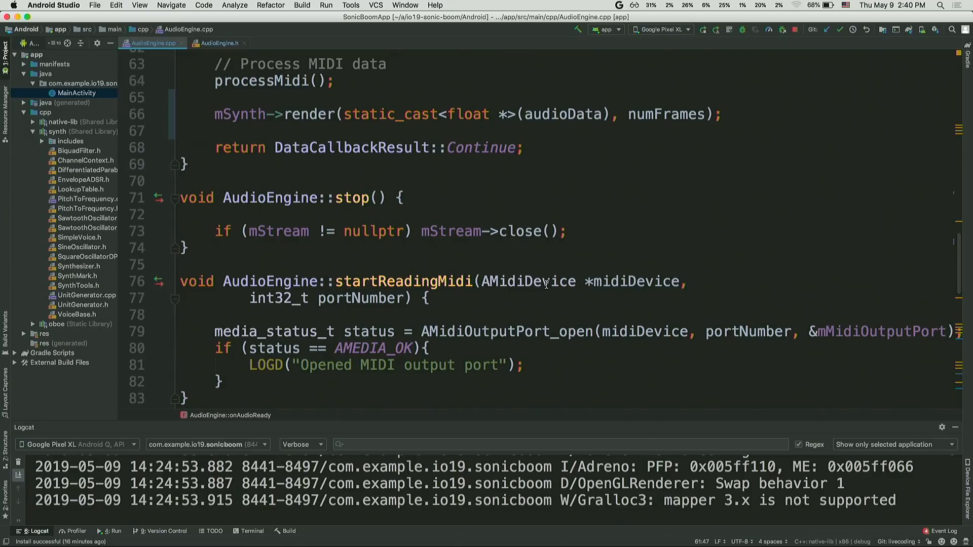
# Scroll to AudioEngine::onTouch and select its // TODO handle touch events comment
pyautogui.scroll(-3)
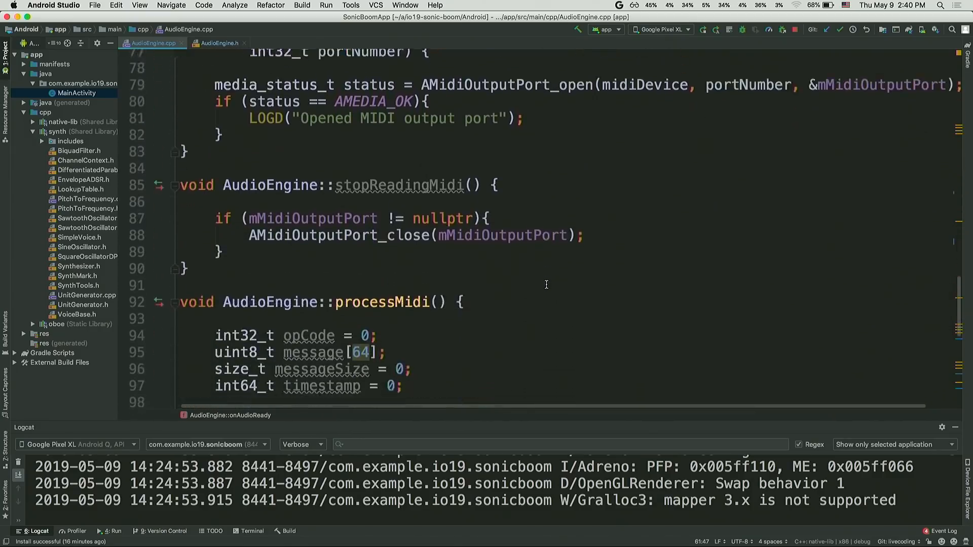
pyautogui.scroll(-3)
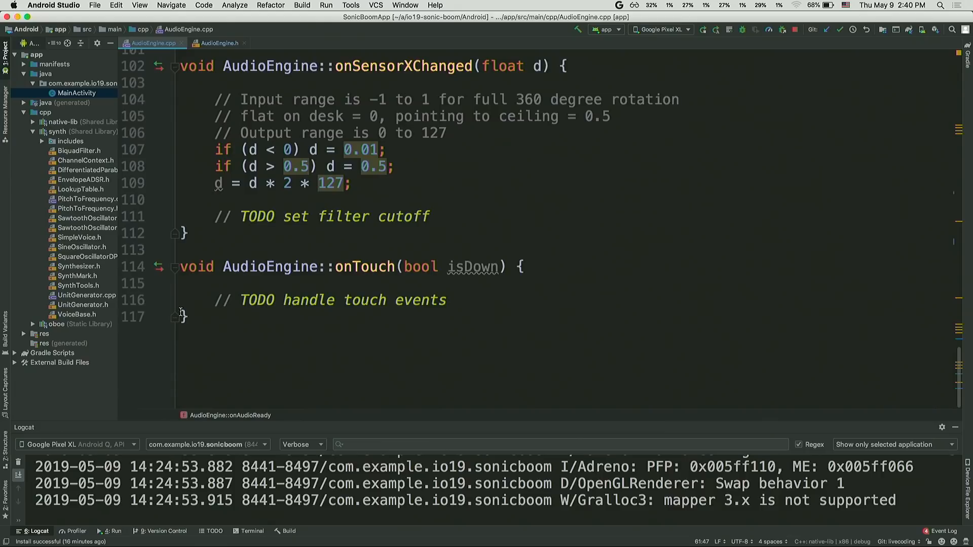
pyautogui.doubleClick(361, 266)
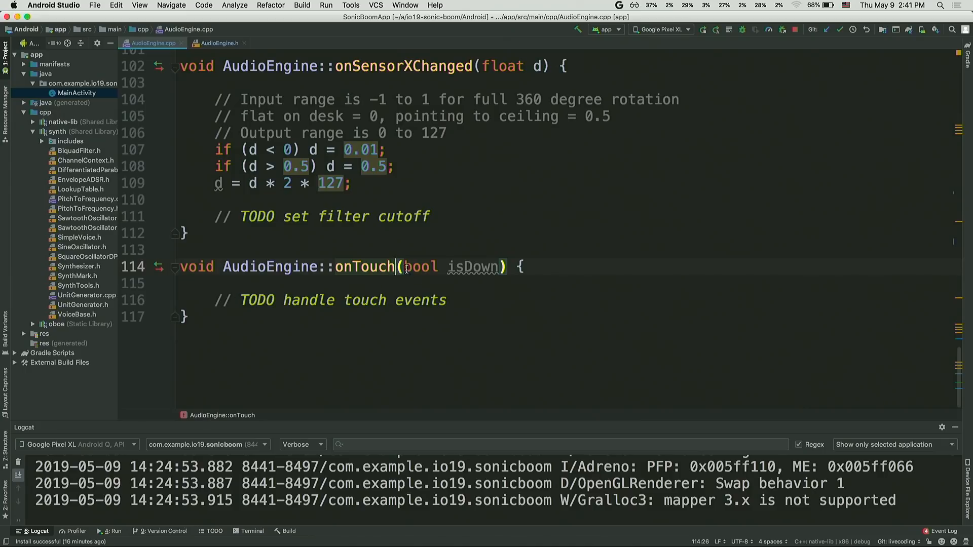
pyautogui.moveTo(458, 270)
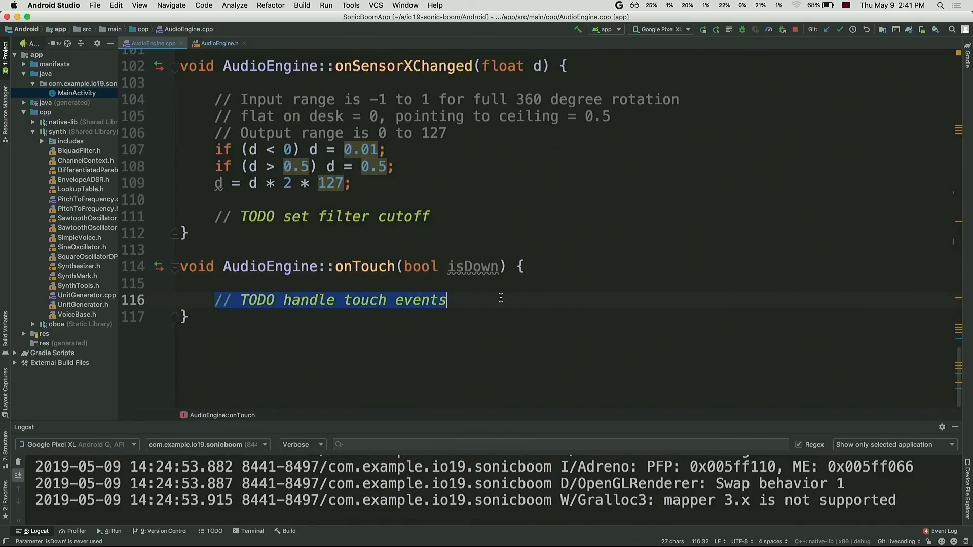
# Write if (isDown){ mSynth->noteOn(60); } else { mSynth->noteOff(60); } in onTouch
pyautogui.write('if')
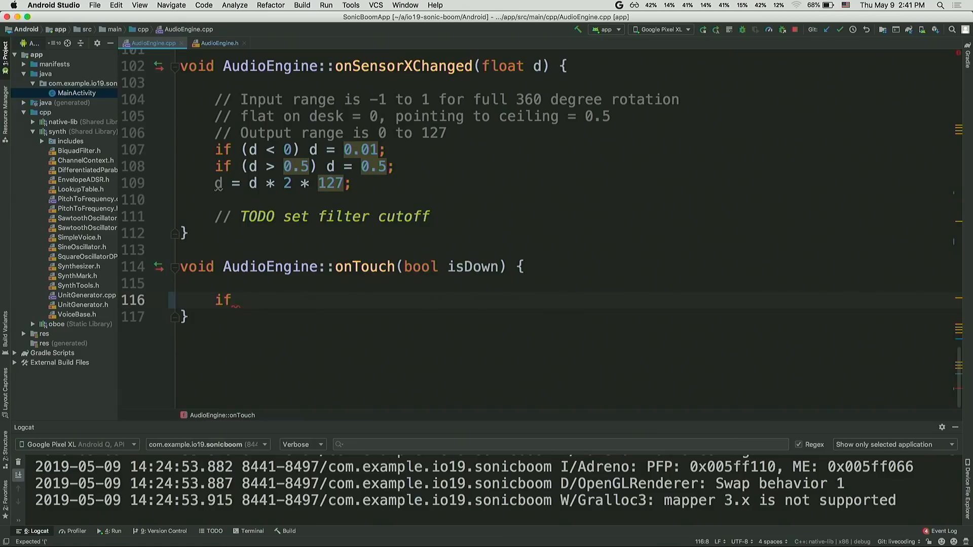
pyautogui.write('(isDown){')
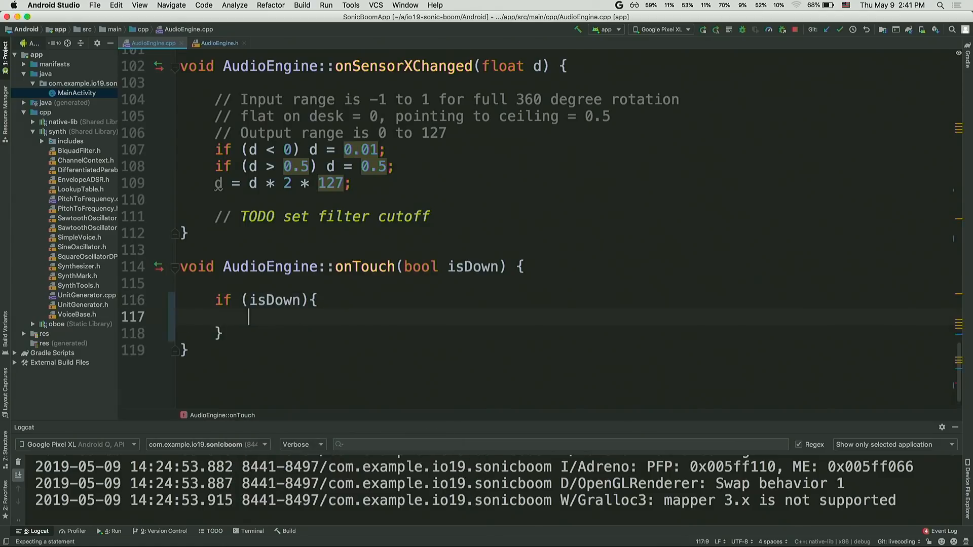
pyautogui.write('mSynth->noteOn(')
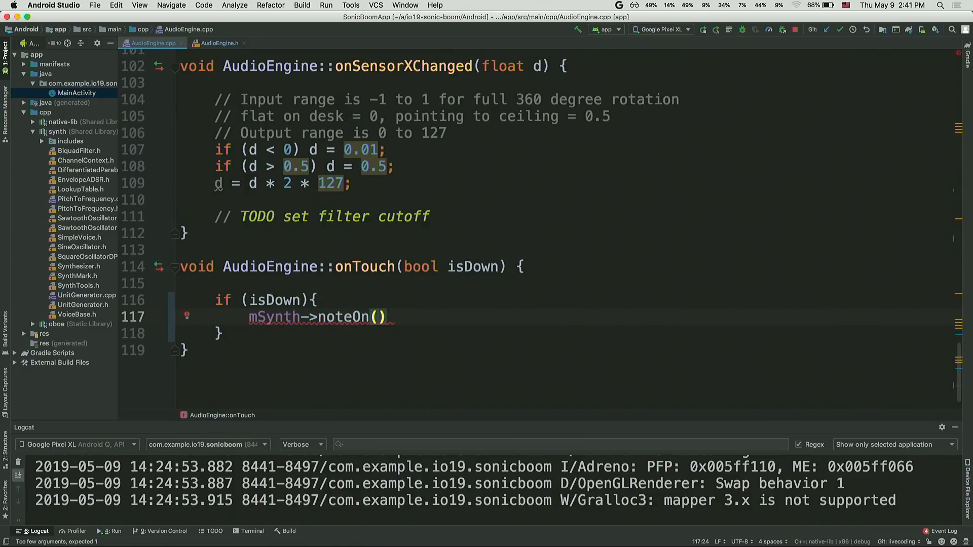
pyautogui.write('60')
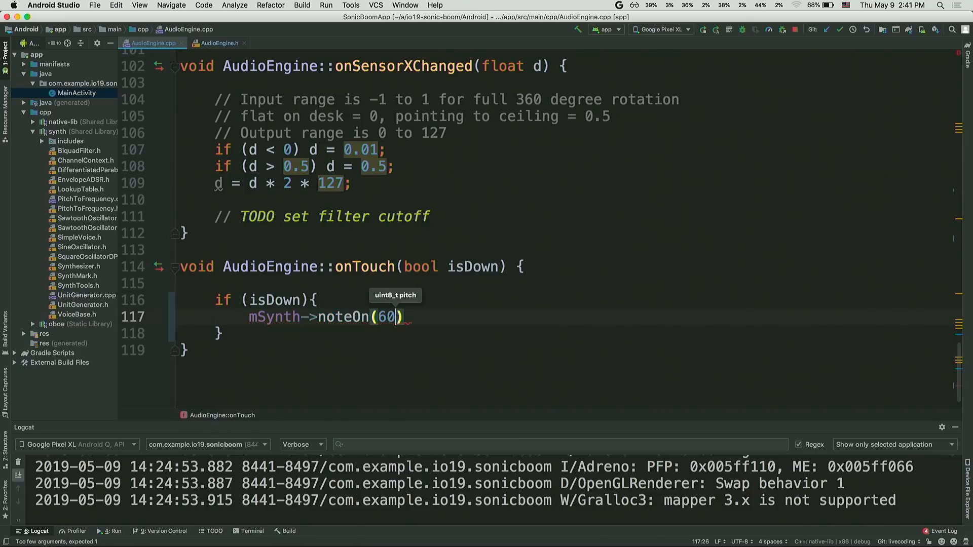
pyautogui.write(';')
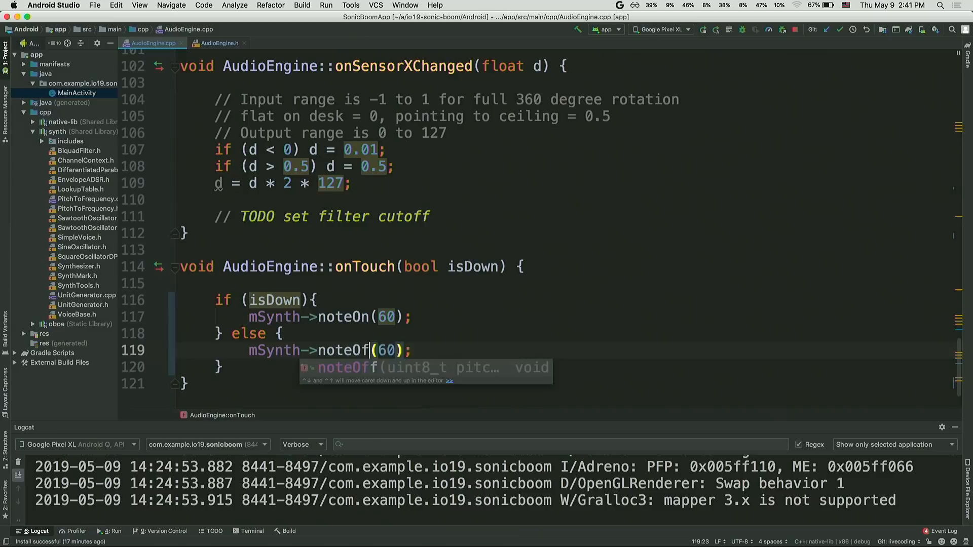
pyautogui.press('Tab')
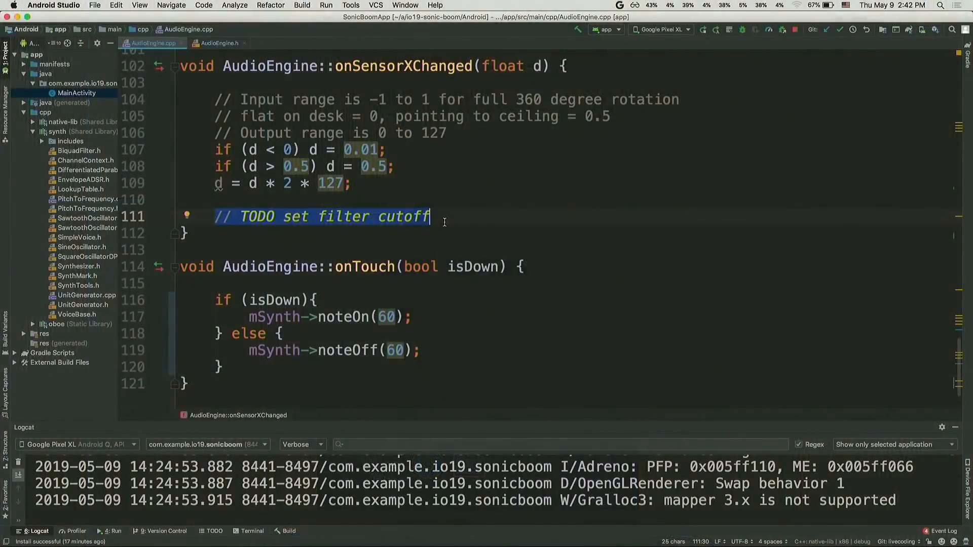
# Replace the cutoff TODO in onSensorXChanged with mSynth->setFilterCutoff(d);
pyautogui.press('Delete')
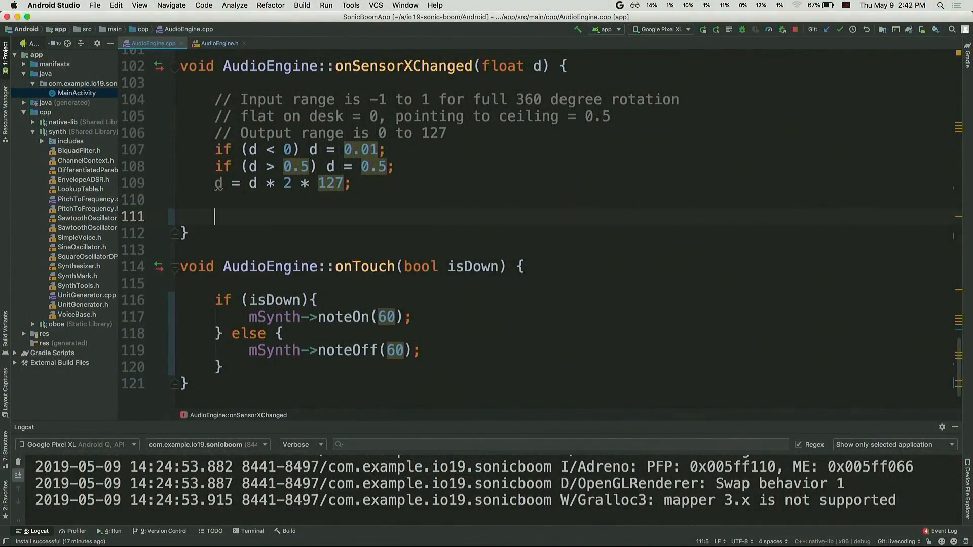
pyautogui.write('mSynth->set')
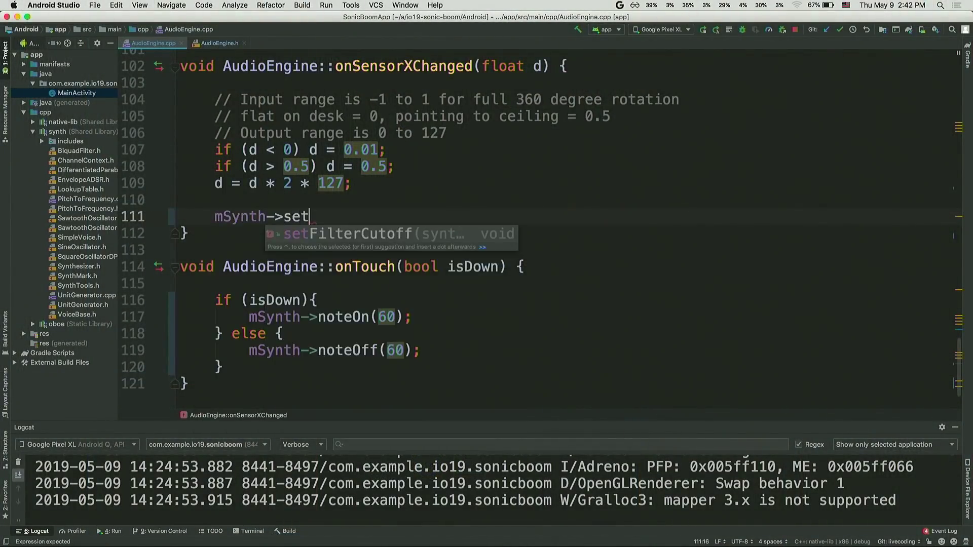
pyautogui.write('FilterCutoff(d);')
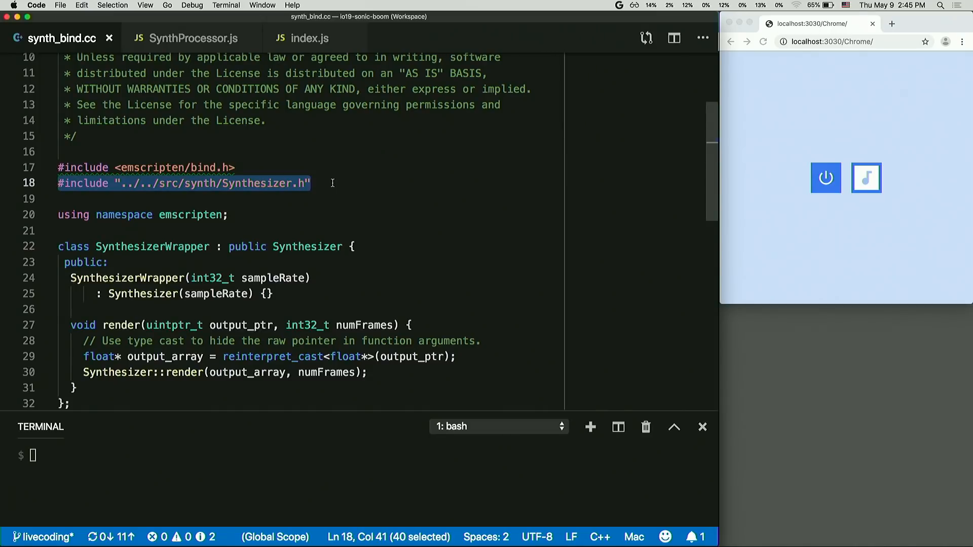
# Highlight the SynthesizerWrapper render binding in synth_bind.cc's EMSCRIPTEN_BINDINGS block
pyautogui.scroll(-3)
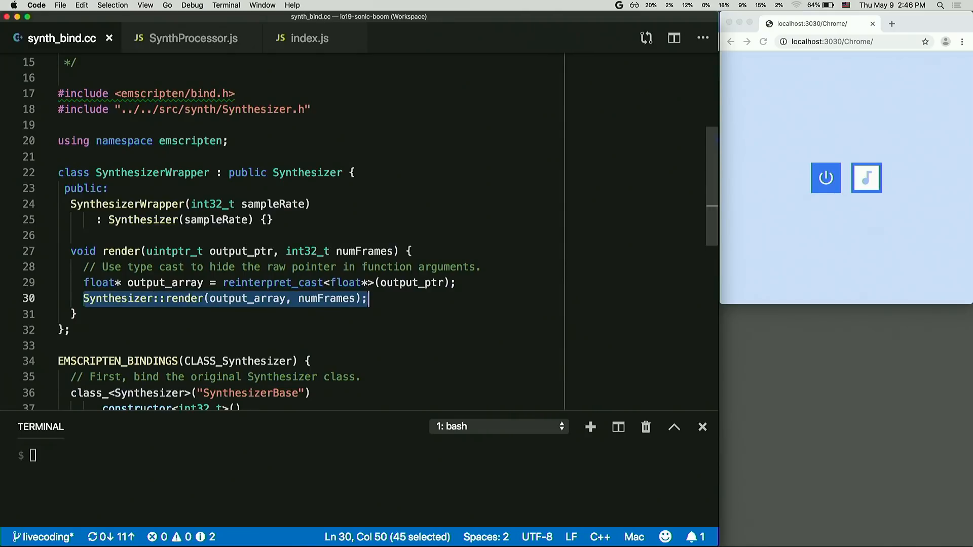
pyautogui.scroll(-3)
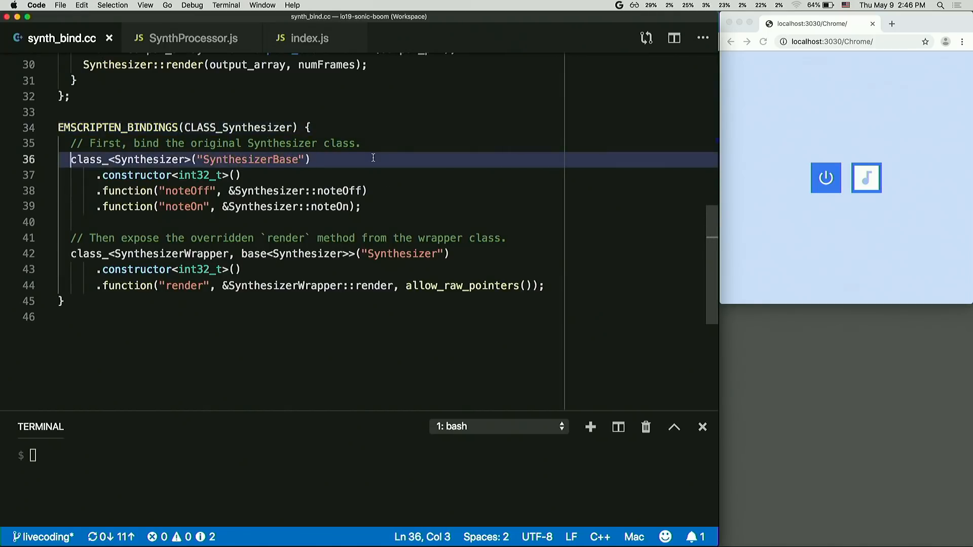
pyautogui.moveTo(71, 159); pyautogui.dragTo(363, 206)
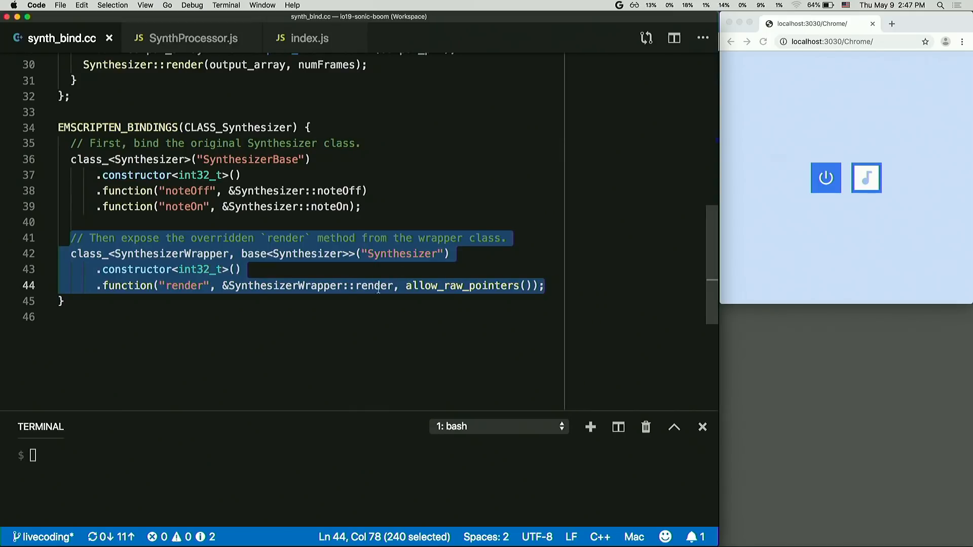
pyautogui.click(344, 286)
pyautogui.write('pwd')
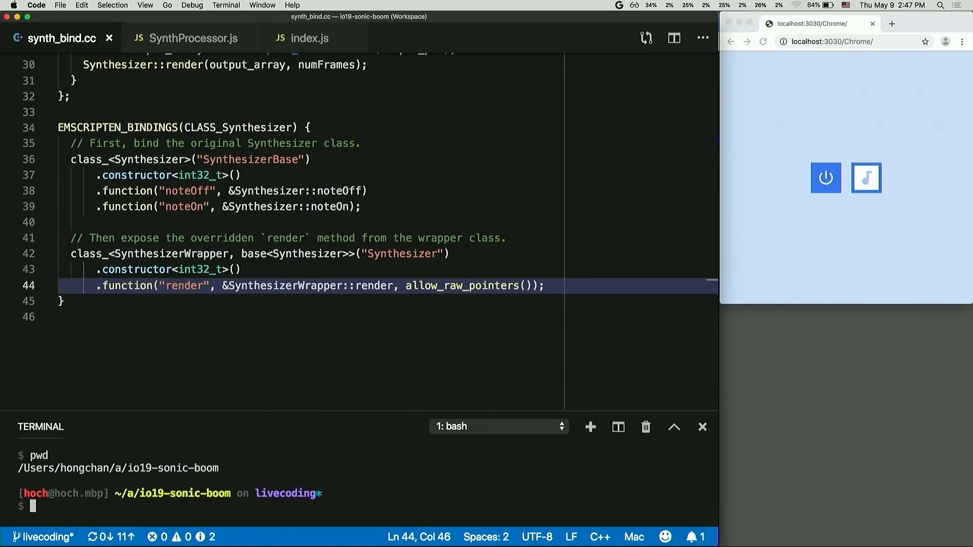
# Run cd Chrome/wasm then make, building ../synthesizer.wasm.js
pyautogui.write('cd C')
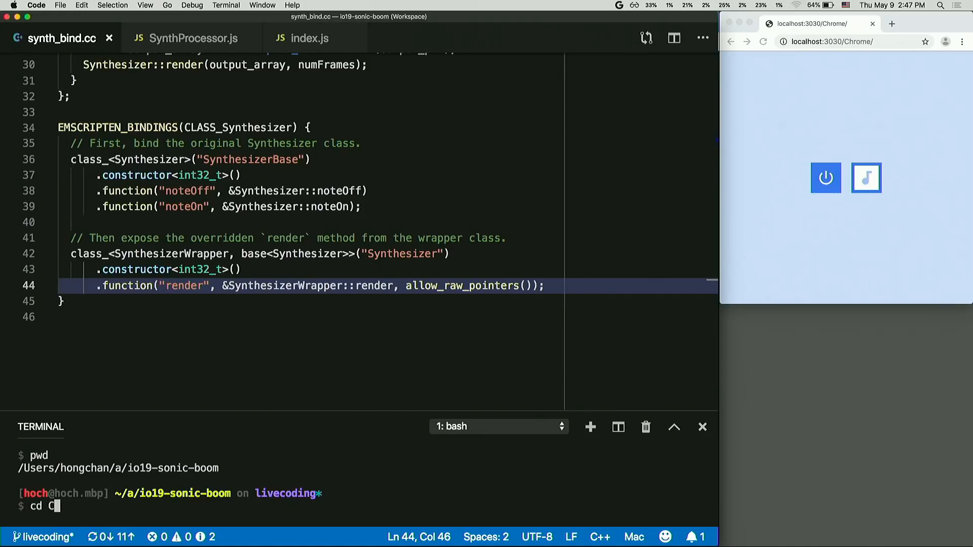
pyautogui.write('hrome/wasm')
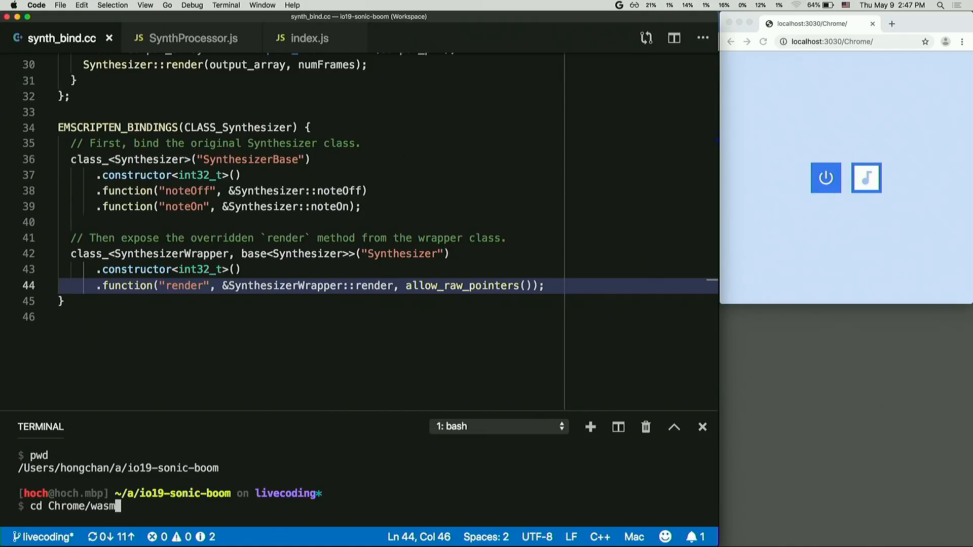
pyautogui.press('Return')
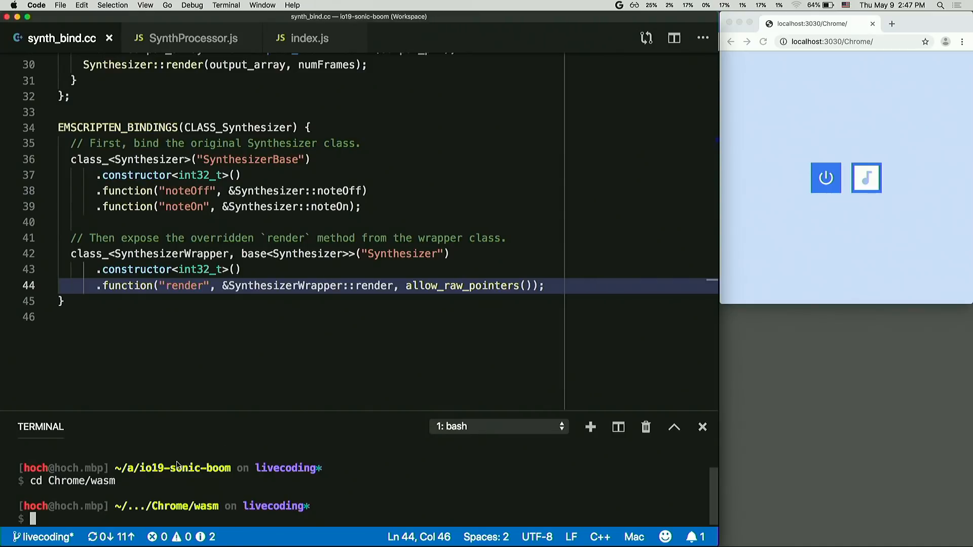
pyautogui.write('make')
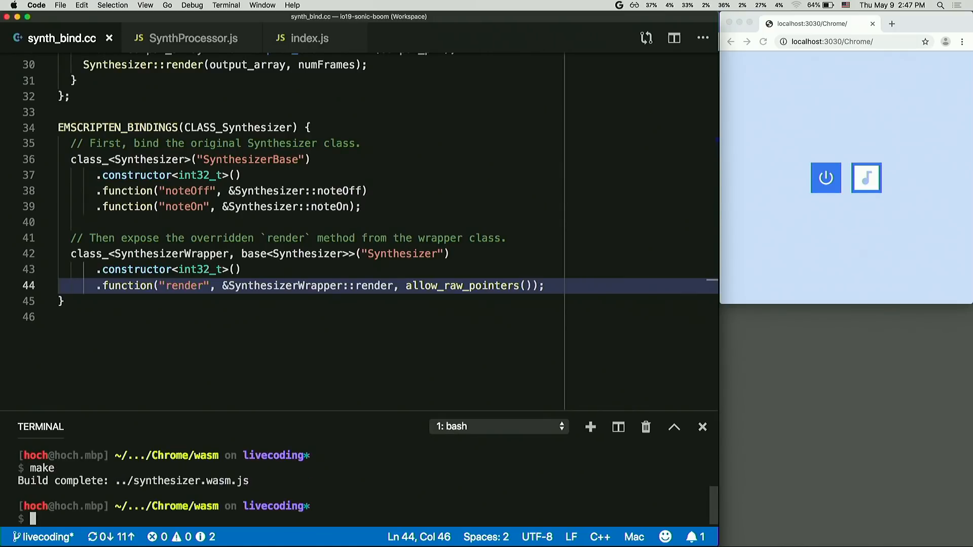
pyautogui.moveTo(250, 471)
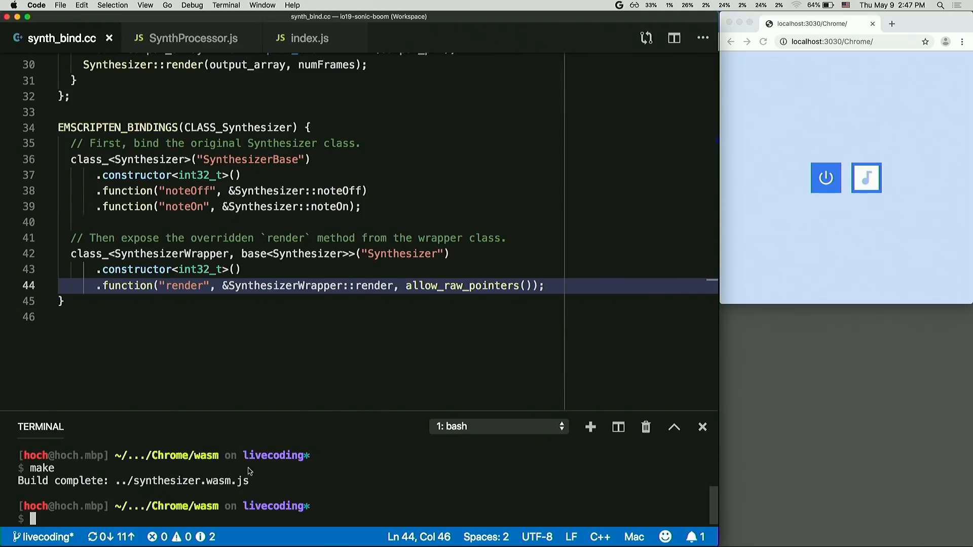
# Open the freshly built synthesizer.wasm.js and scroll through its generated code
pyautogui.click(193, 39)
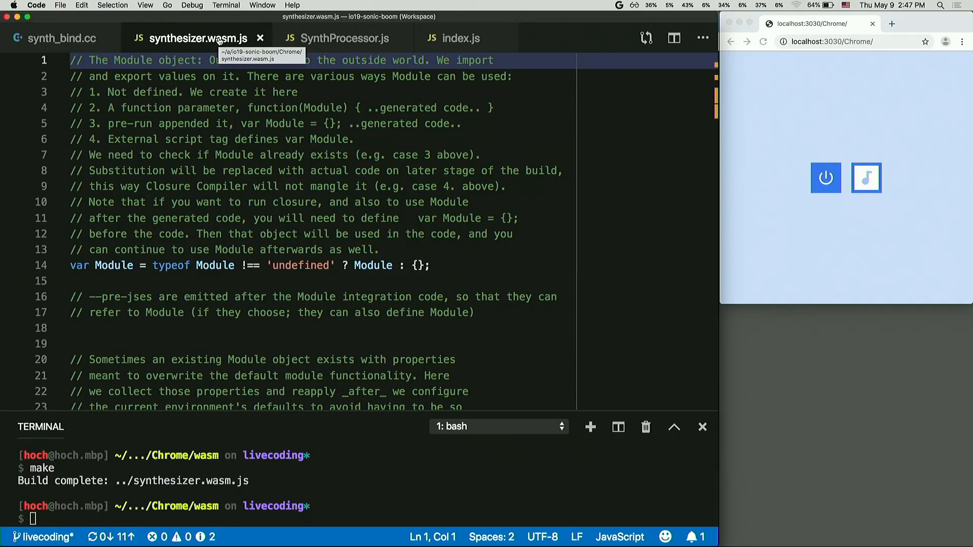
pyautogui.scroll(-3)
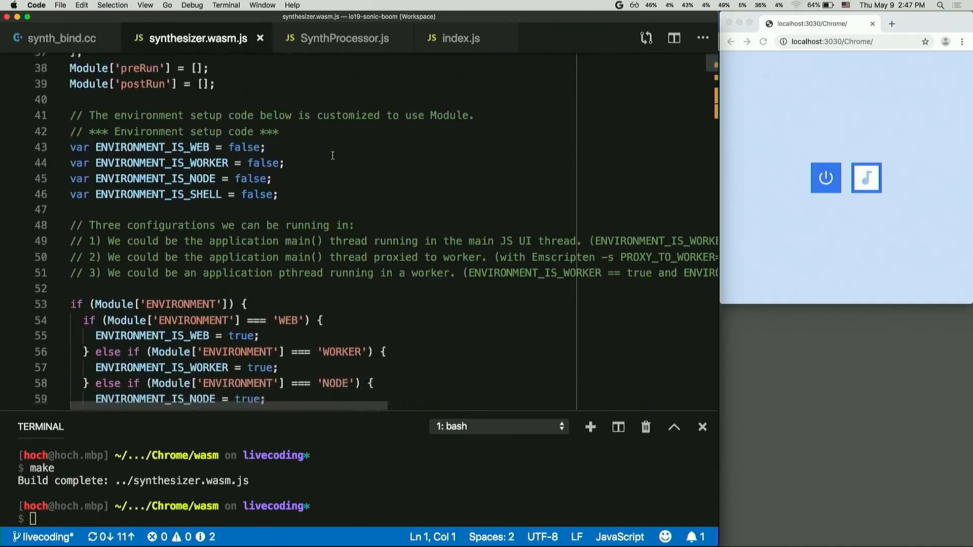
pyautogui.scroll(-3)
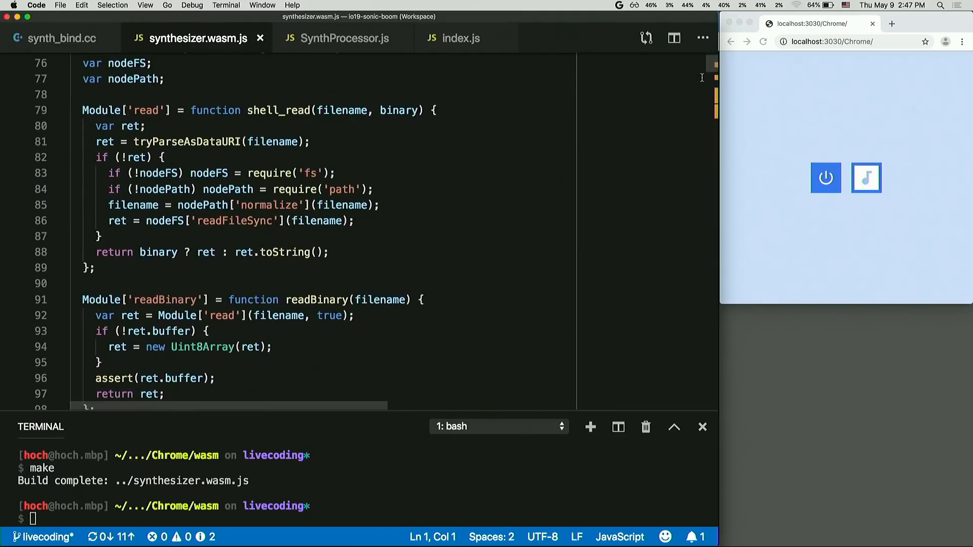
pyautogui.scroll(-3)
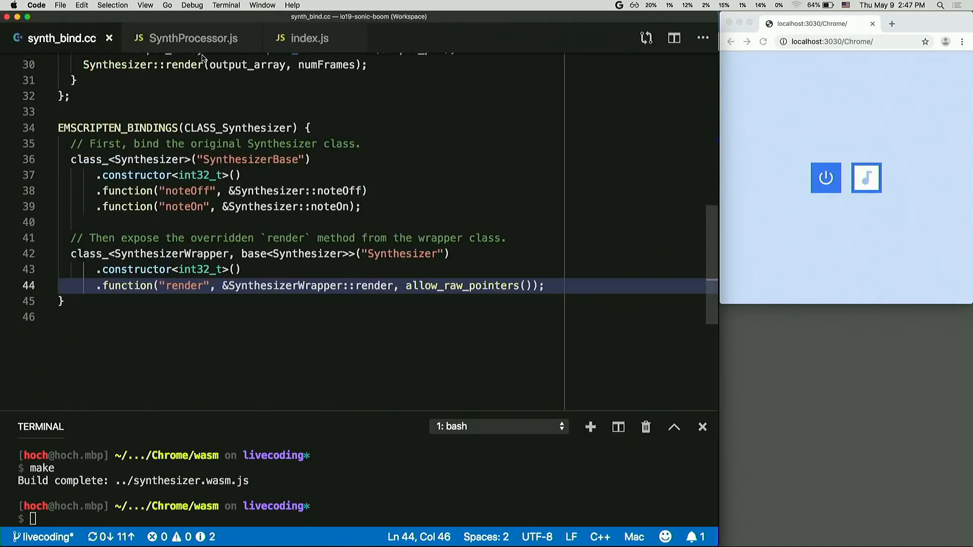
# Add import Module from './synthesizer.wasm.js' above the other imports in SynthProcessor.js
pyautogui.click(193, 39)
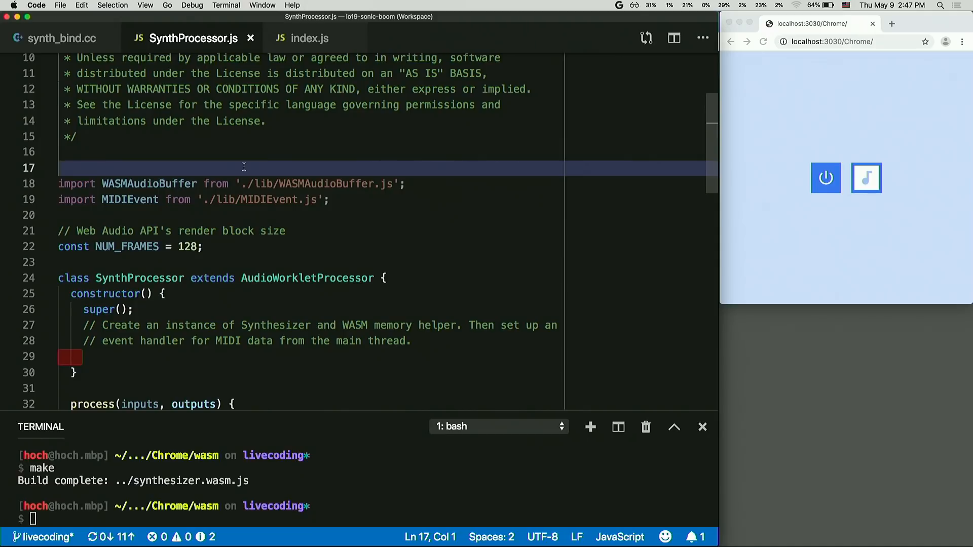
pyautogui.write('im')
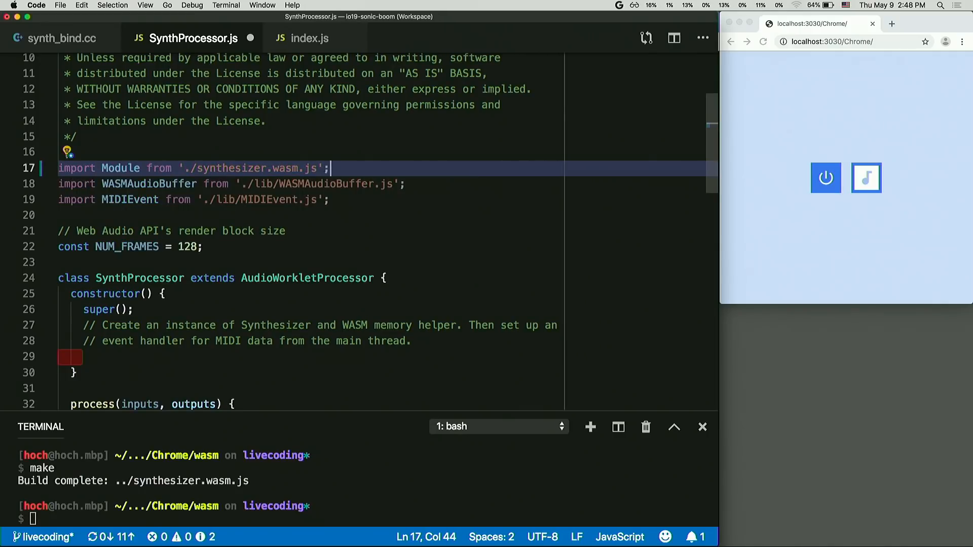
pyautogui.scroll(-3)
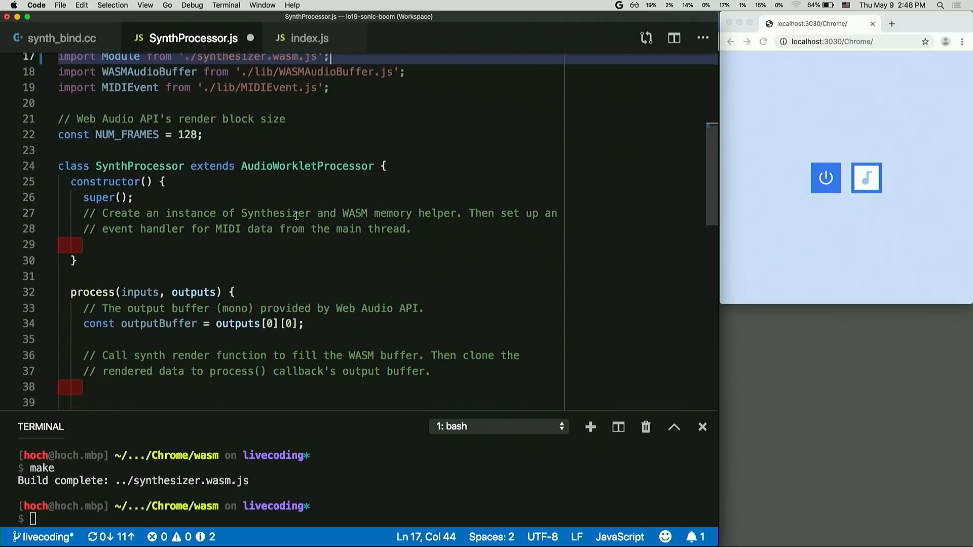
pyautogui.click(237, 246)
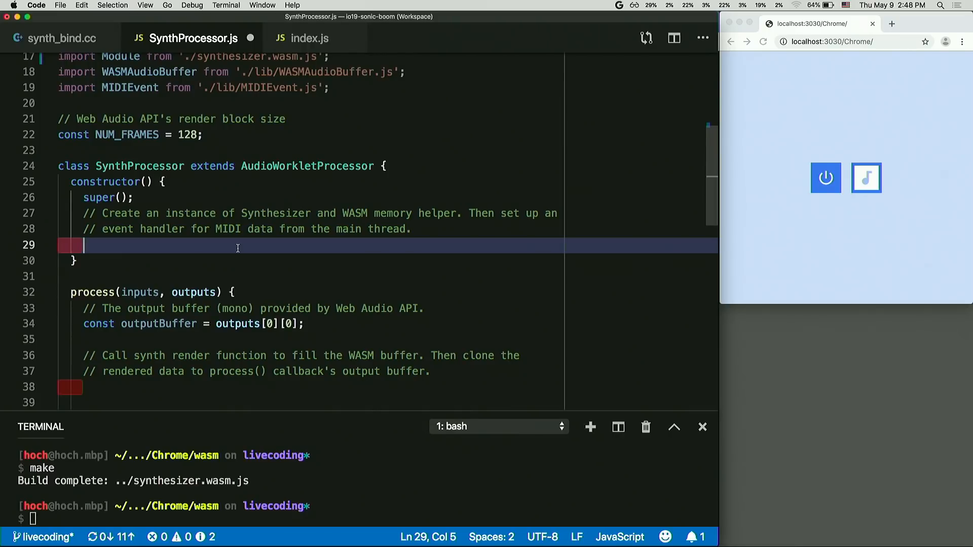
# Create this._synth via Module.Synthesizer(sampleRate) and this._wasmBuffer via WASMAudioBuffer(Module, NUM_FRAMES, 1, 1)
pyautogui.write('this._synth = new Module.Synthesizer();')
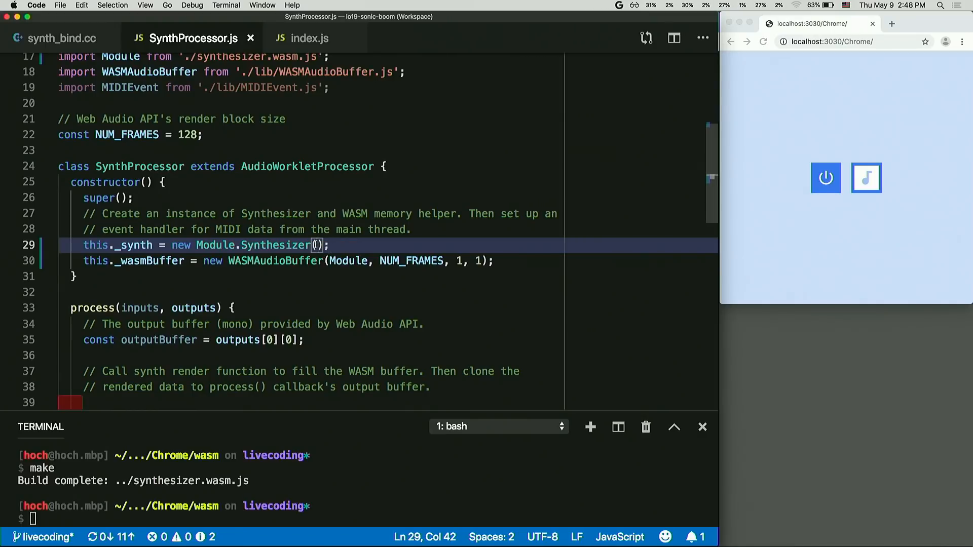
pyautogui.write('sample')
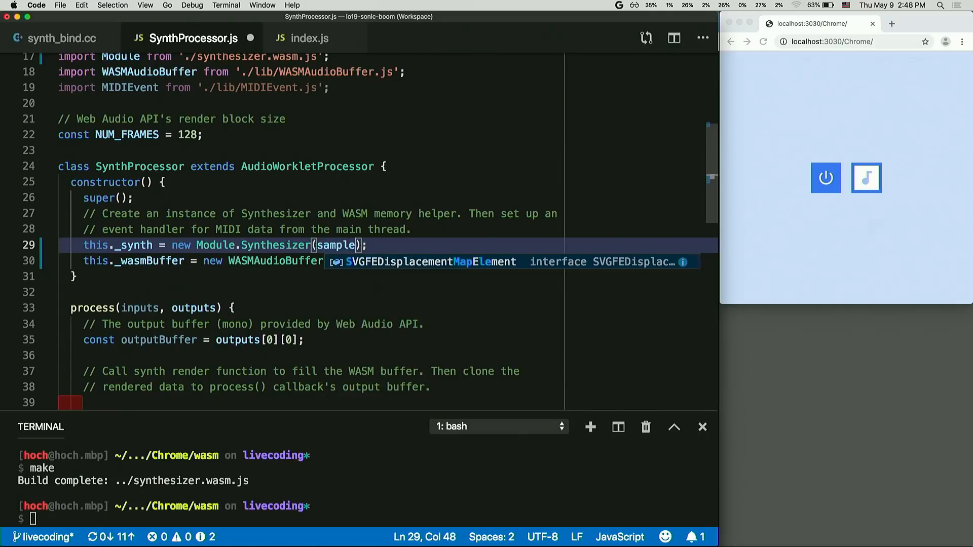
pyautogui.write('Rate')
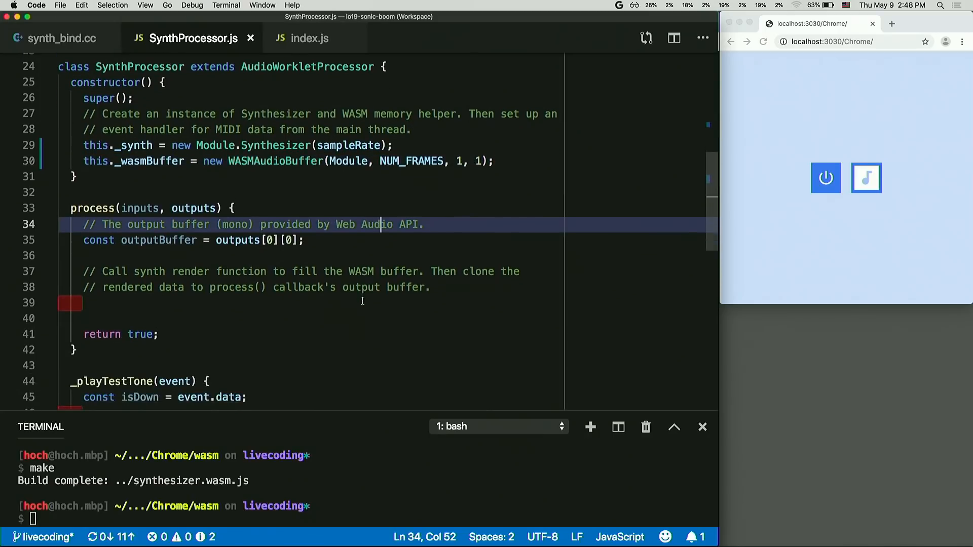
# Have process() call this._synth.render into the WASM buffer and copy getF32Array() into outputBuffer
pyautogui.click(288, 305)
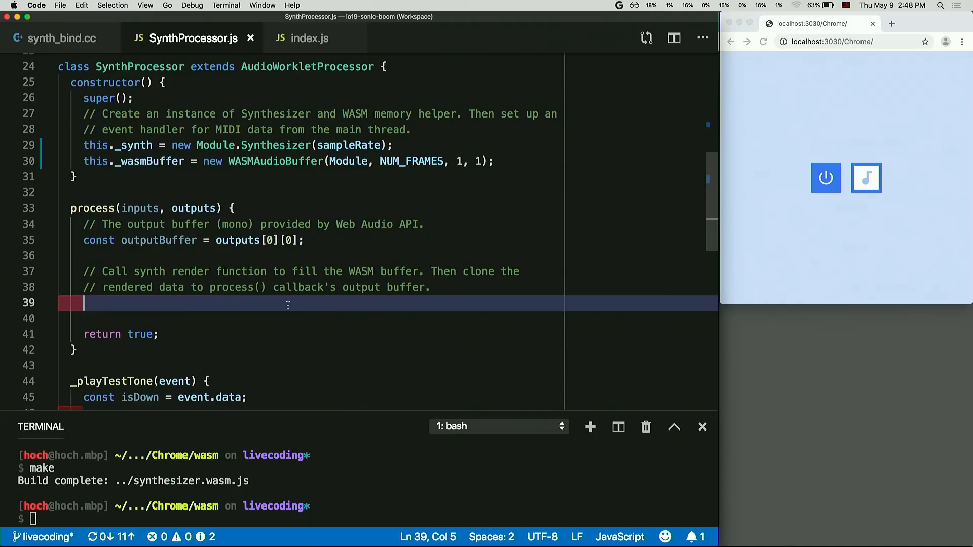
pyautogui.write('this._synth.render(this._wasmBuffer.getPointer(), NUM_FRAMES);')
pyautogui.write('outputBuffer.set(this._wasmBuffer.getF32Array());')
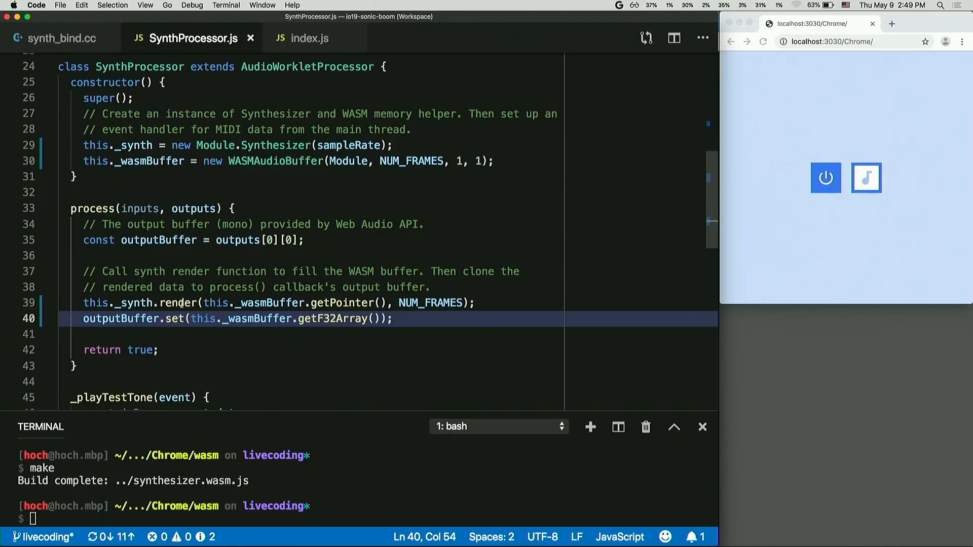
pyautogui.doubleClick(179, 303)
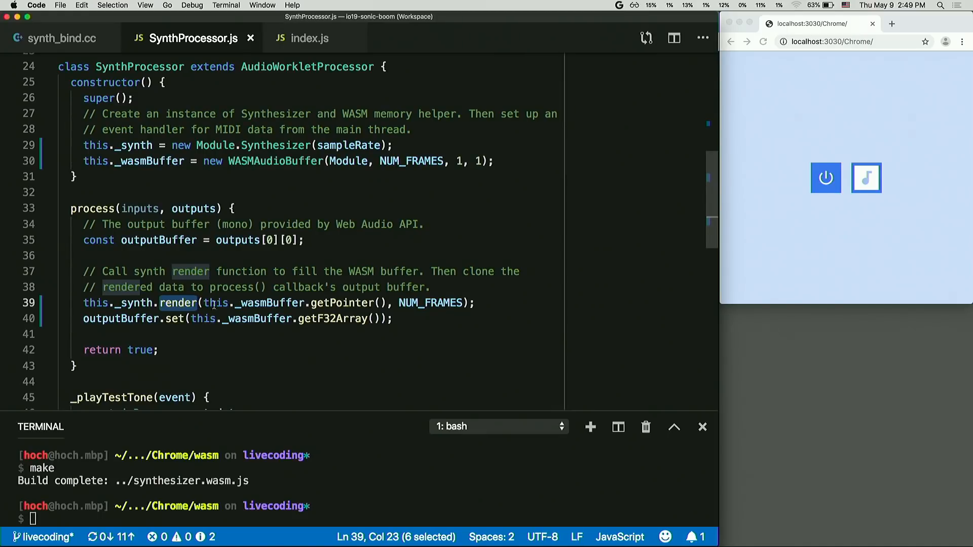
pyautogui.moveTo(203, 303); pyautogui.dragTo(463, 304)
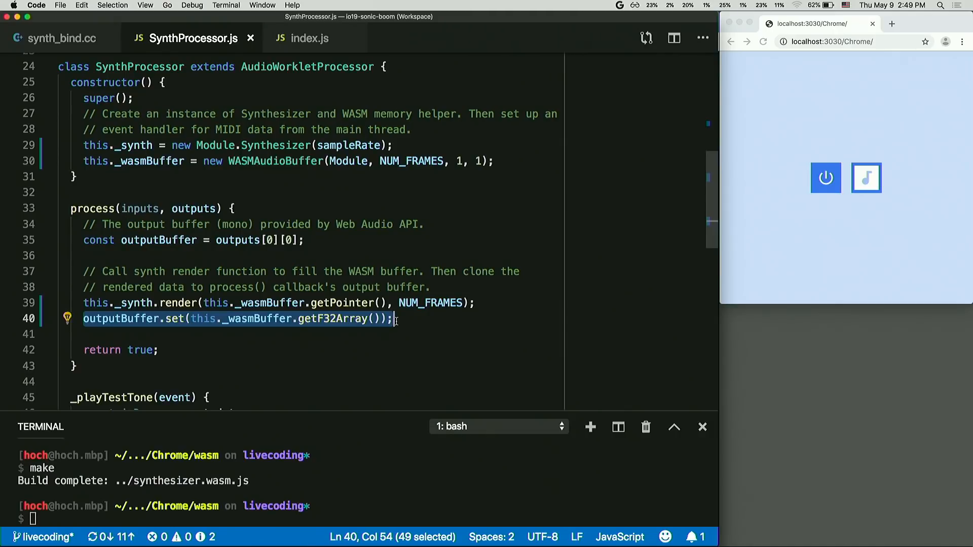
pyautogui.moveTo(450, 334)
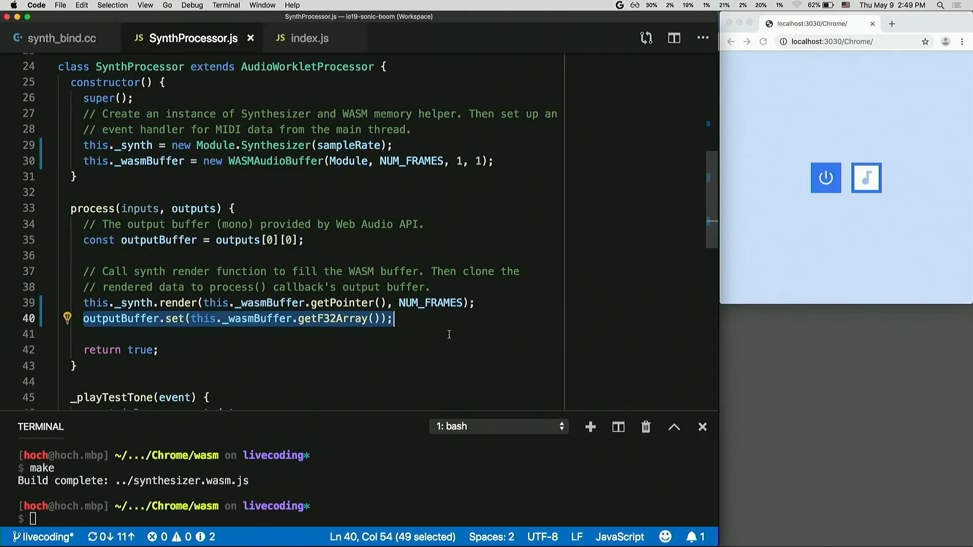
pyautogui.doubleClick(174, 318)
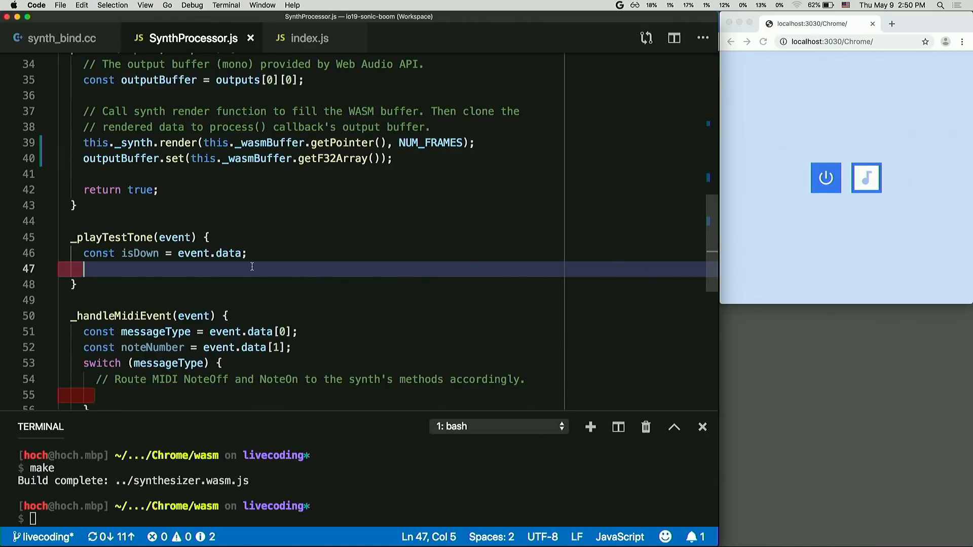
# Insert the isDown snippet so _playTestTone calls this._synth.noteOn(60) or noteOff(60)
pyautogui.write('is')
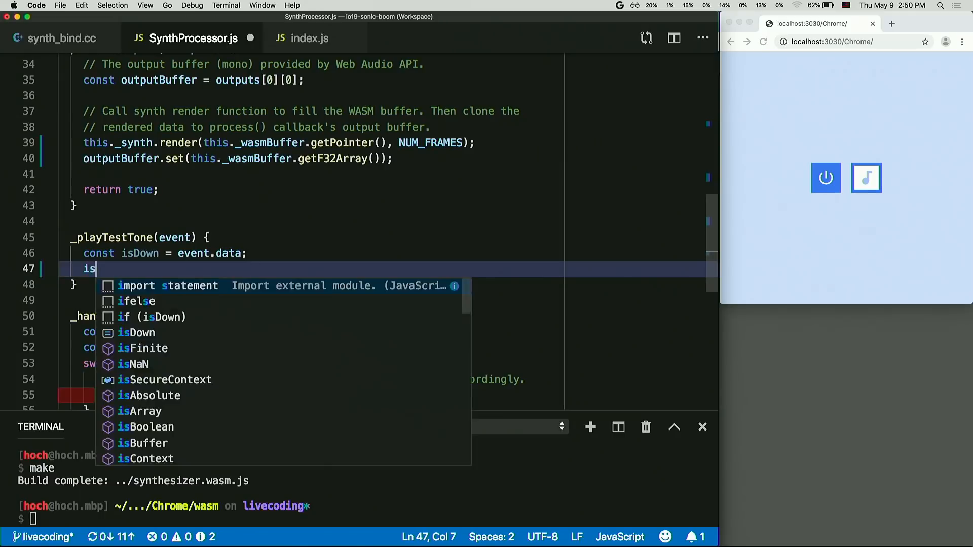
pyautogui.write('if')
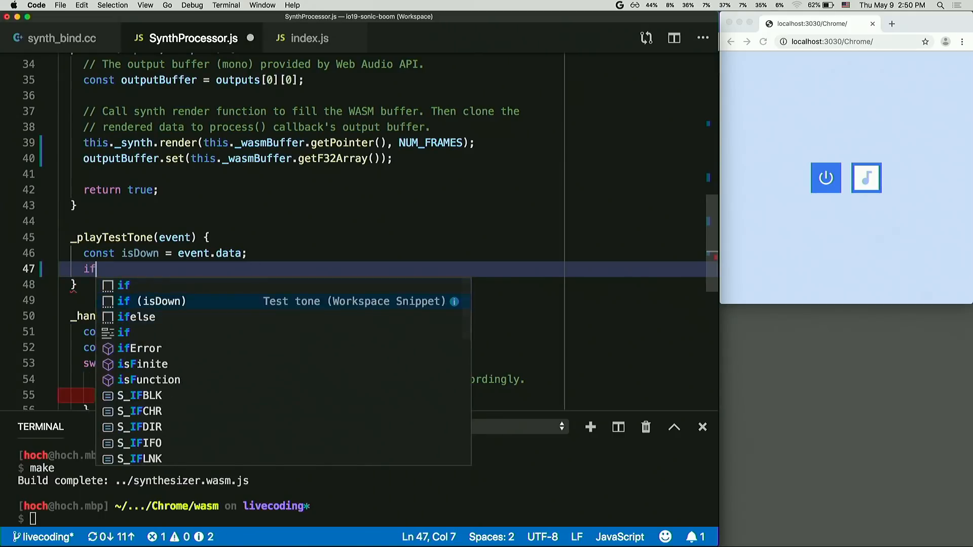
pyautogui.click(150, 302)
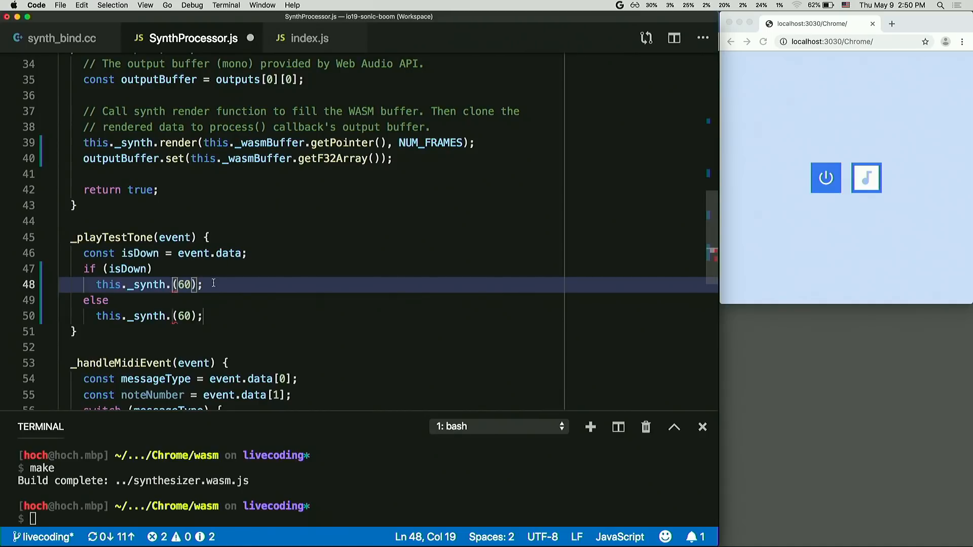
pyautogui.write('noteO')
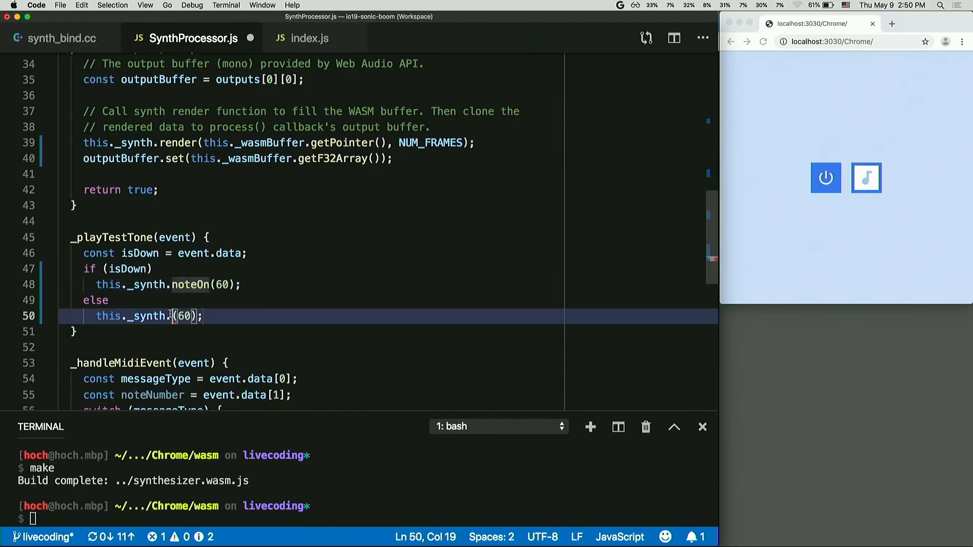
pyautogui.write('noteOff')
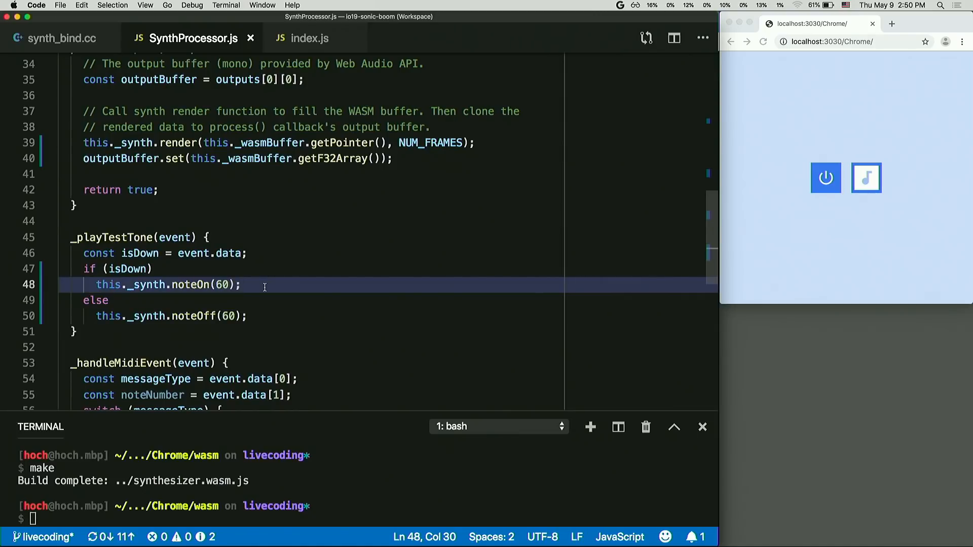
pyautogui.click(262, 316)
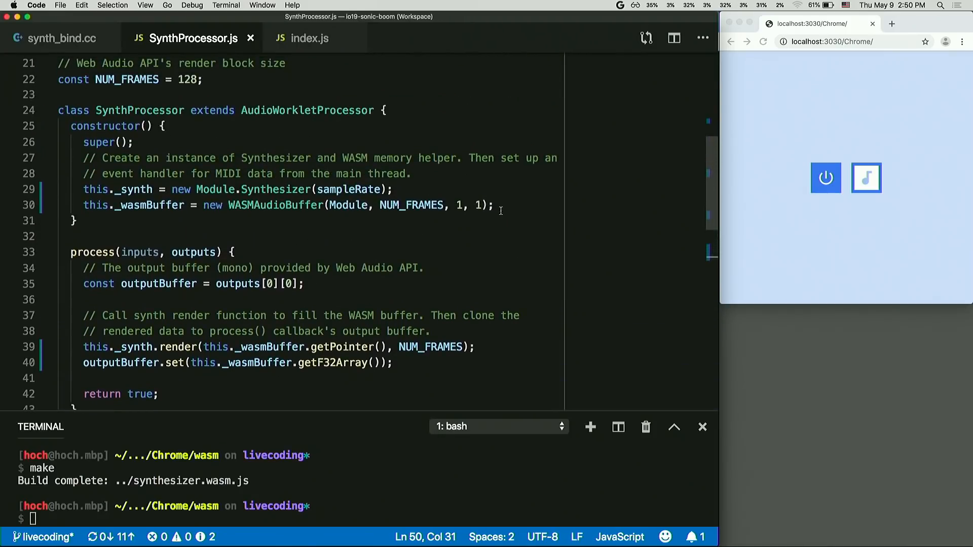
# Set this.port.onmessage = this._playTestTone.bind(this), review registerProcessor, and move to index.js
pyautogui.write('this.')
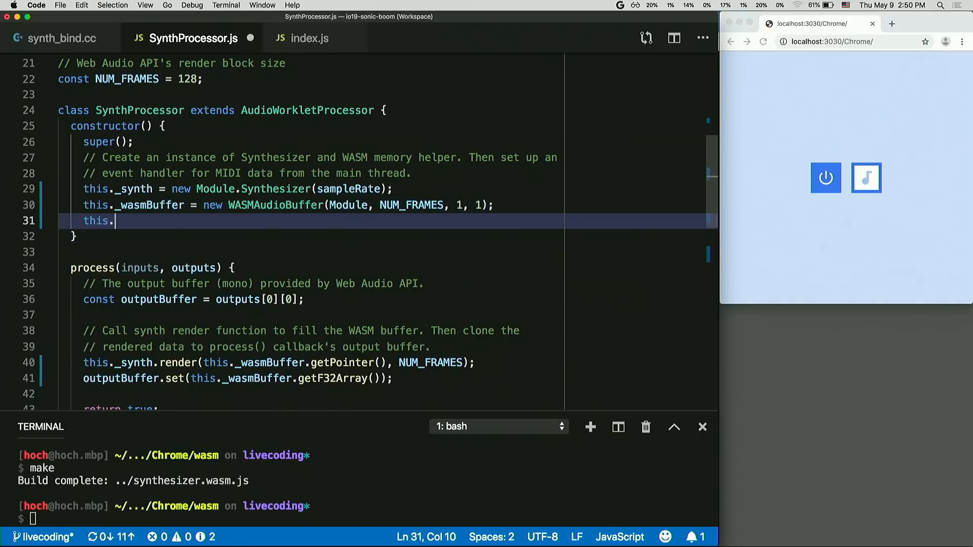
pyautogui.write('p')
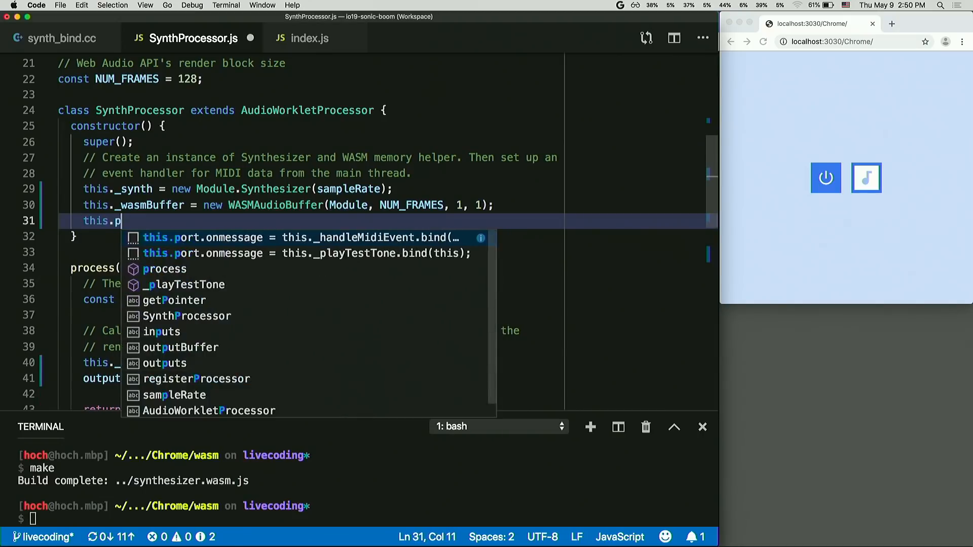
pyautogui.write('ort.onmessage = this._playTestTone.bind(this);')
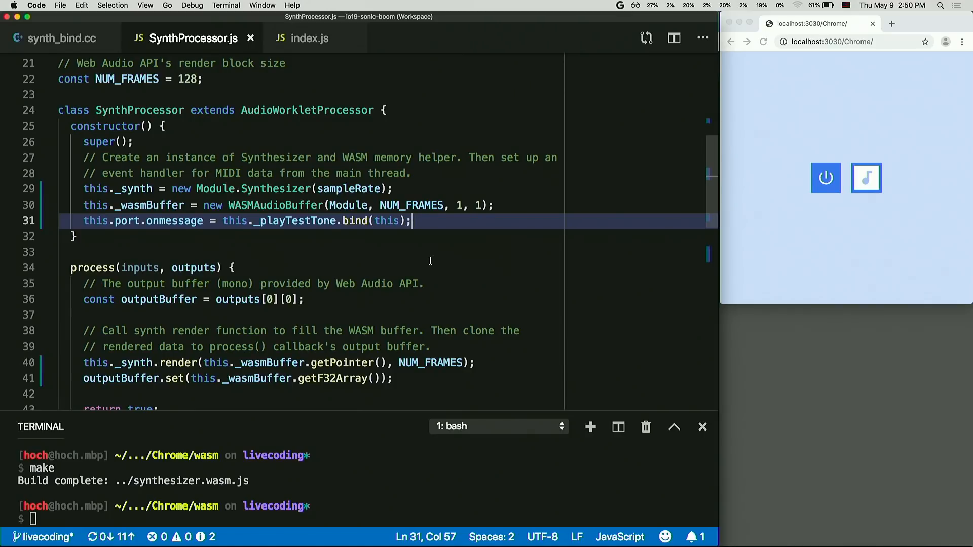
pyautogui.scroll(-3)
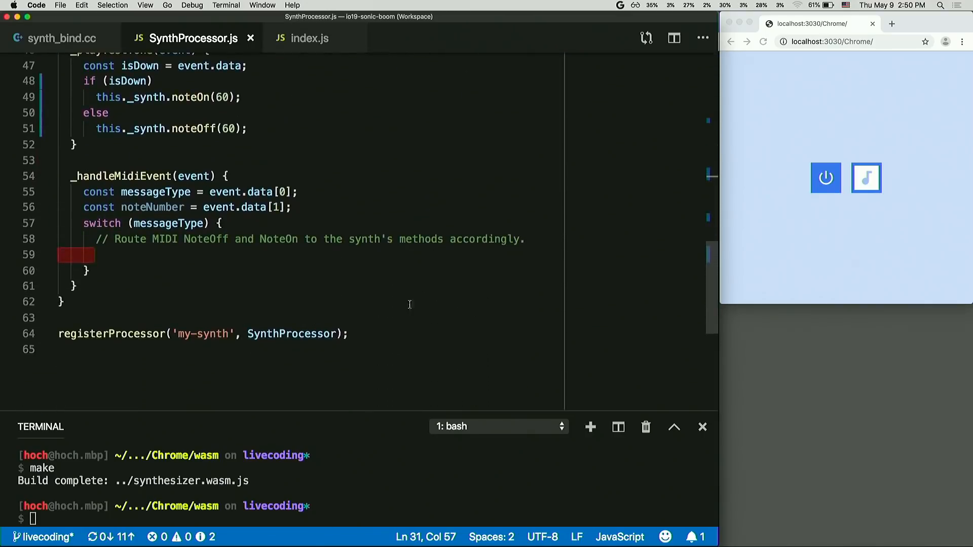
pyautogui.tripleClick(203, 335)
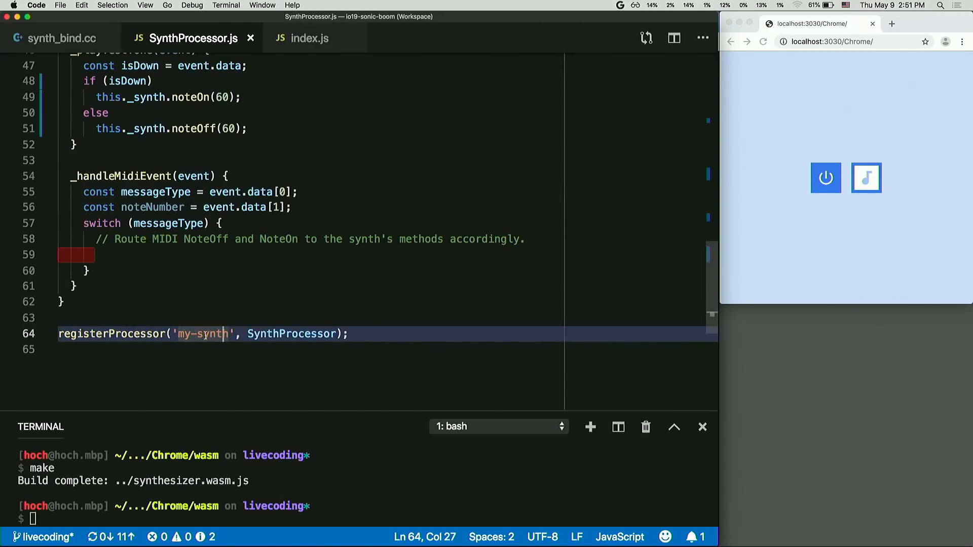
pyautogui.click(308, 39)
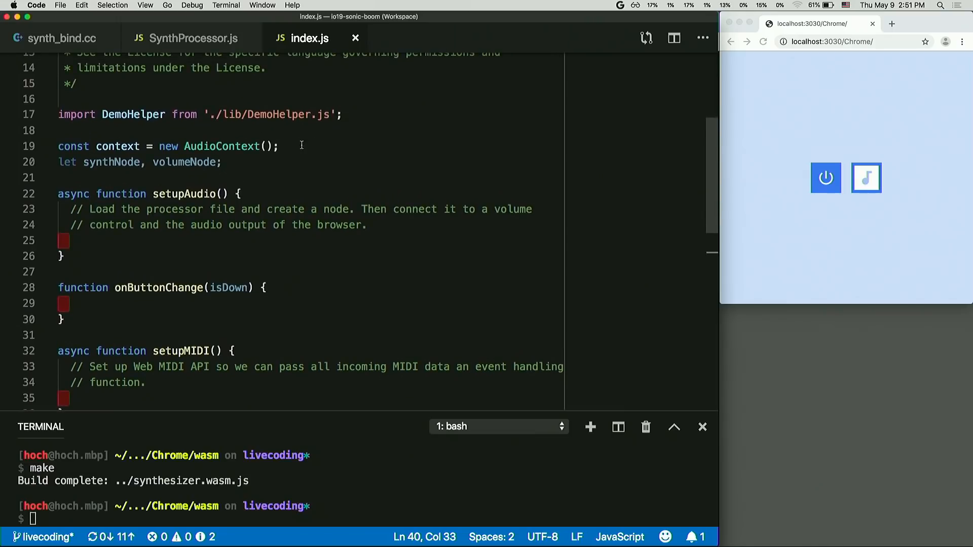
# Load 'SynthProcessor.js' as the worklet module via addModule() in setupAudio
pyautogui.tripleClick(167, 146)
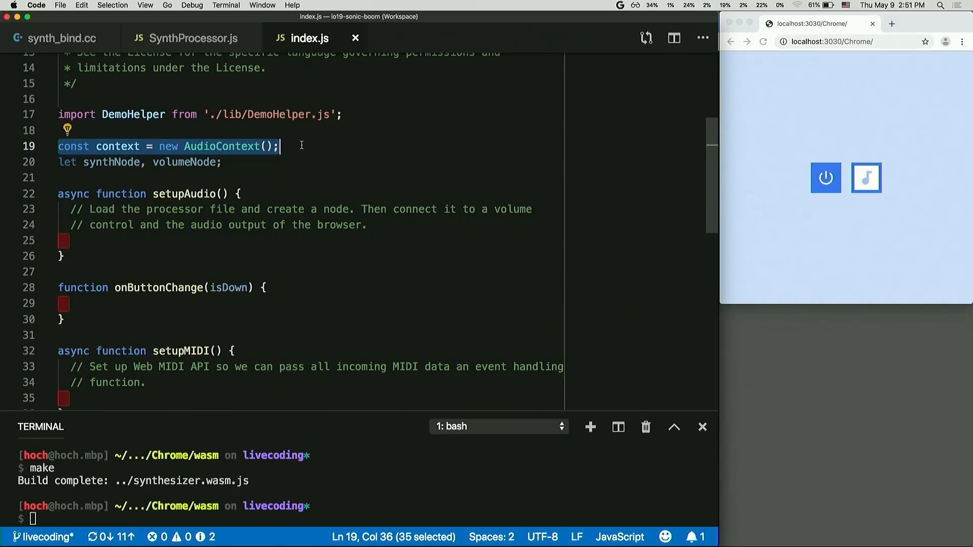
pyautogui.click(134, 241)
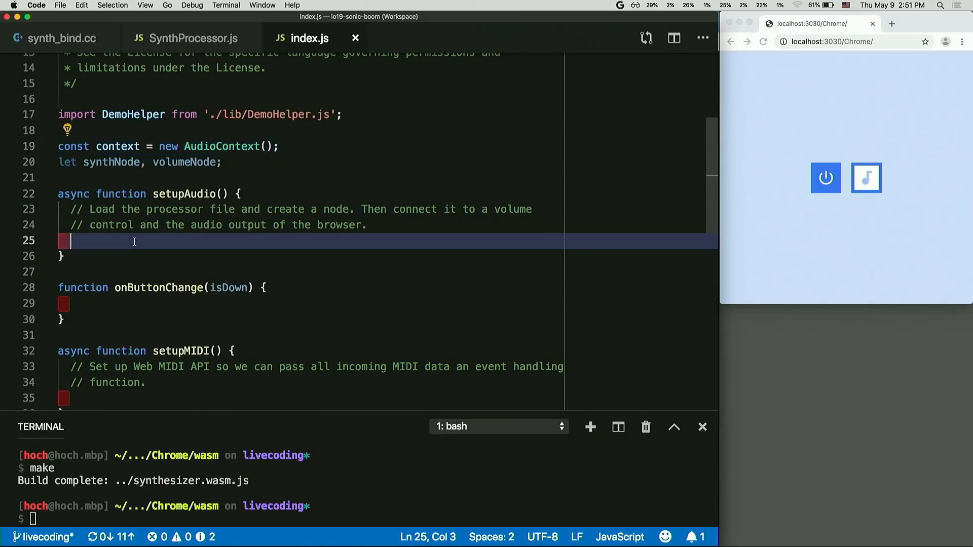
pyautogui.write('a')
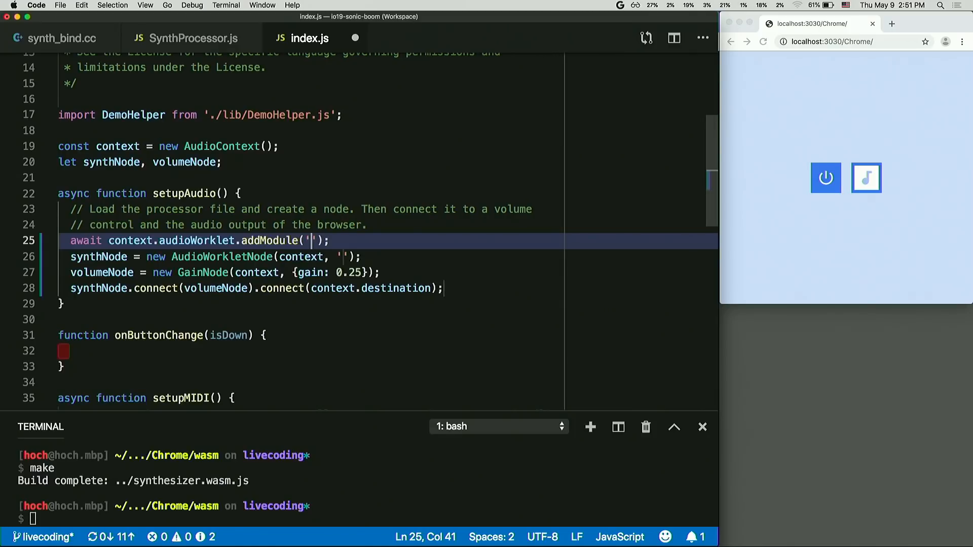
pyautogui.write('SynthPr')
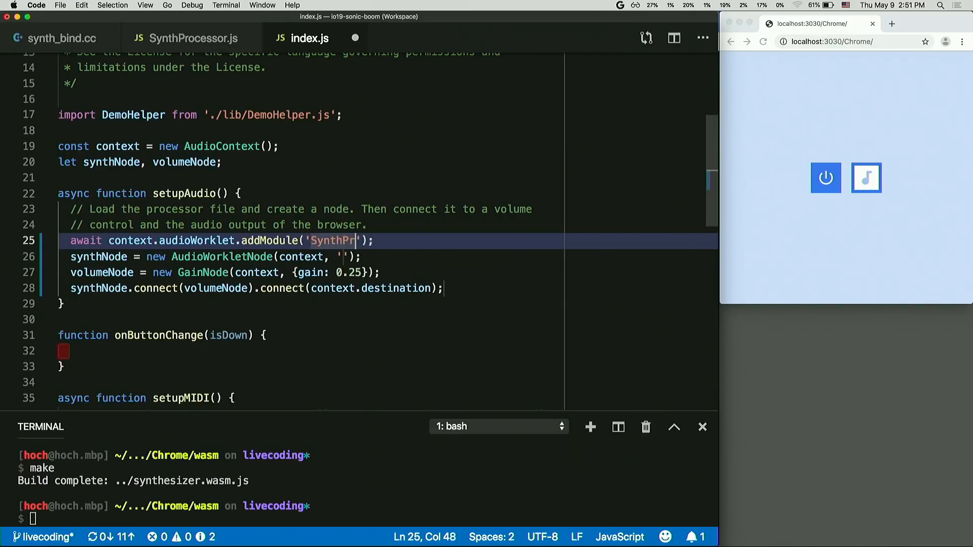
pyautogui.write('ocessor.')
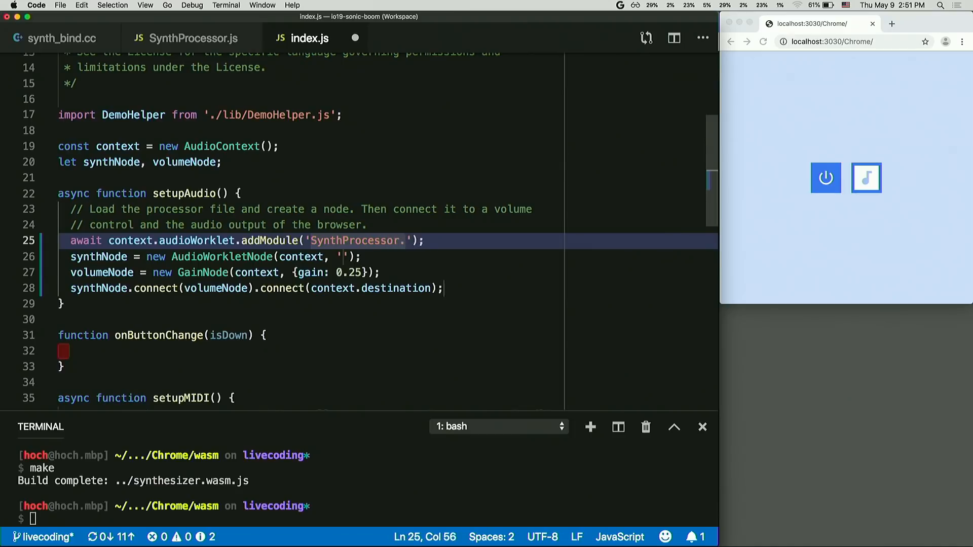
pyautogui.write('.js')
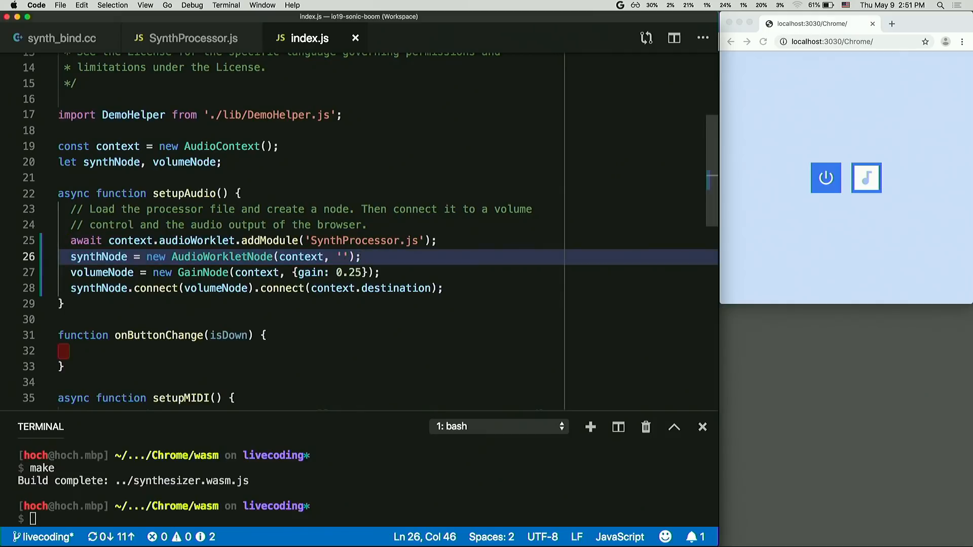
# Create the 'my-synth' AudioWorkletNode and review the 0.25 gain node and destination connection lines
pyautogui.write('my-synth')
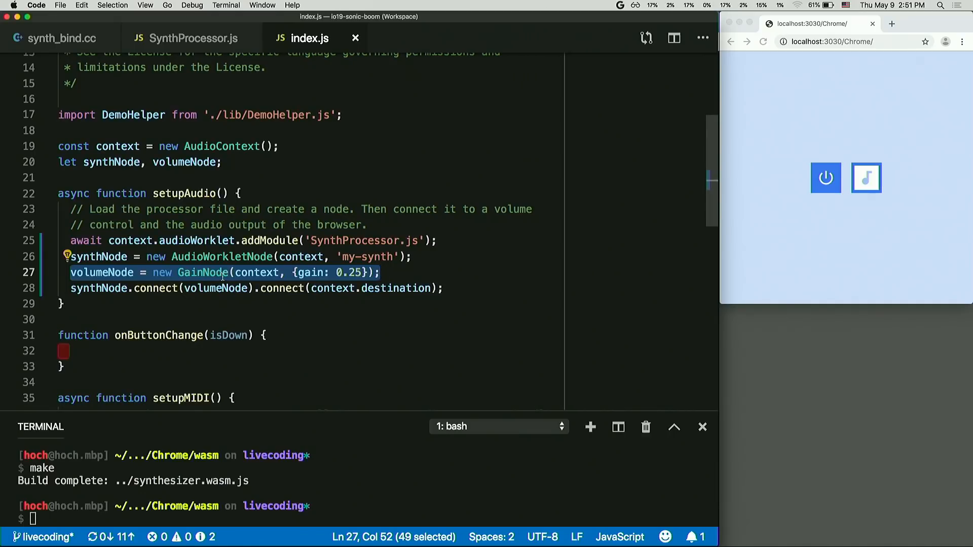
pyautogui.click(242, 288)
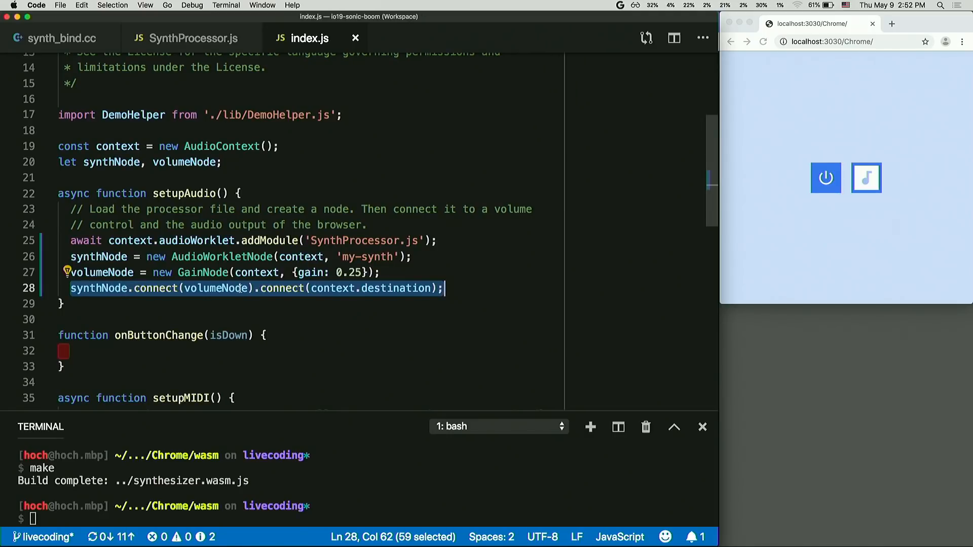
pyautogui.click(294, 304)
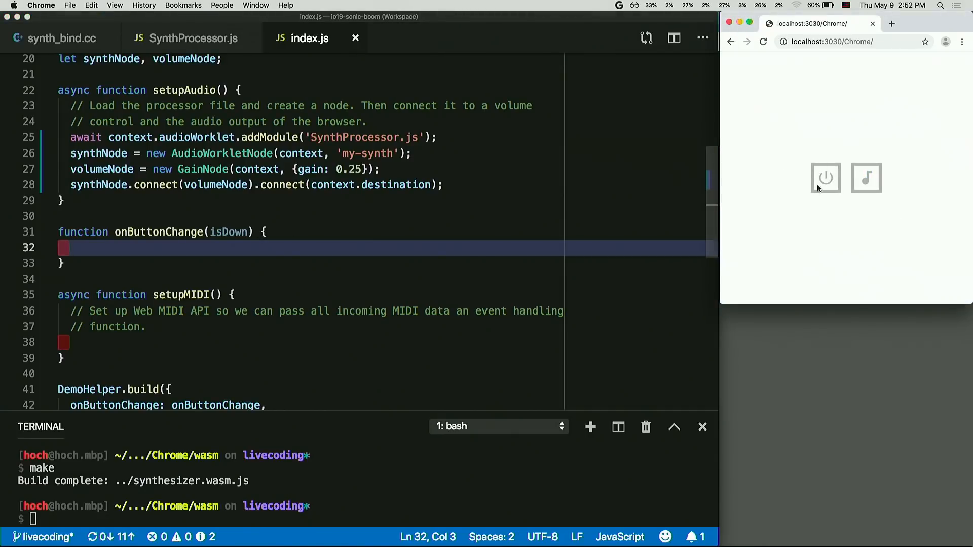
# Have onButtonChange call synthNode.port.postMessage(isDown), then play a test note on the demo page
pyautogui.click(865, 178)
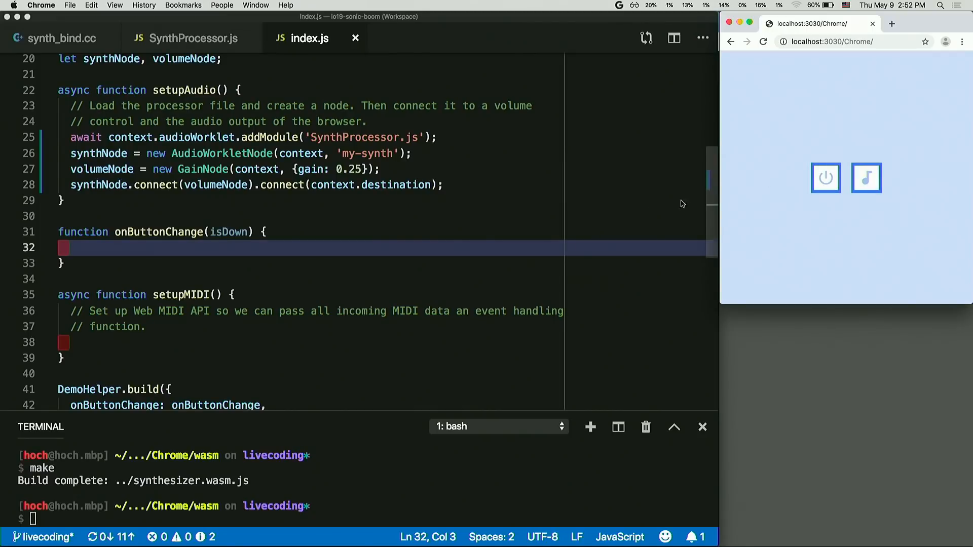
pyautogui.click(223, 247)
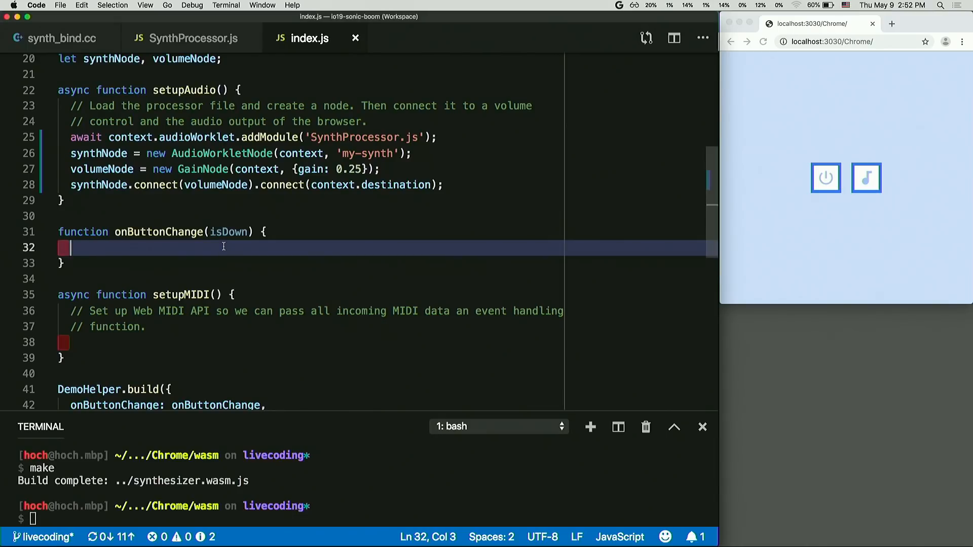
pyautogui.write('synthNode.port.postMessage();')
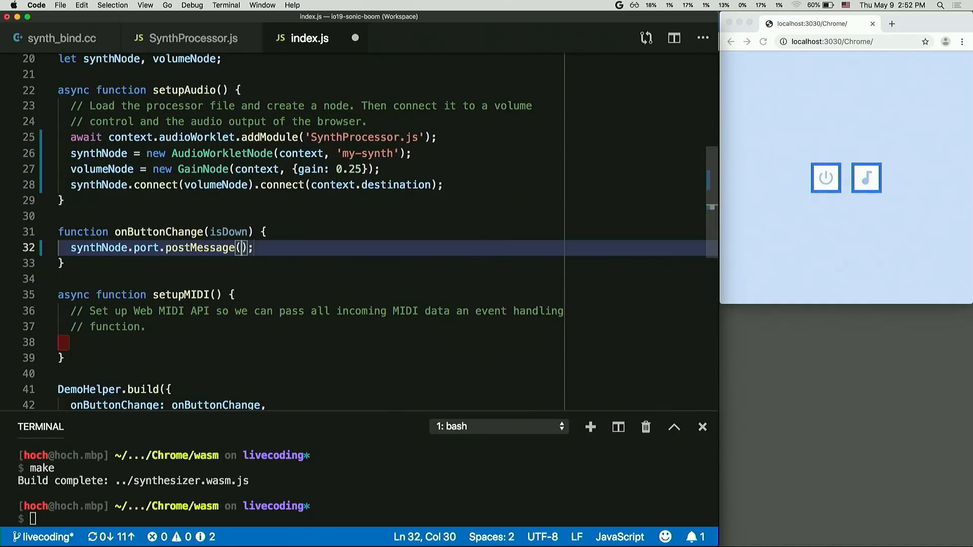
pyautogui.write('isDown')
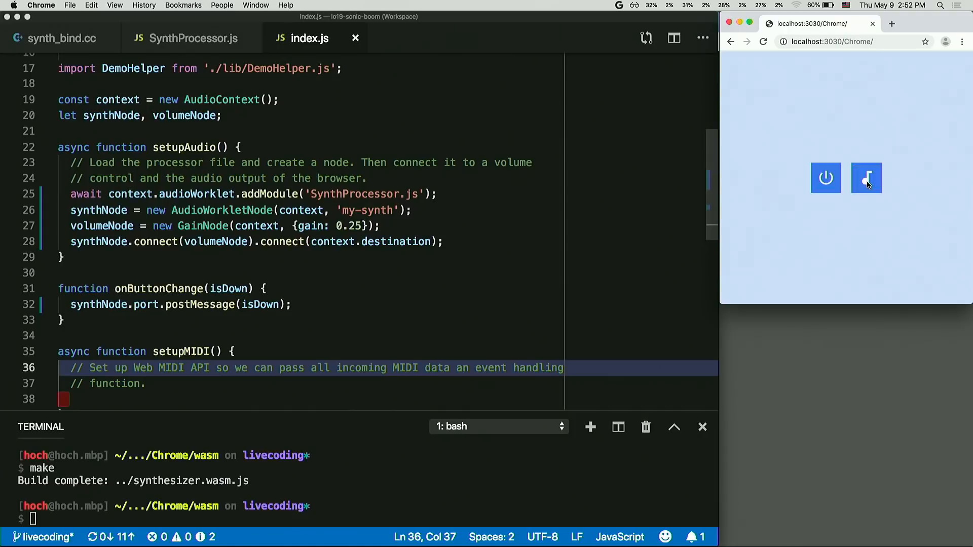
pyautogui.click(866, 177)
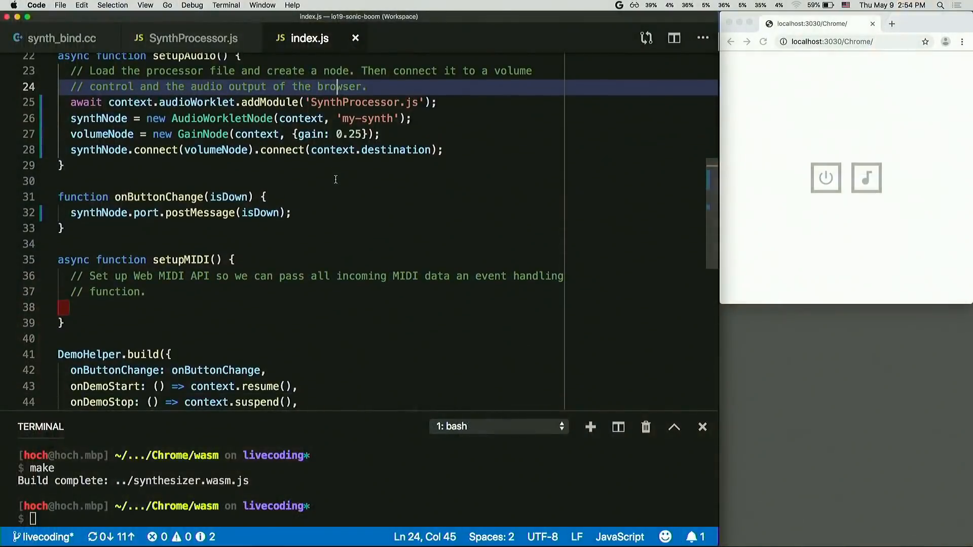
# Add const midiAccess = await navigator.requestMIDIAccess(); in setupMIDI
pyautogui.scroll(-3)
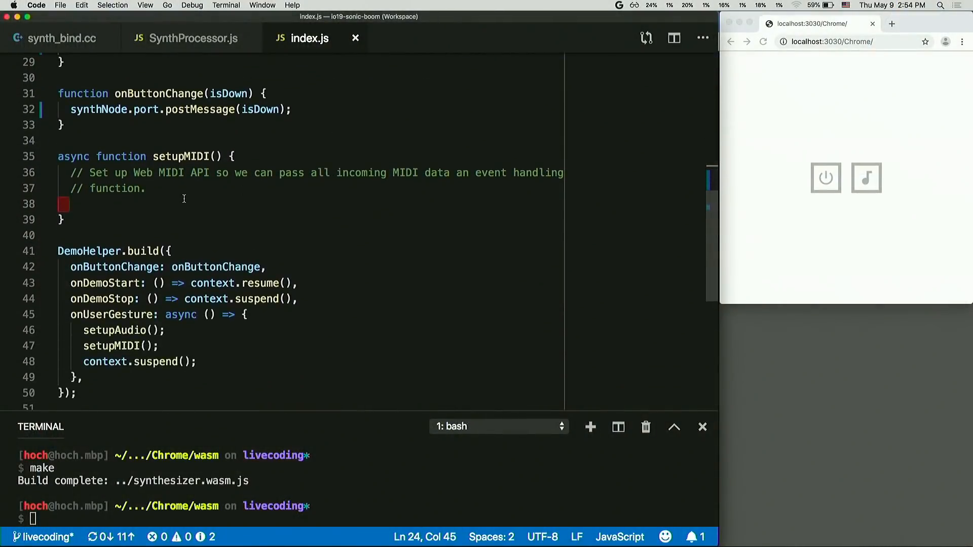
pyautogui.click(185, 199)
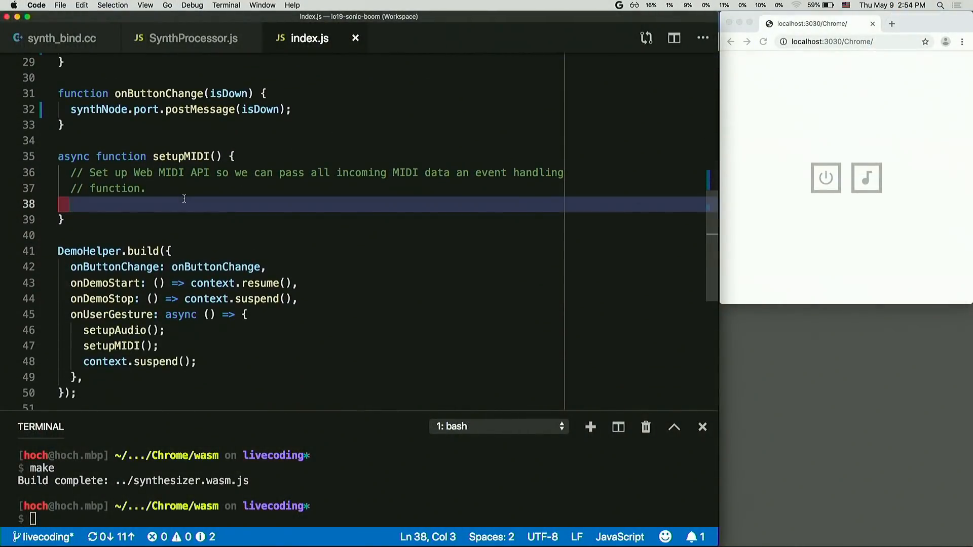
pyautogui.write('const')
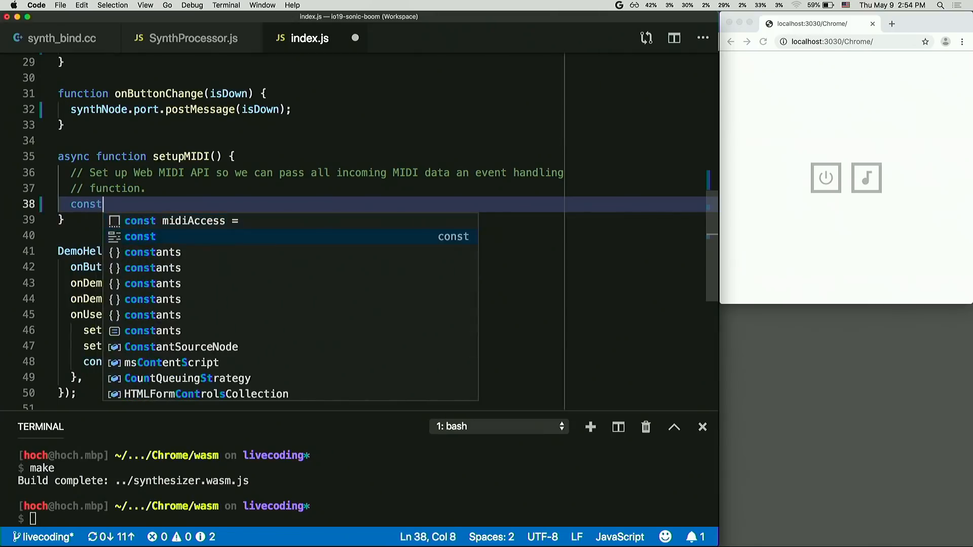
pyautogui.write('midiAccess = await navigator.requestMIDIAccess();')
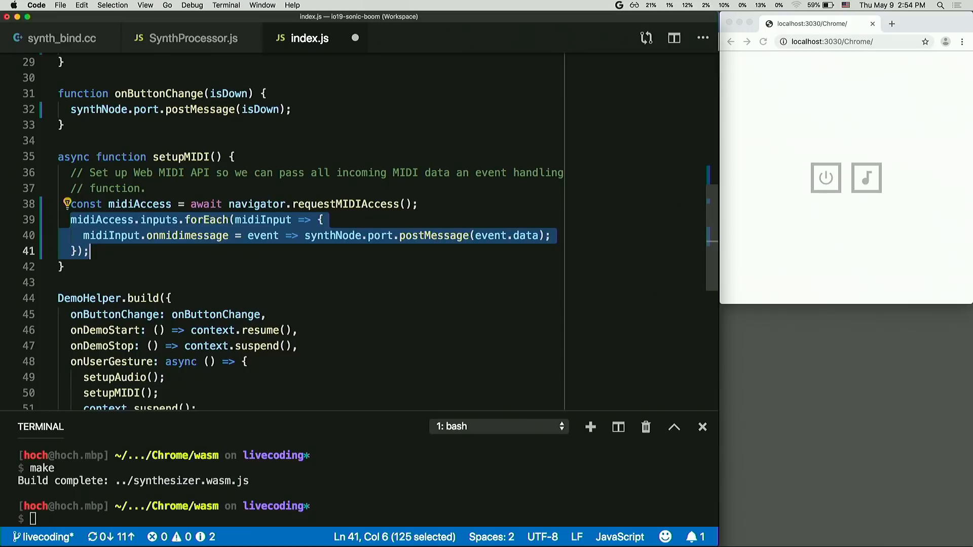
# Review the forEach loop forwarding each input's onmidimessage event.data to synthNode.port, then return to SynthProcessor.js
pyautogui.click(249, 235)
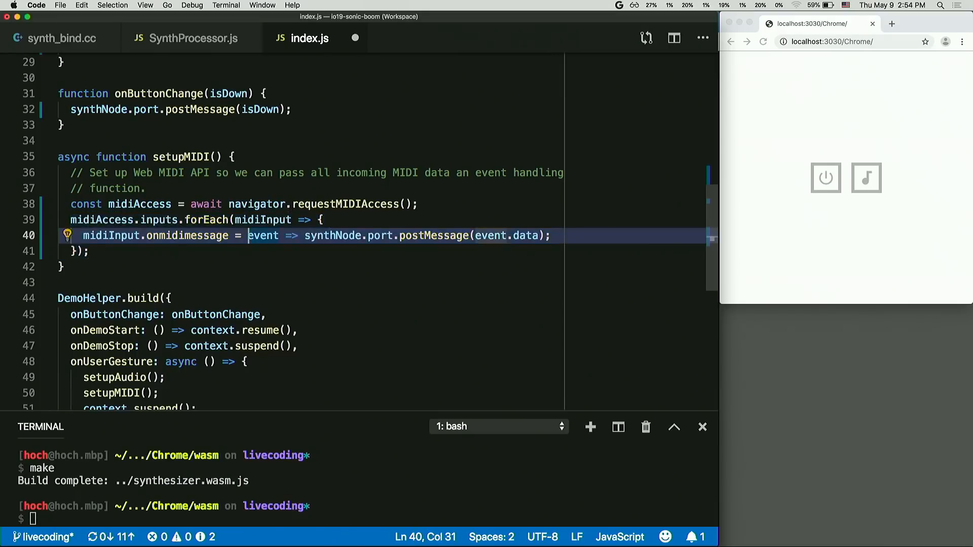
pyautogui.moveTo(247, 235); pyautogui.dragTo(546, 235)
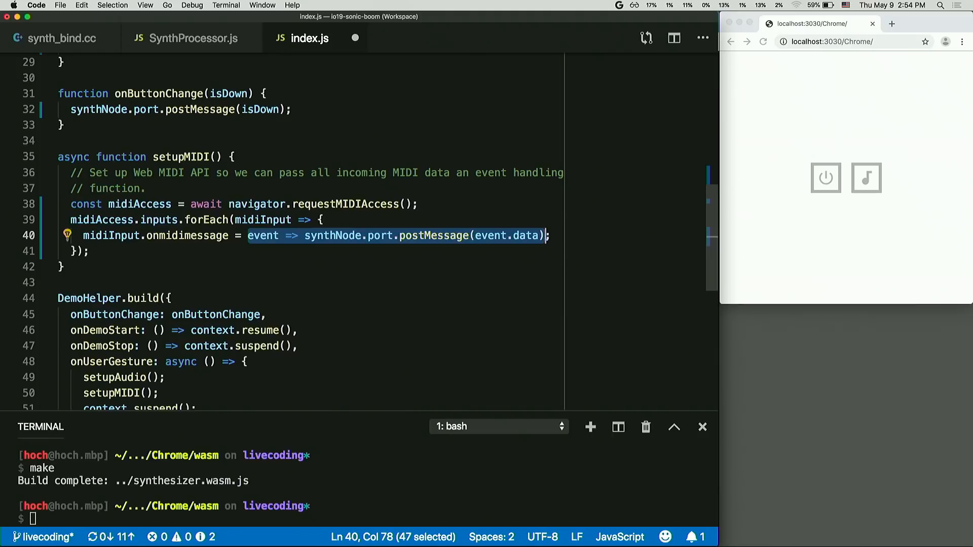
pyautogui.click(333, 217)
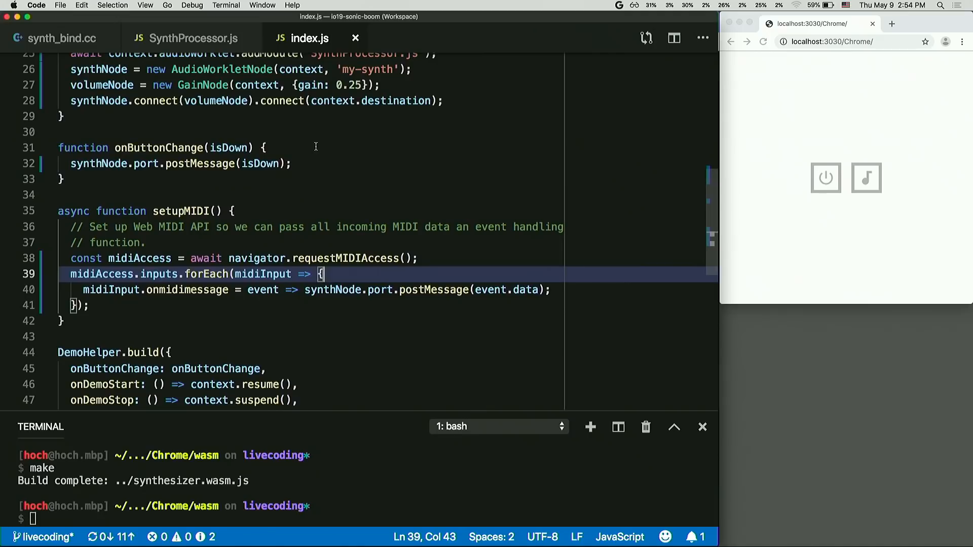
pyautogui.click(192, 39)
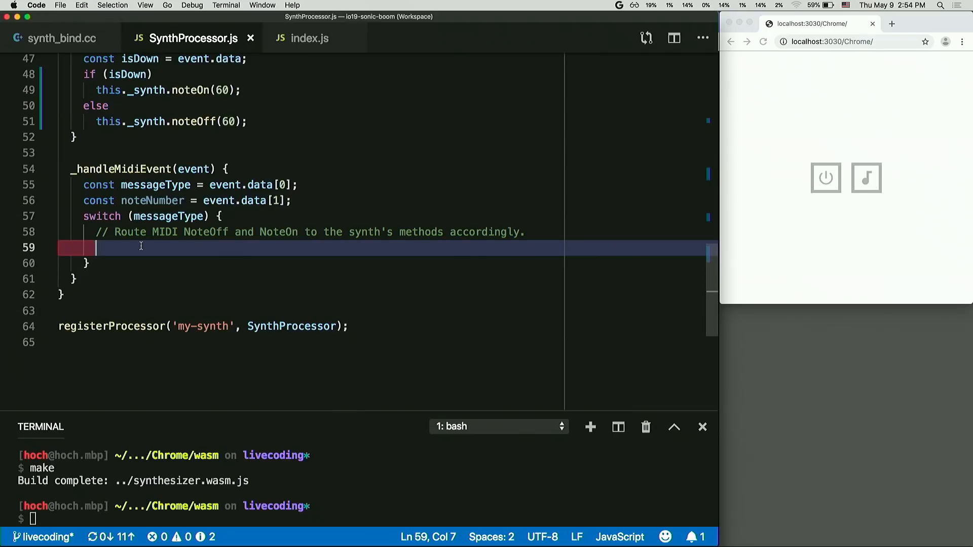
# Insert the case snippet so NoteOn calls this._synth.noteOn(noteNumber)
pyautogui.write('case MIDIEvent.NoteOn:')
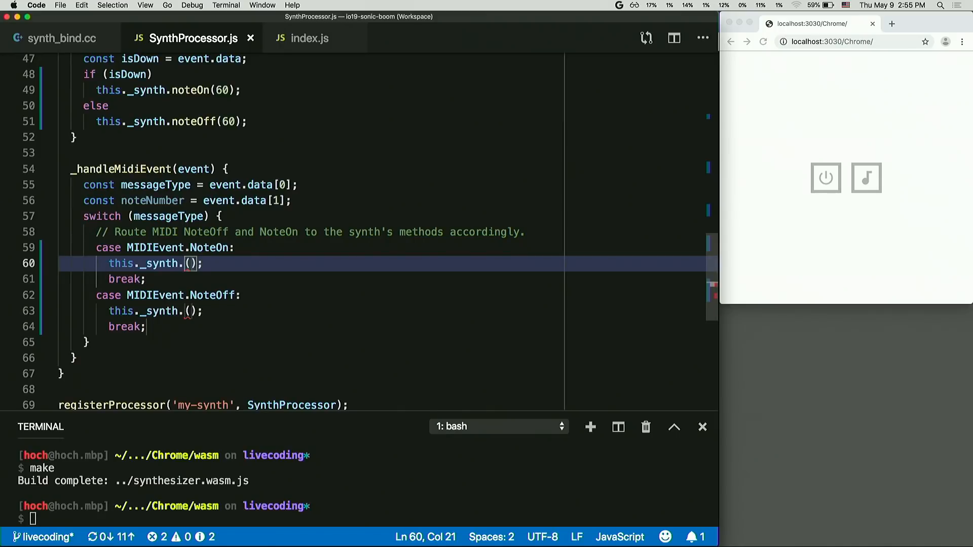
pyautogui.write('note')
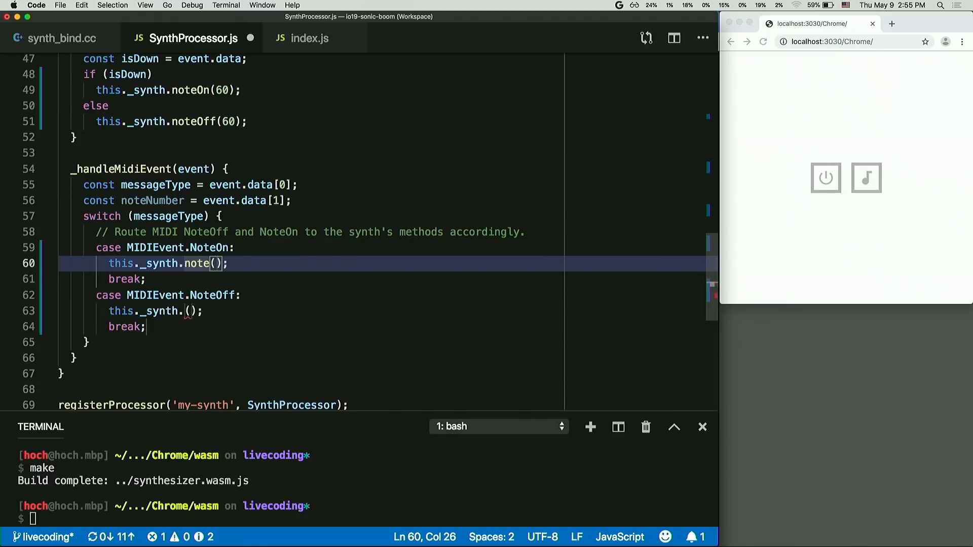
pyautogui.write('on')
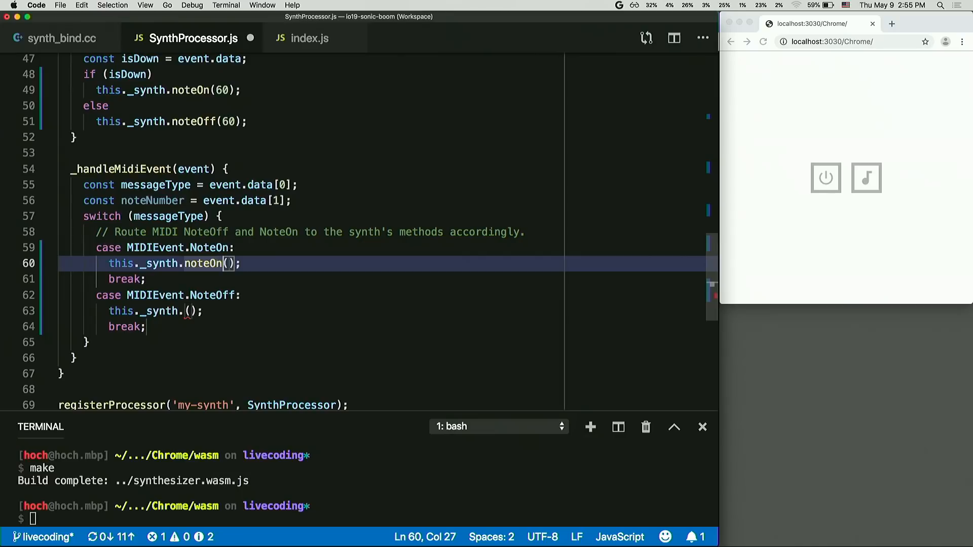
pyautogui.write('noteNumber')
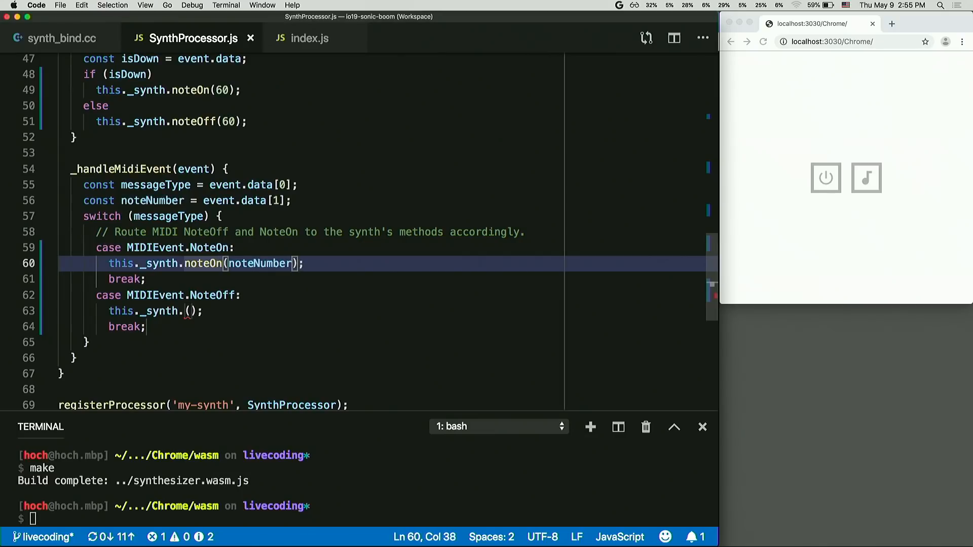
pyautogui.moveTo(185, 312)
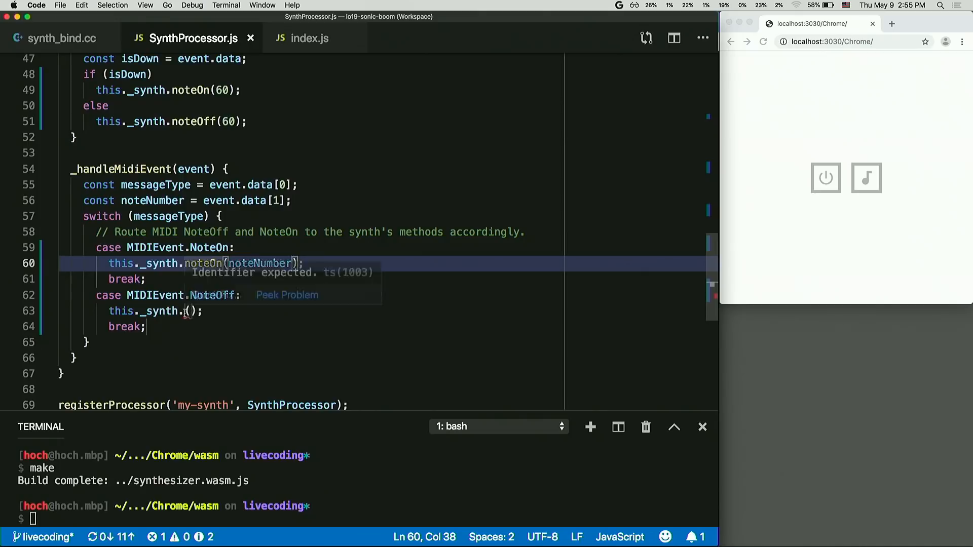
# Fill the NoteOff case with this._synth.noteOff(noteNumber)
pyautogui.click(185, 312)
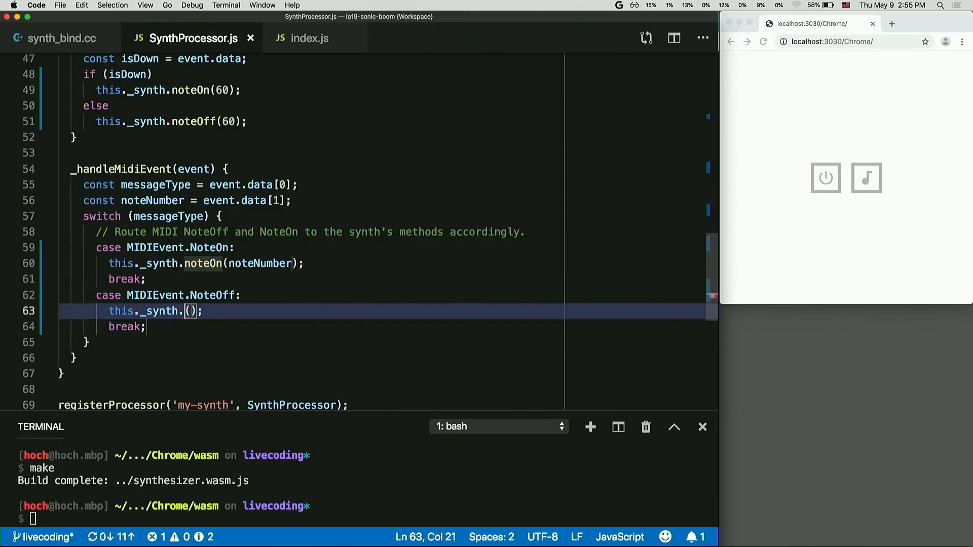
pyautogui.write('noteOff')
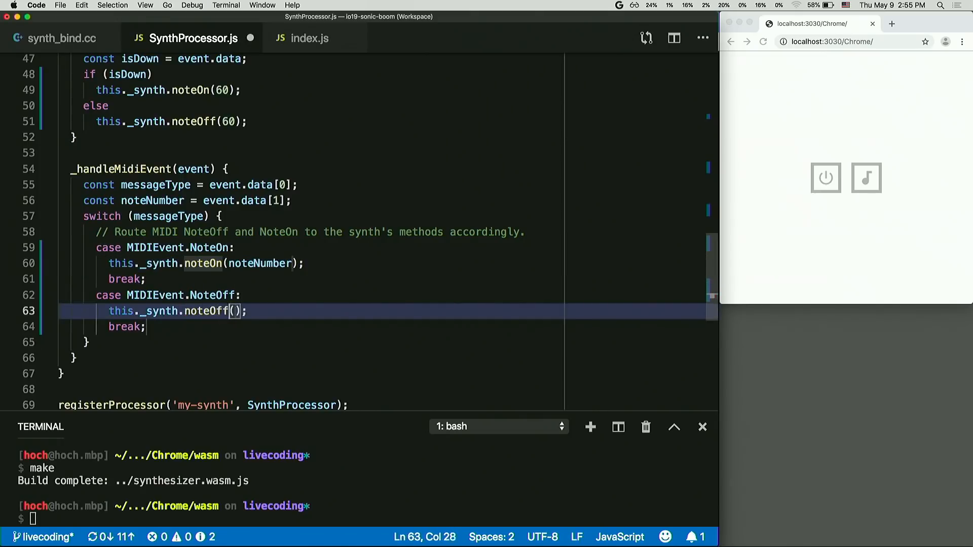
pyautogui.write('note')
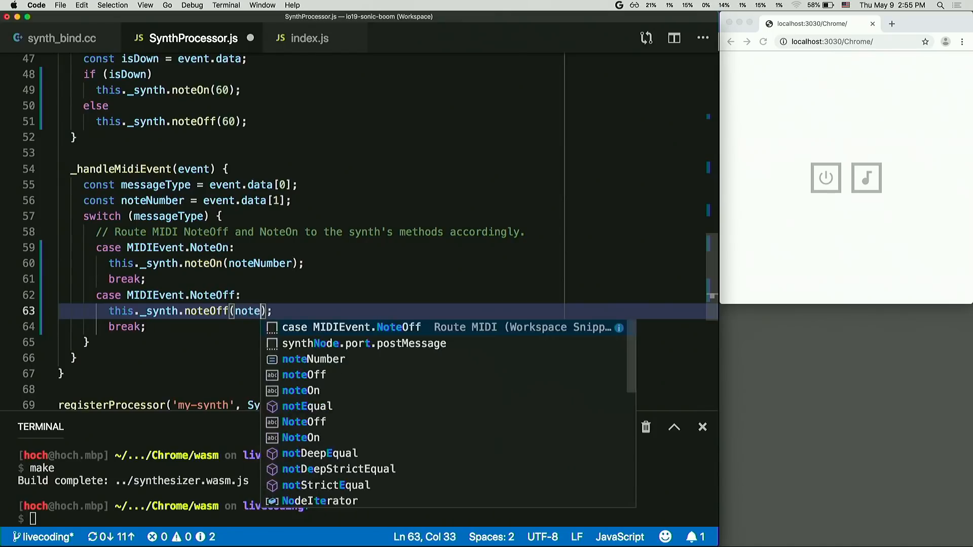
pyautogui.press('Tab')
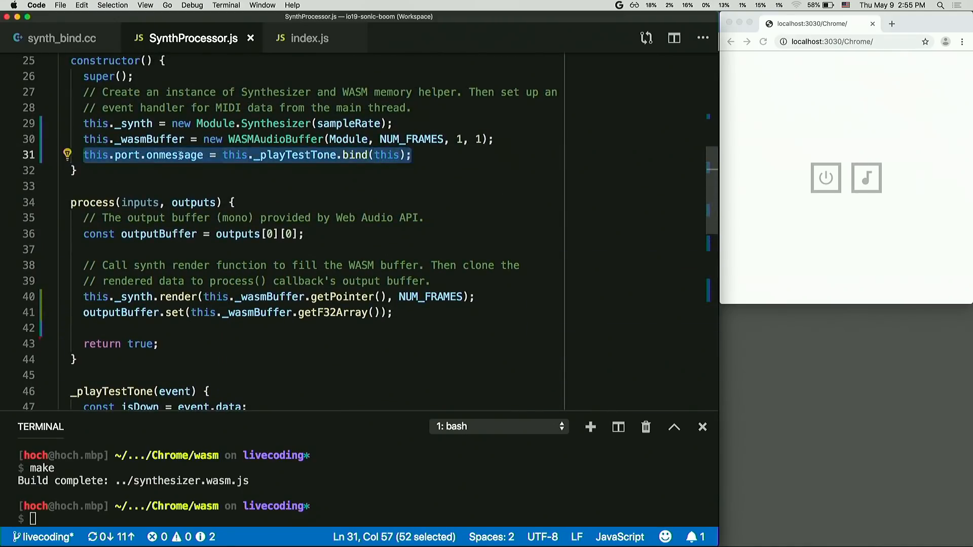
pyautogui.moveTo(271, 157)
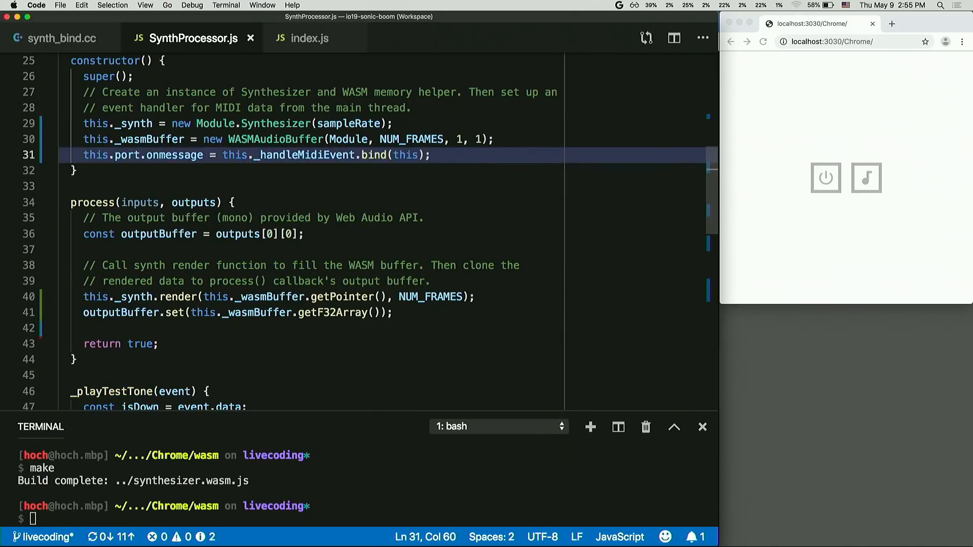
pyautogui.moveTo(261, 155)
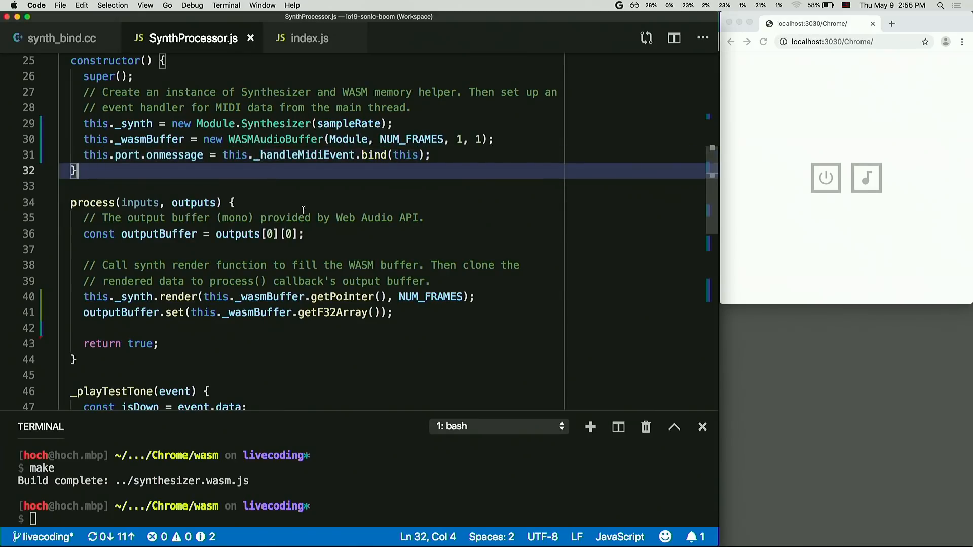
# Replace _playTestTone with _handleMidiEvent in the constructor's this.port.onmessage binding
pyautogui.scroll(-3)
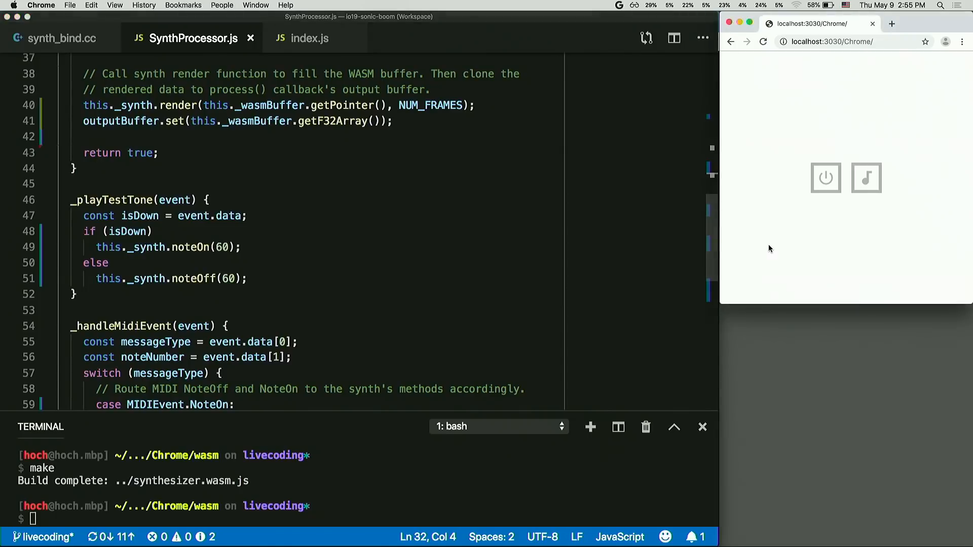
pyautogui.click(825, 177)
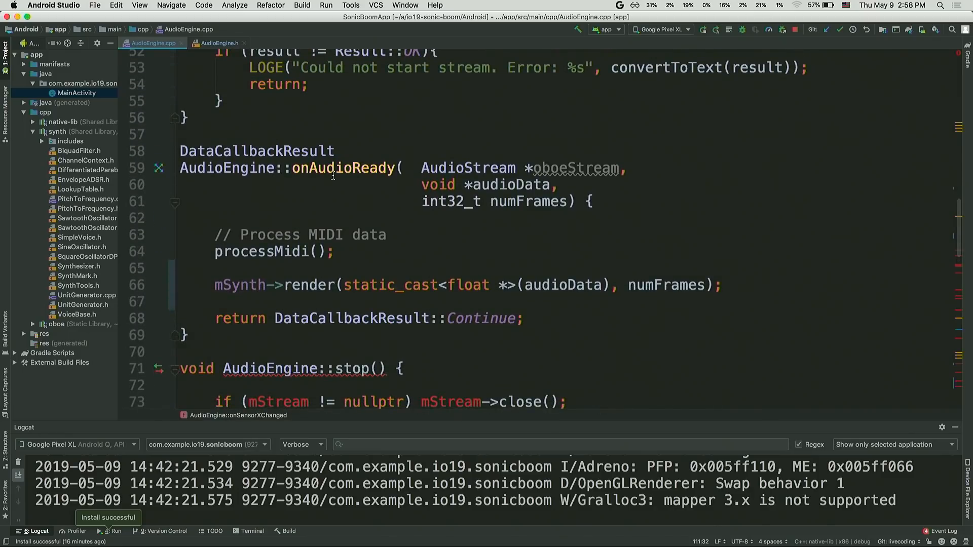
pyautogui.moveTo(243, 245)
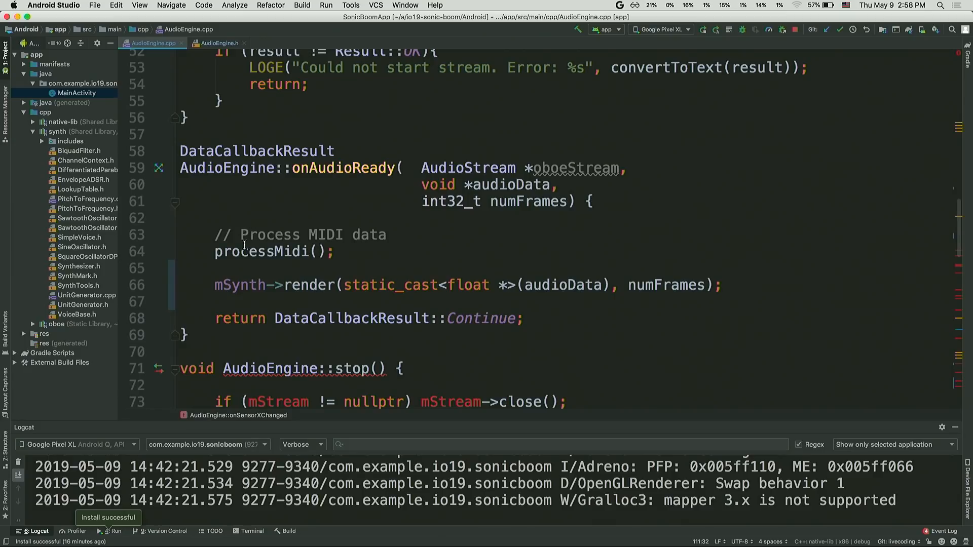
pyautogui.moveTo(275, 254)
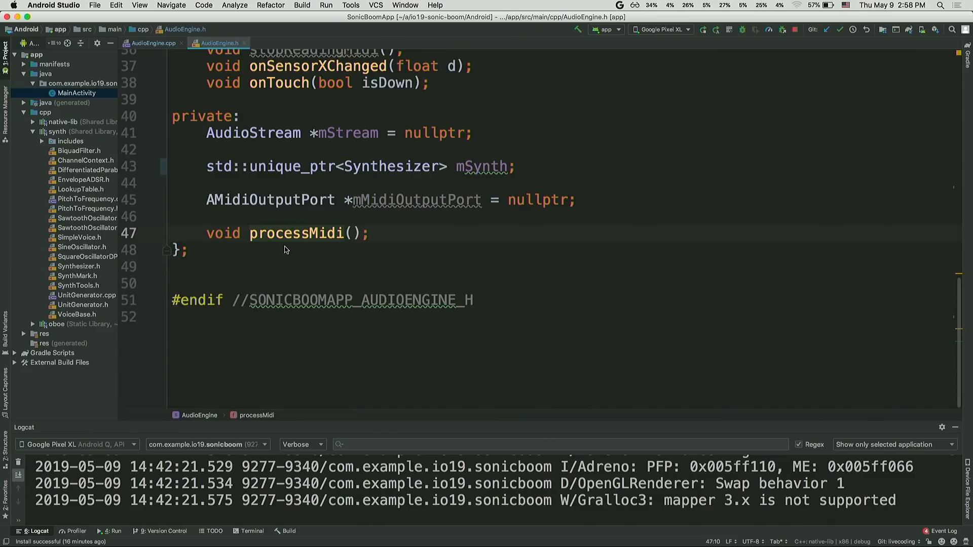
# Delete the TODO comment about receiving MIDI inside processMidi in AudioEngine.cpp
pyautogui.click(154, 43)
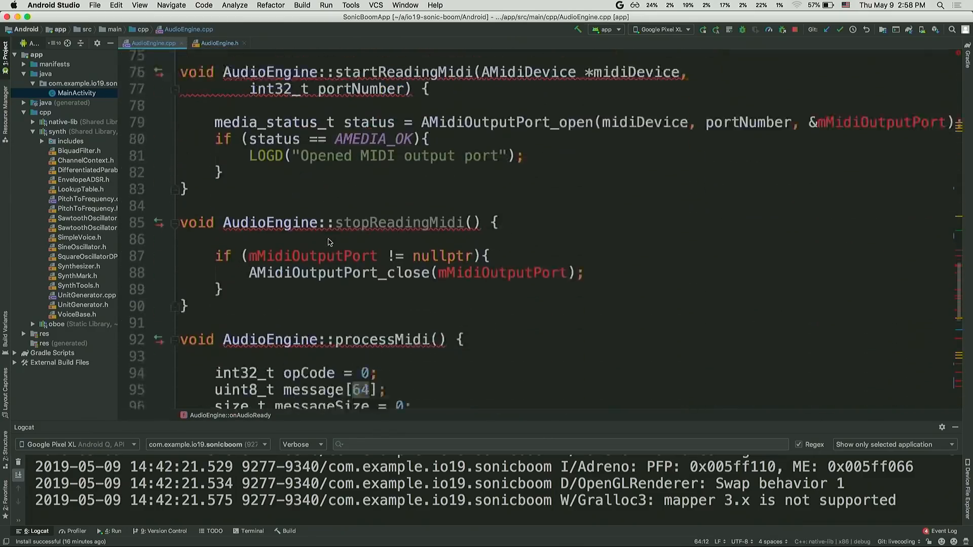
pyautogui.scroll(-3)
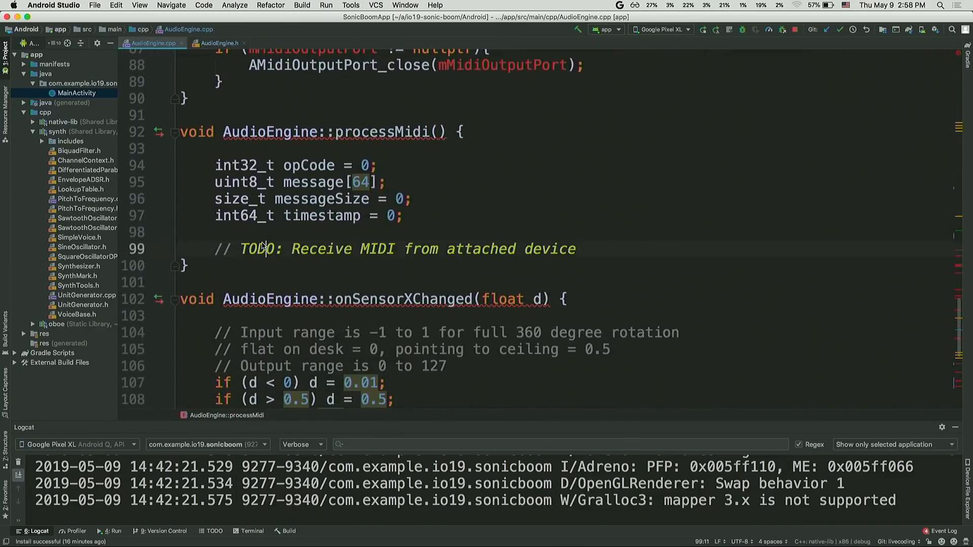
pyautogui.click(605, 249)
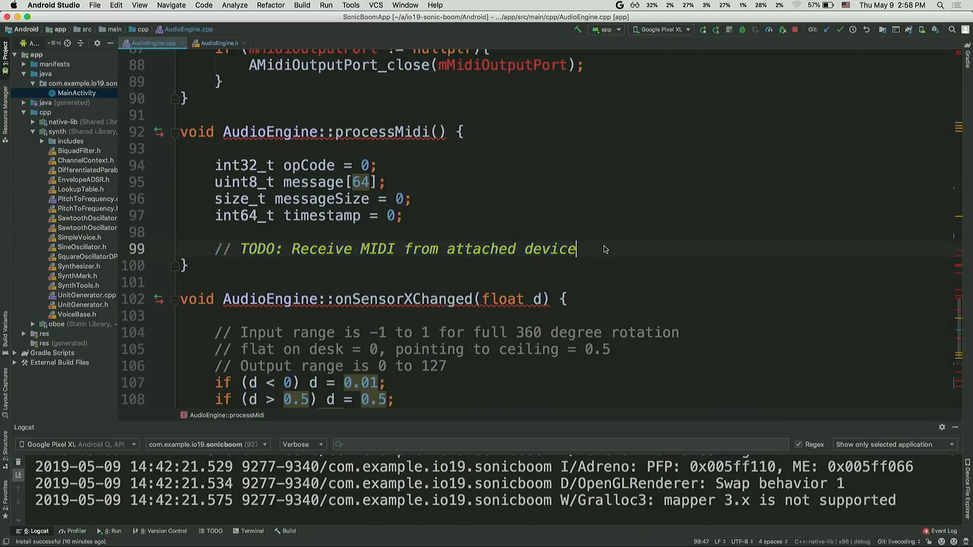
pyautogui.press('Cmd+Backspace')
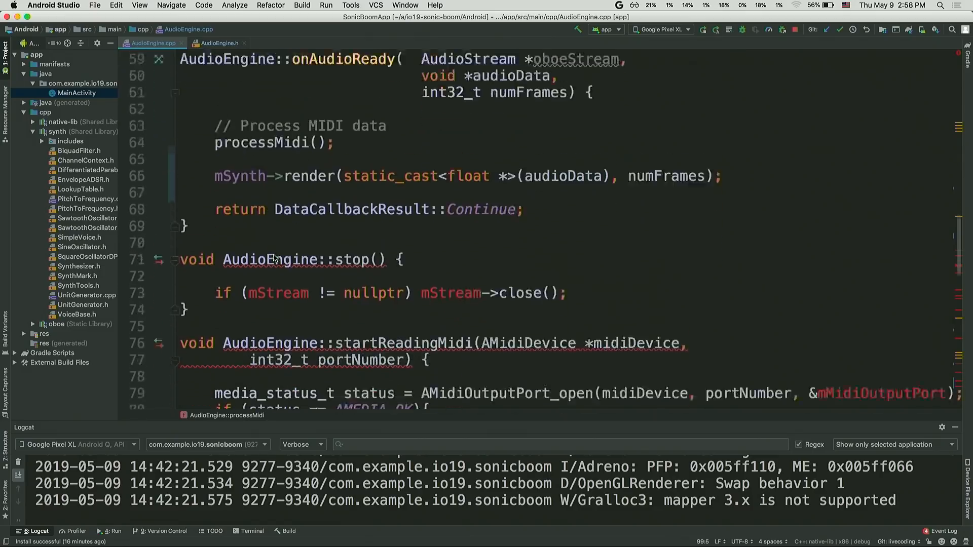
# Begin the AMidiOutputPort_receive( call inside processMidi, fixing a mistyped letter
pyautogui.scroll(-3)
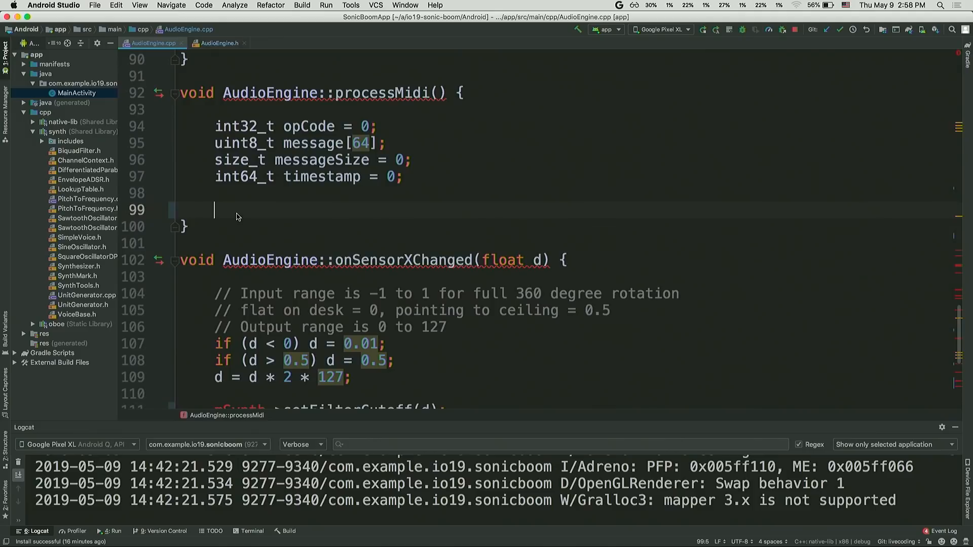
pyautogui.write('A')
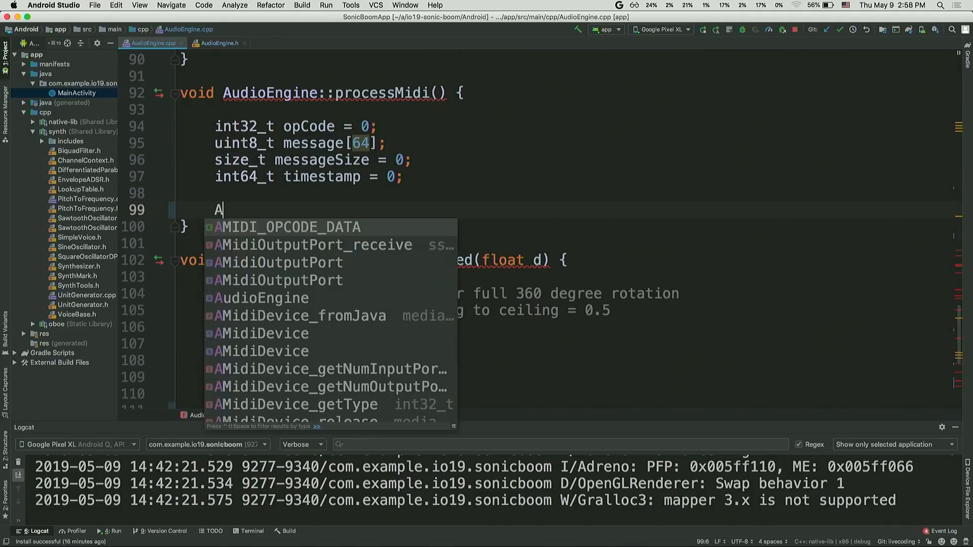
pyautogui.write('m')
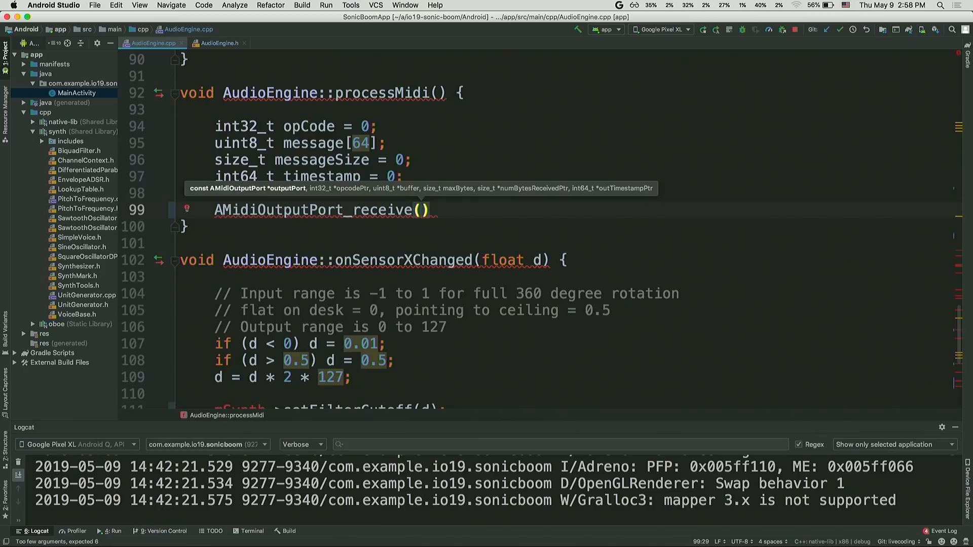
pyautogui.write('mO')
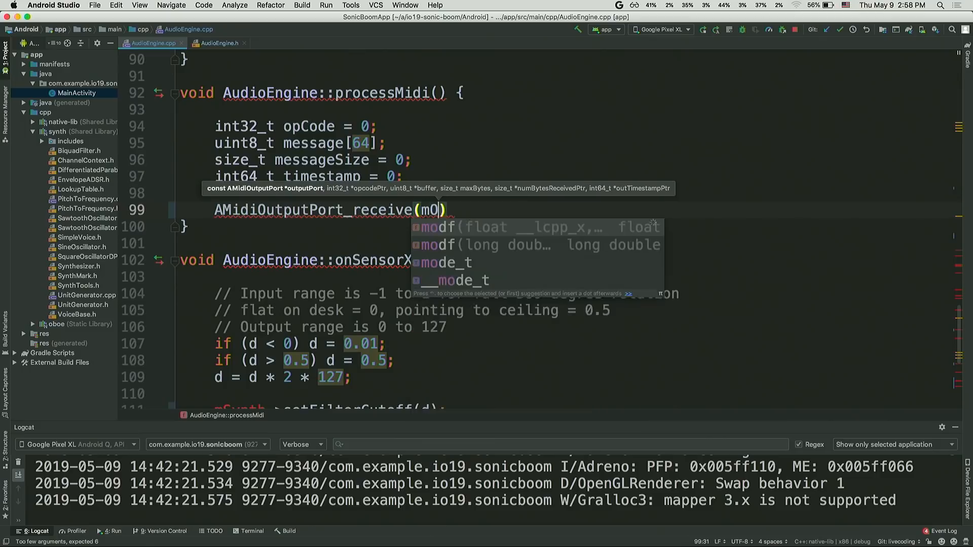
pyautogui.press('Backspace')
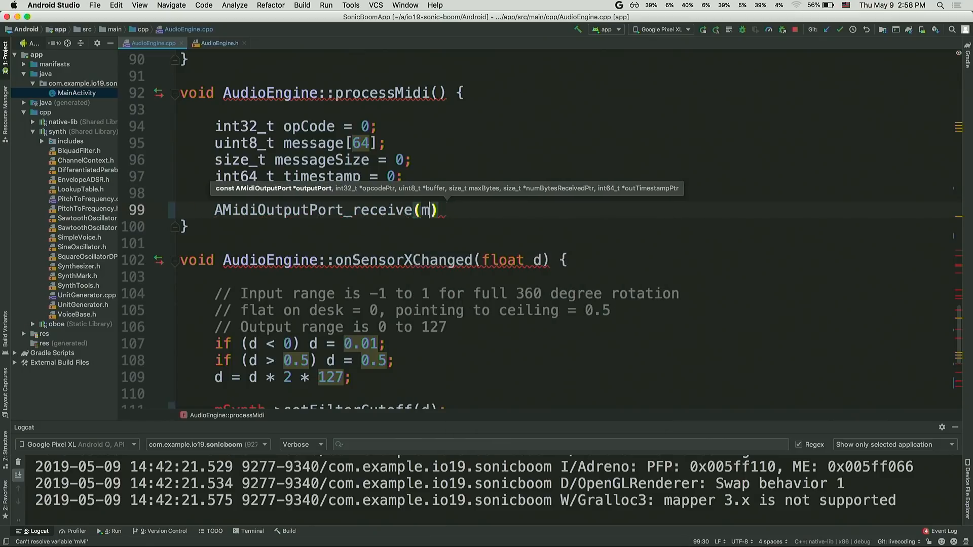
pyautogui.write('Ou')
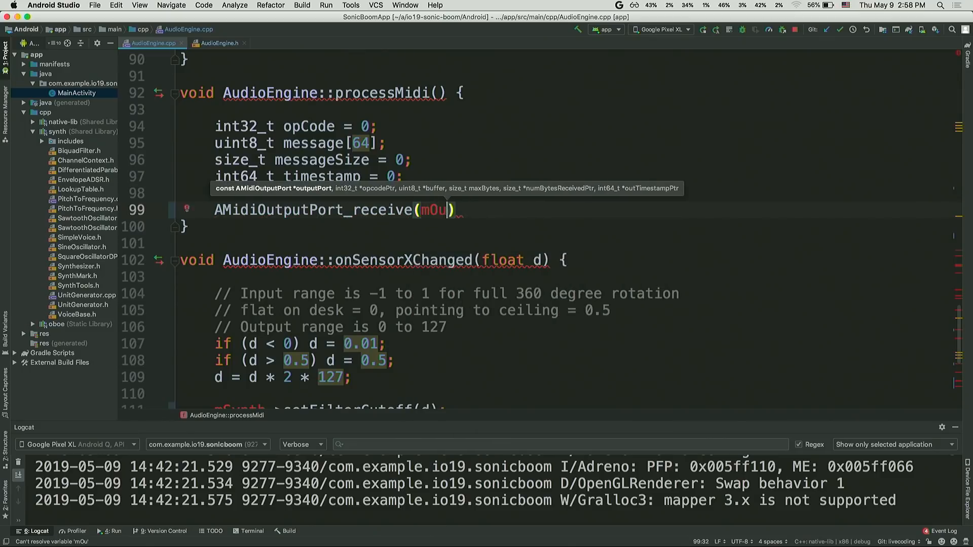
# Pass mMidiOutputPort copied from AudioEngine.h and &opCode via completion as the first arguments
pyautogui.click(219, 43)
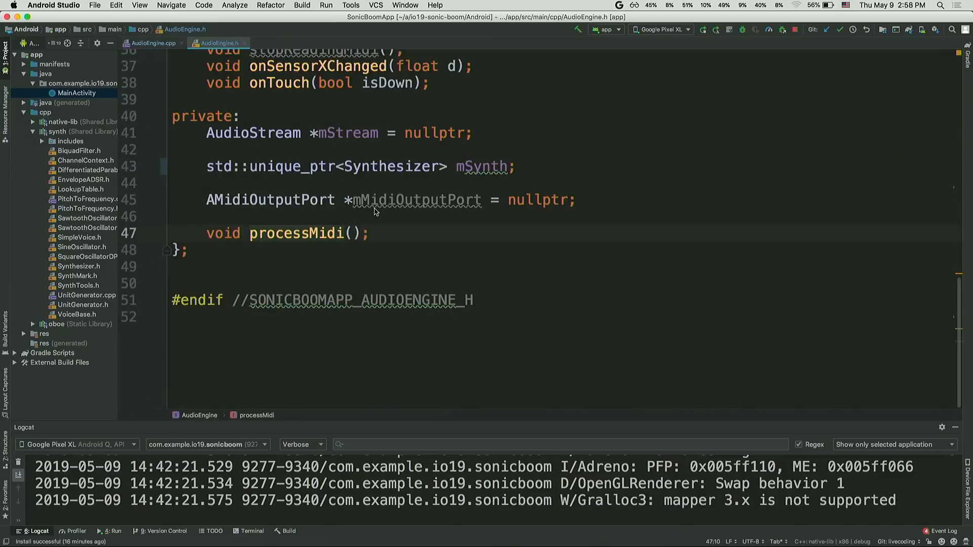
pyautogui.doubleClick(416, 200)
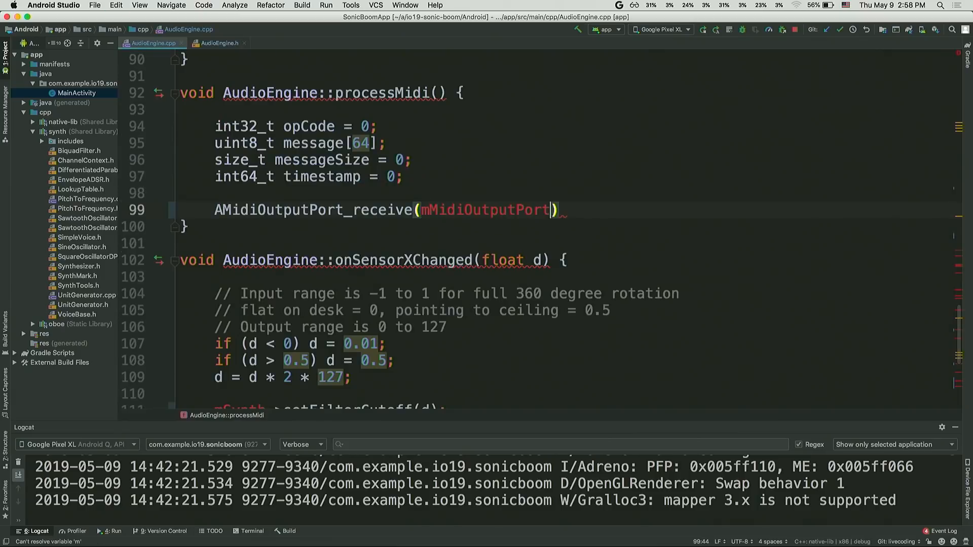
pyautogui.write(',')
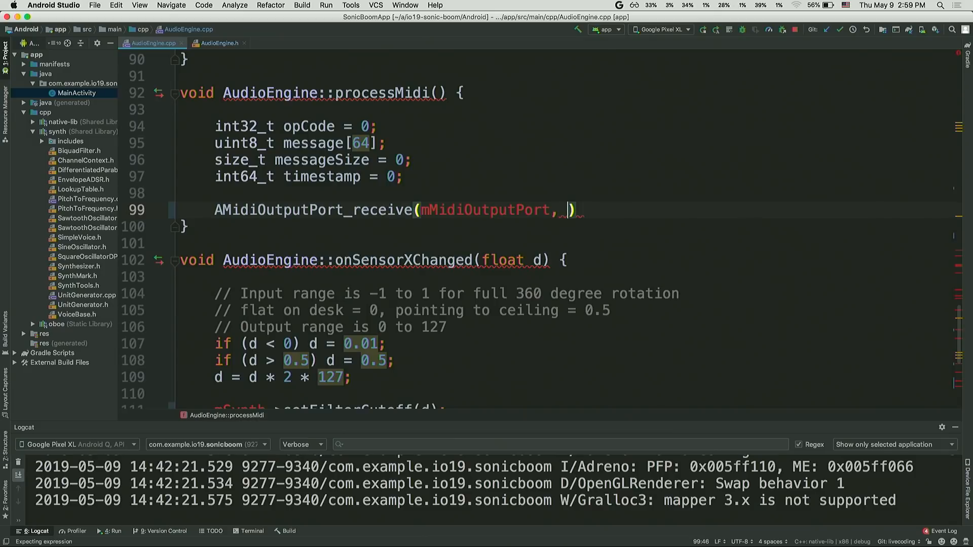
pyautogui.write('&op')
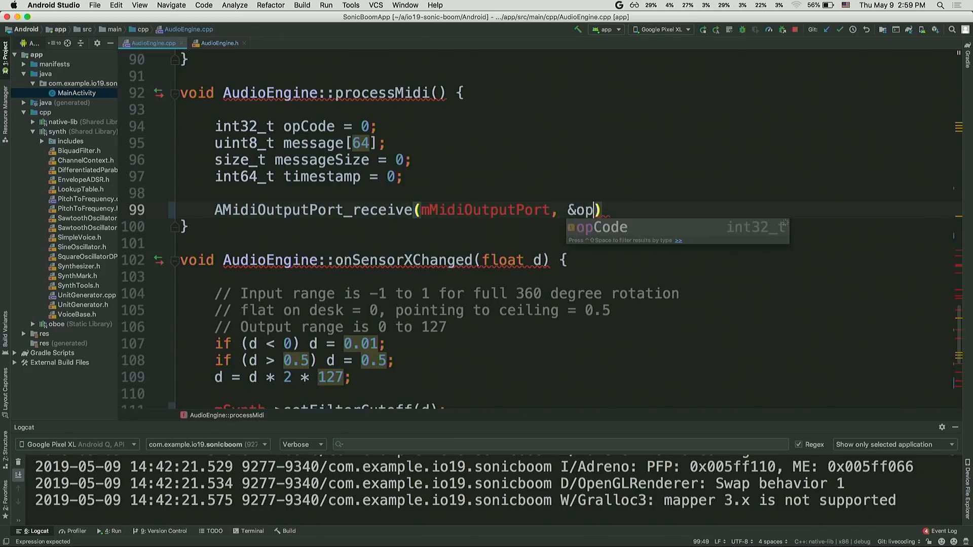
pyautogui.press('Tab')
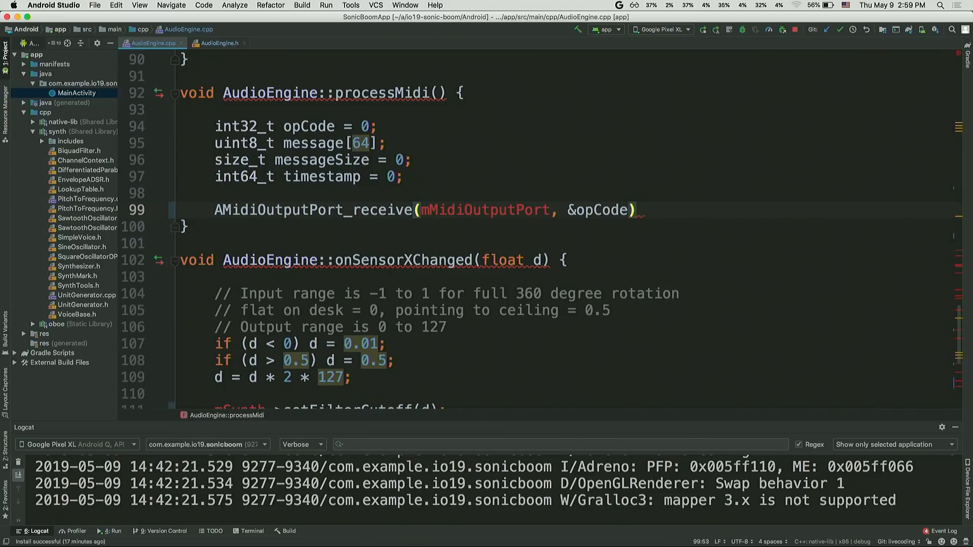
pyautogui.moveTo(344, 194)
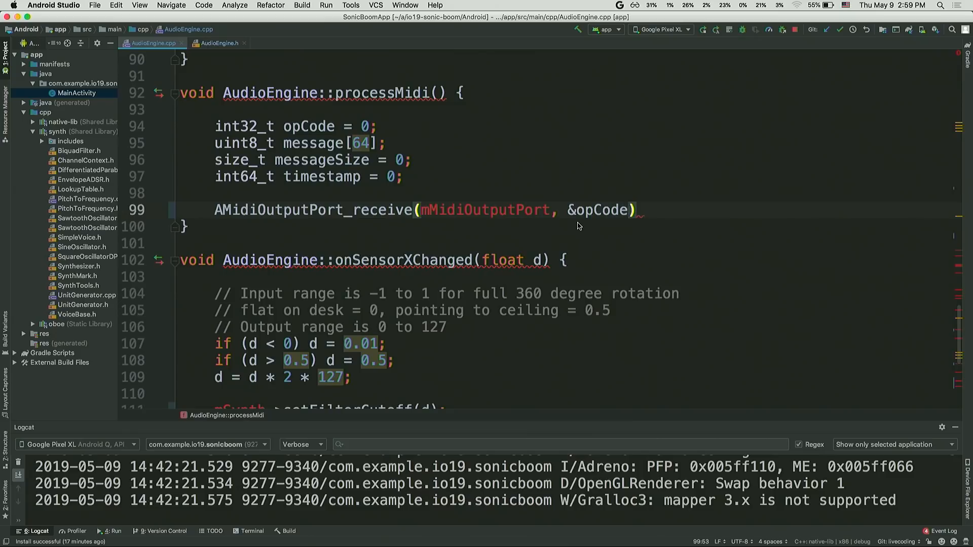
# Finish the receive call with message, 64, &messageSize and &timestamp arguments
pyautogui.write(', message')
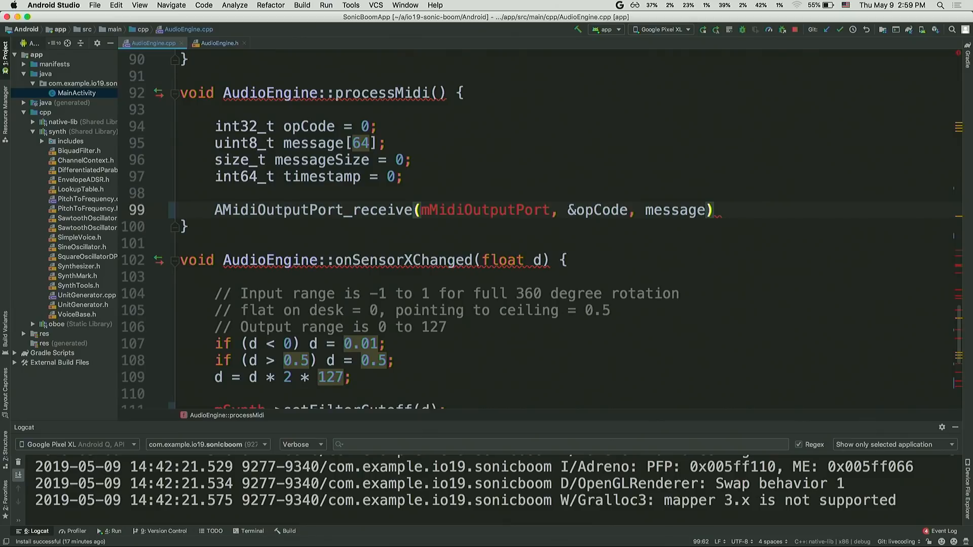
pyautogui.write(', 64,')
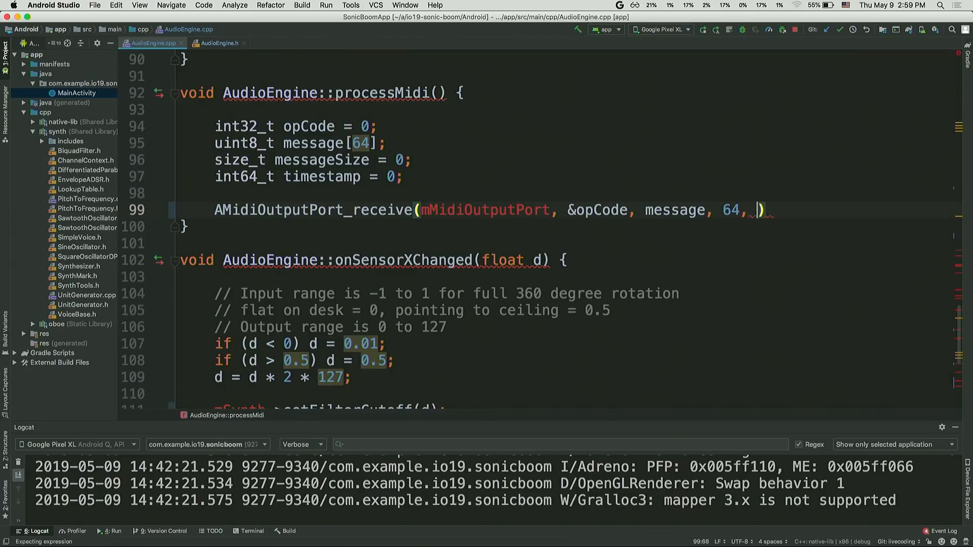
pyautogui.write('&messageSize,')
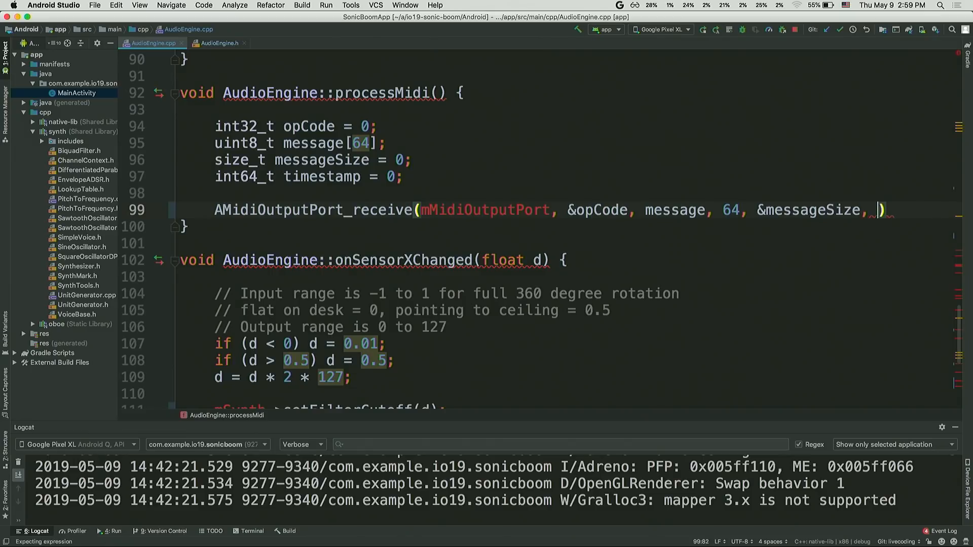
pyautogui.write('&timestamp);')
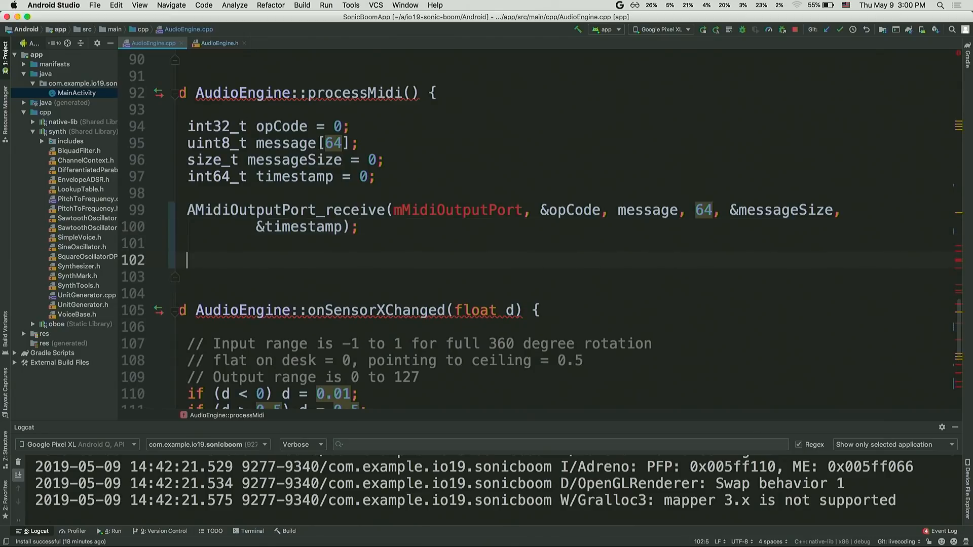
# Add the condition if (opCode == AMIDI_OPCODE_DATA && messageSize > 0)
pyautogui.write('if(')
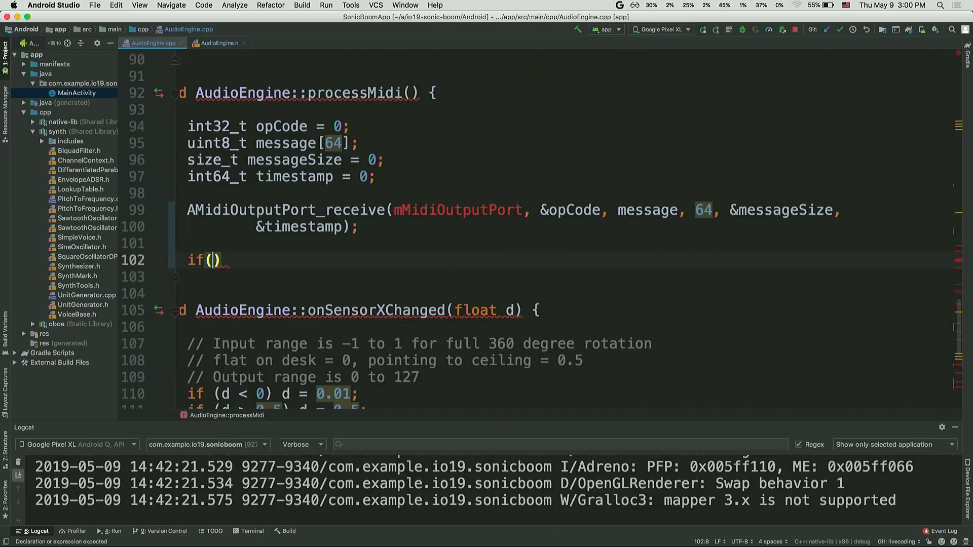
pyautogui.write('opCode ==')
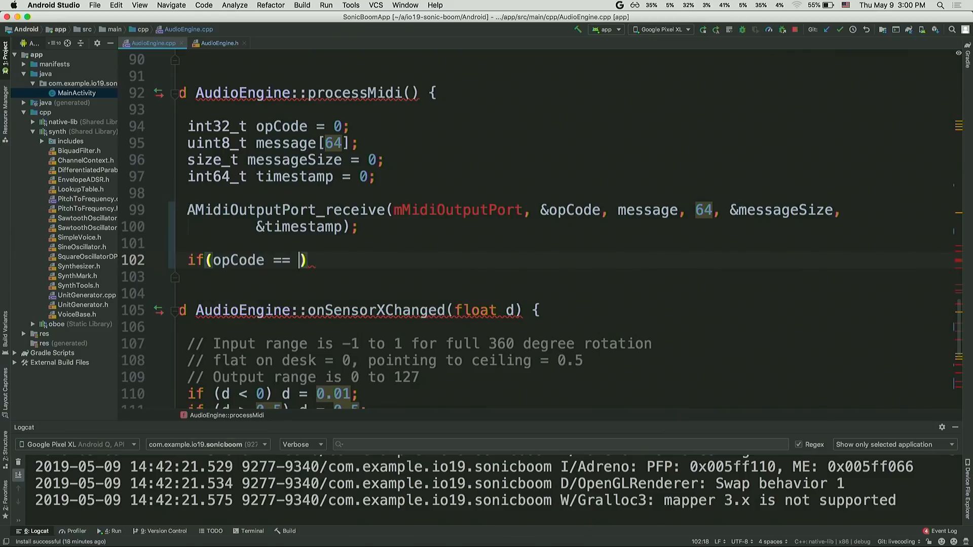
pyautogui.write('A')
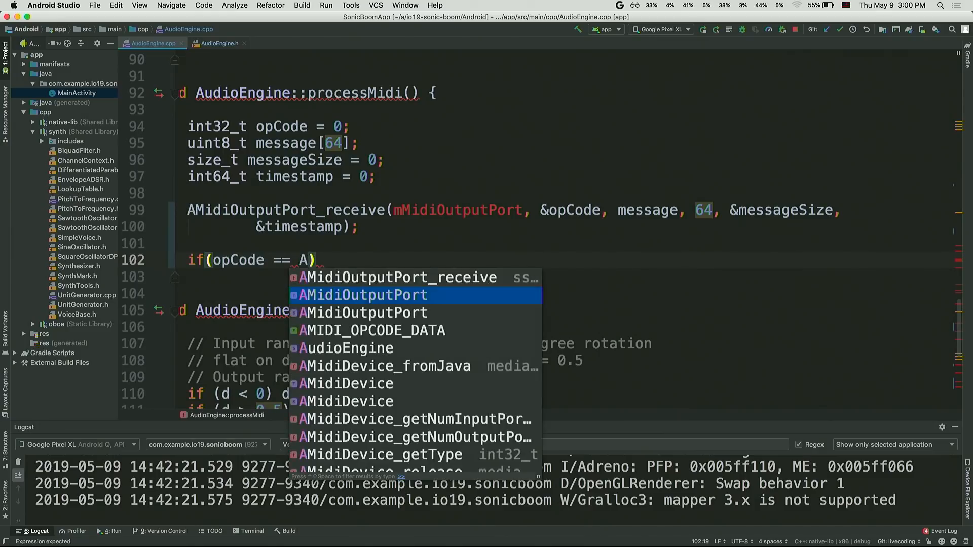
pyautogui.write('AMIDI_OPCODE_DATA &&')
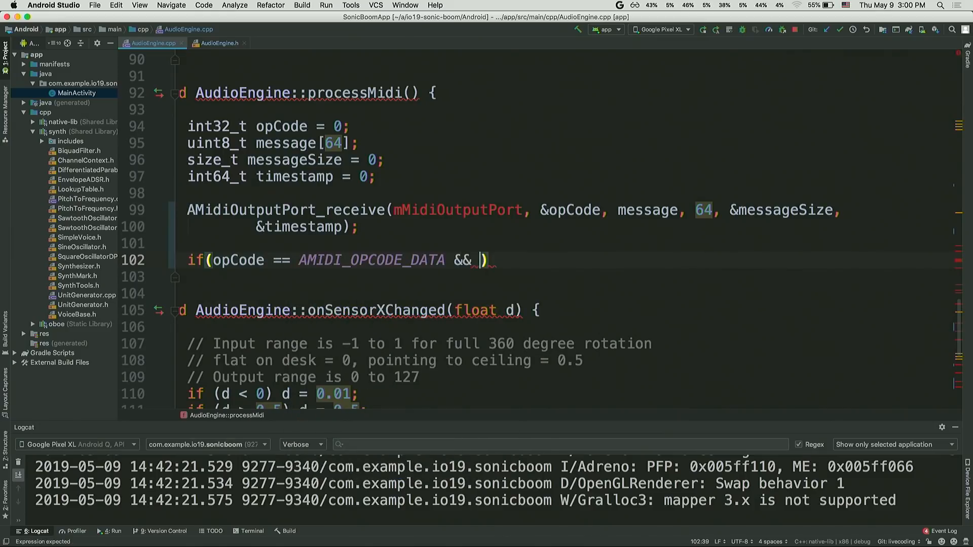
pyautogui.write('messageSize')
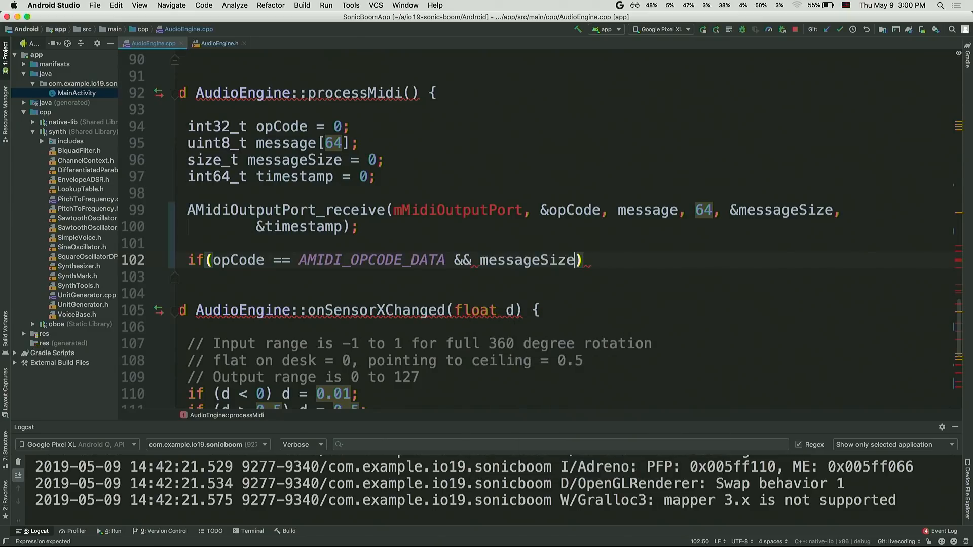
pyautogui.write('> 0')
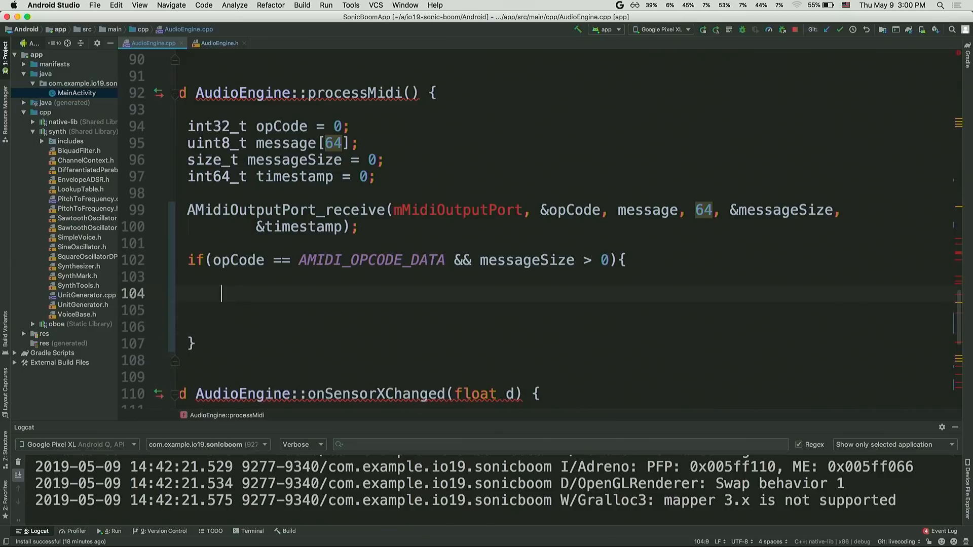
# Extract uint8_t status = message[0] & kStatusMask inside the data branch
pyautogui.write('uint8_t')
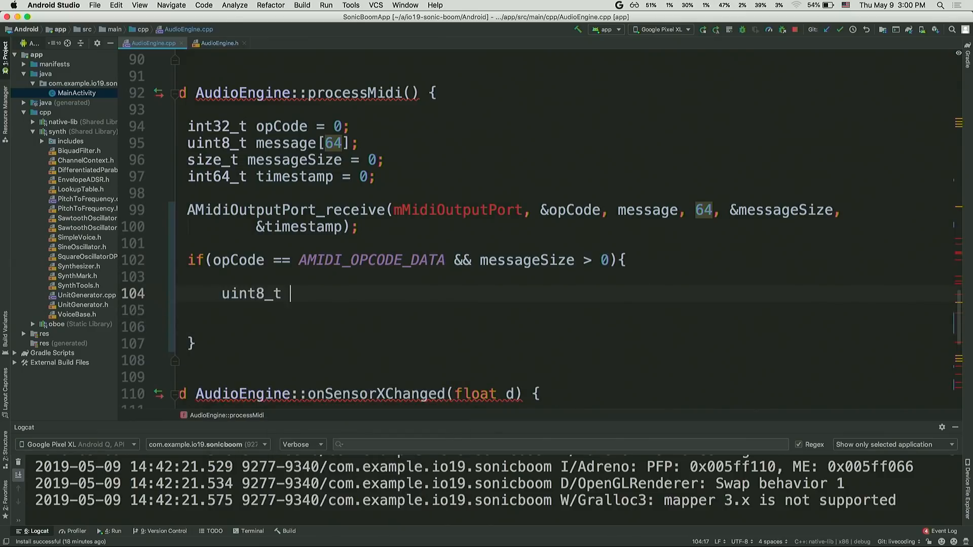
pyautogui.write('statu')
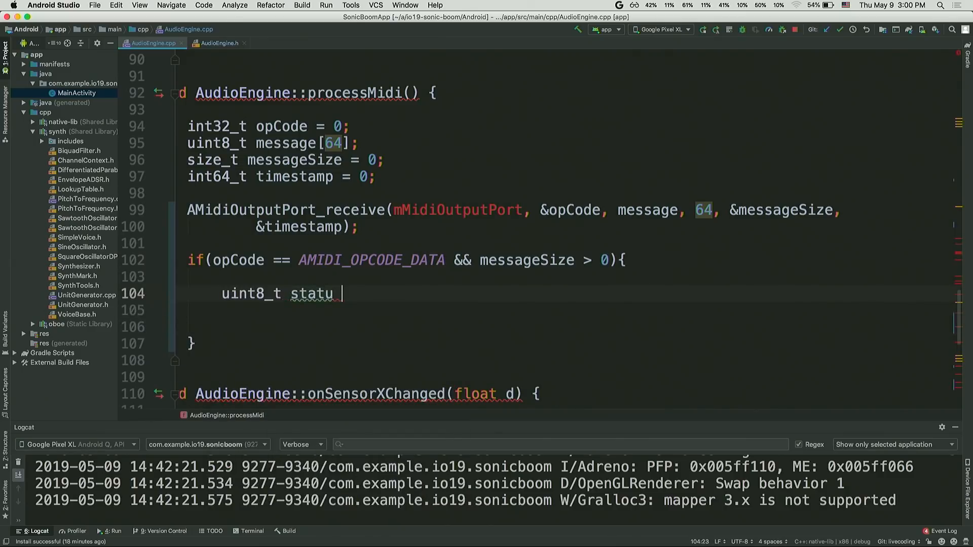
pyautogui.write('s')
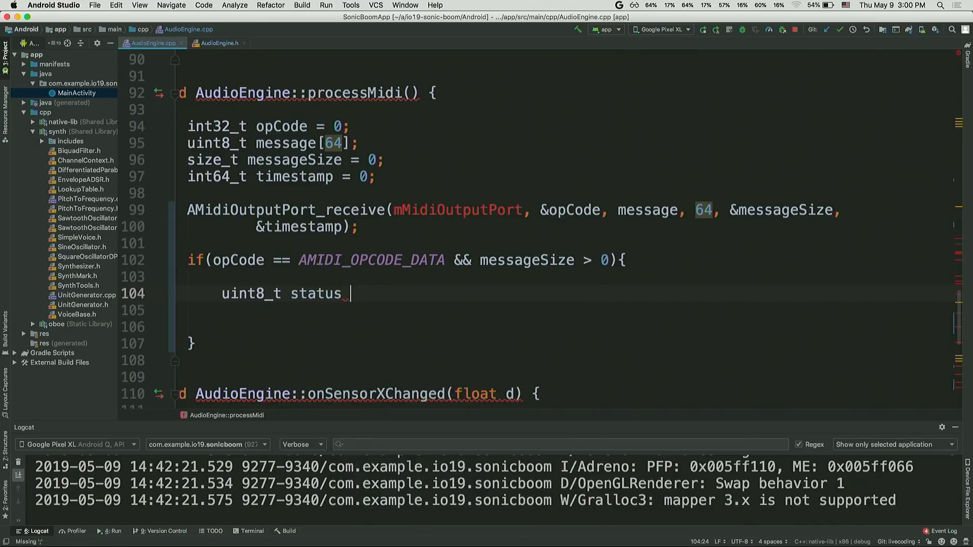
pyautogui.write('=')
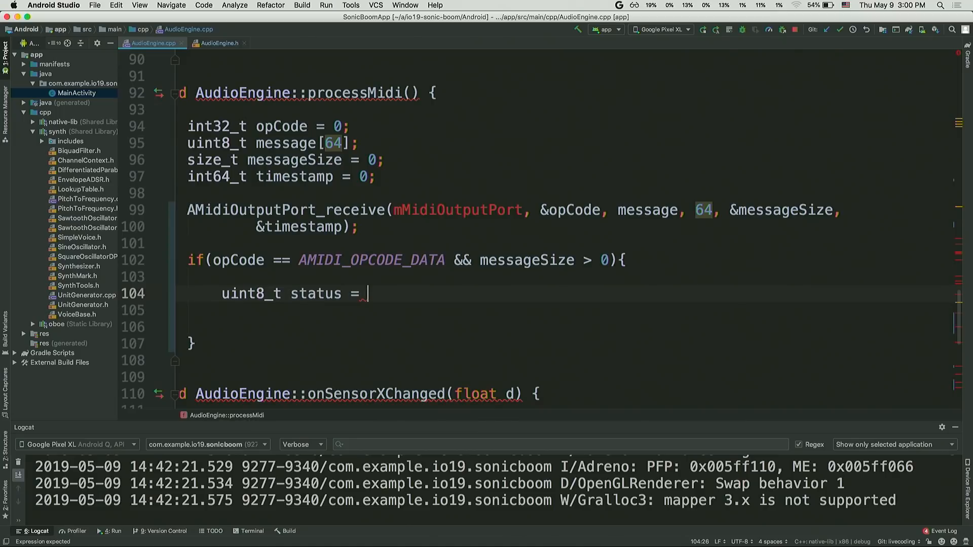
pyautogui.write('message[]')
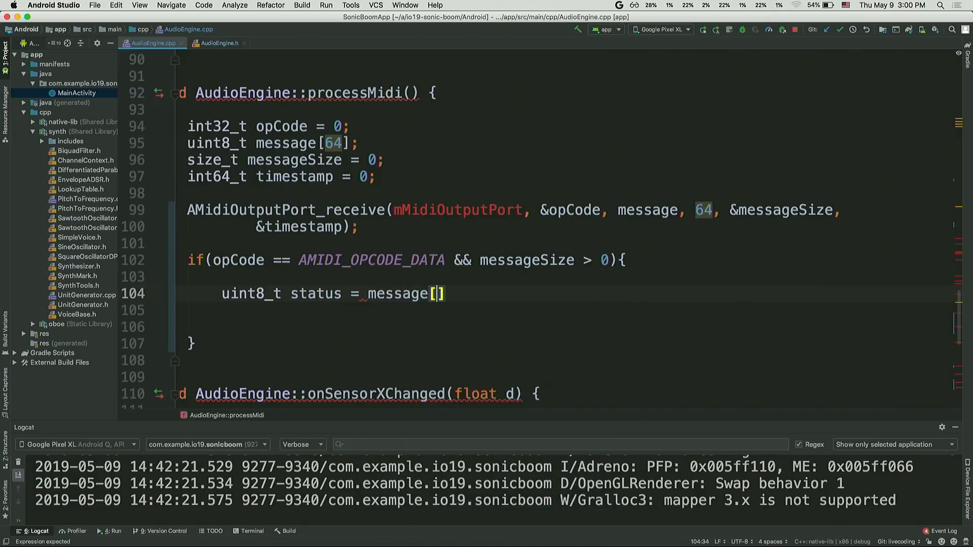
pyautogui.write('0] &')
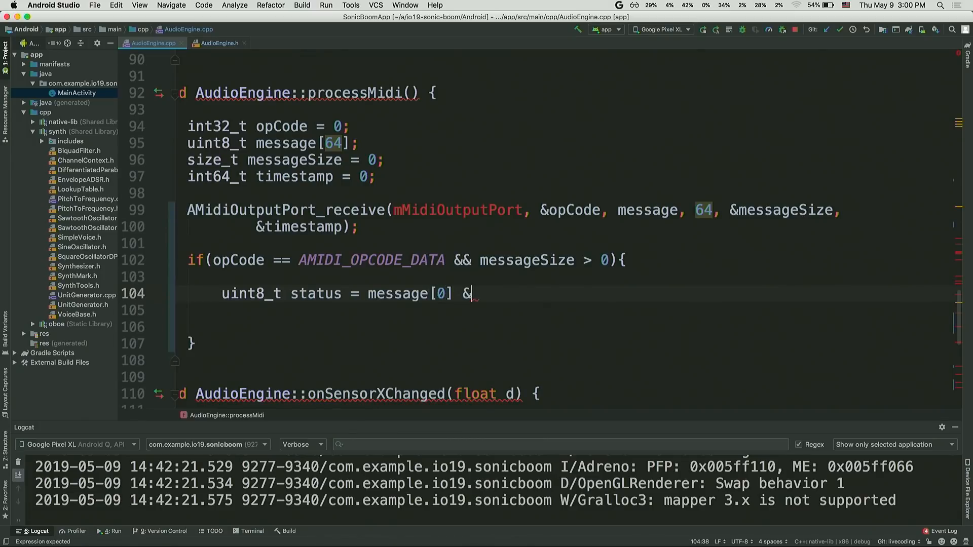
pyautogui.moveTo(441, 262)
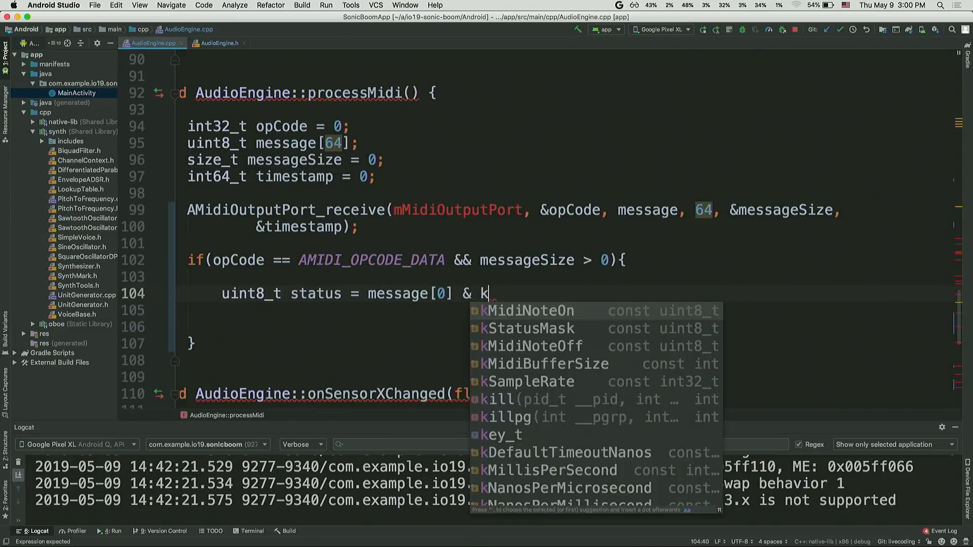
pyautogui.click(525, 329)
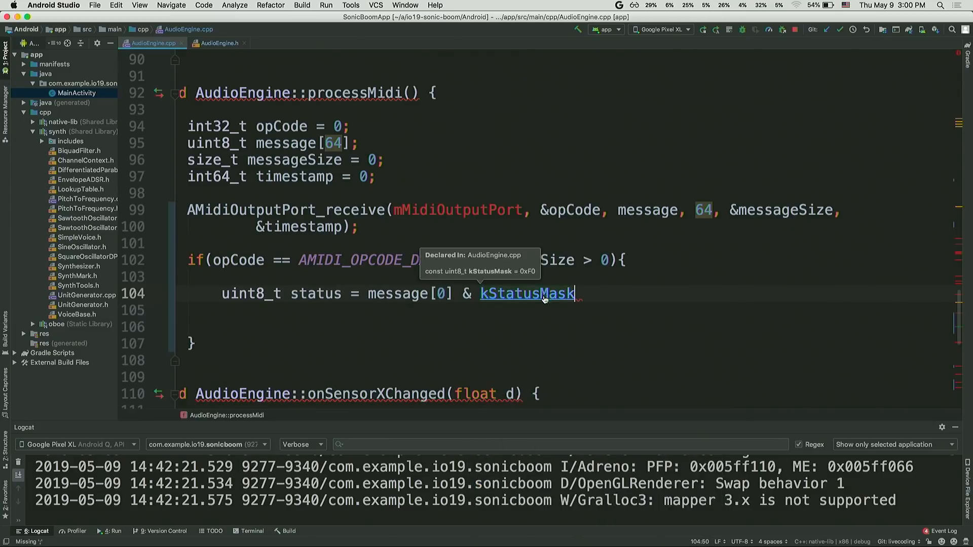
pyautogui.click(527, 294)
pyautogui.write('uin')
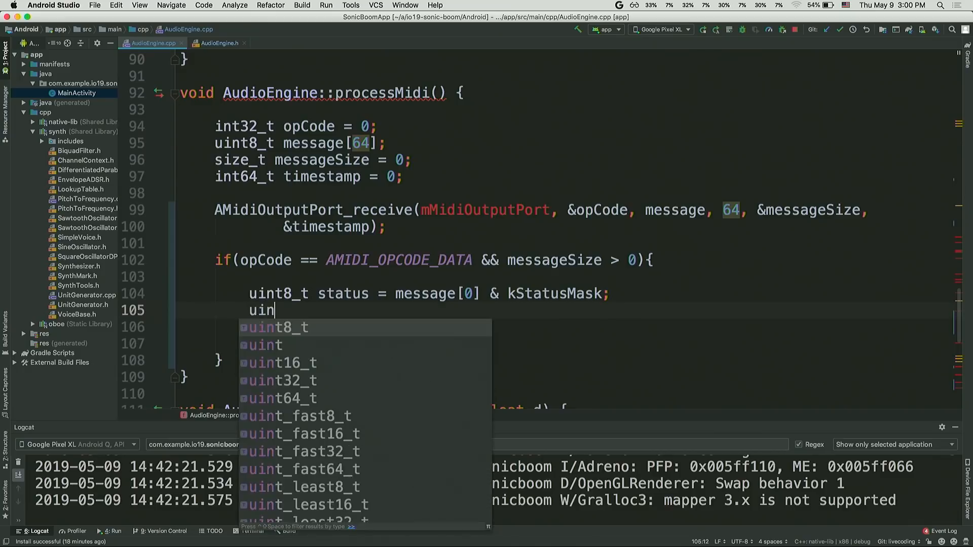
# Extract uint8_t note = message[1] from the incoming MIDI message
pyautogui.write('8_t note')
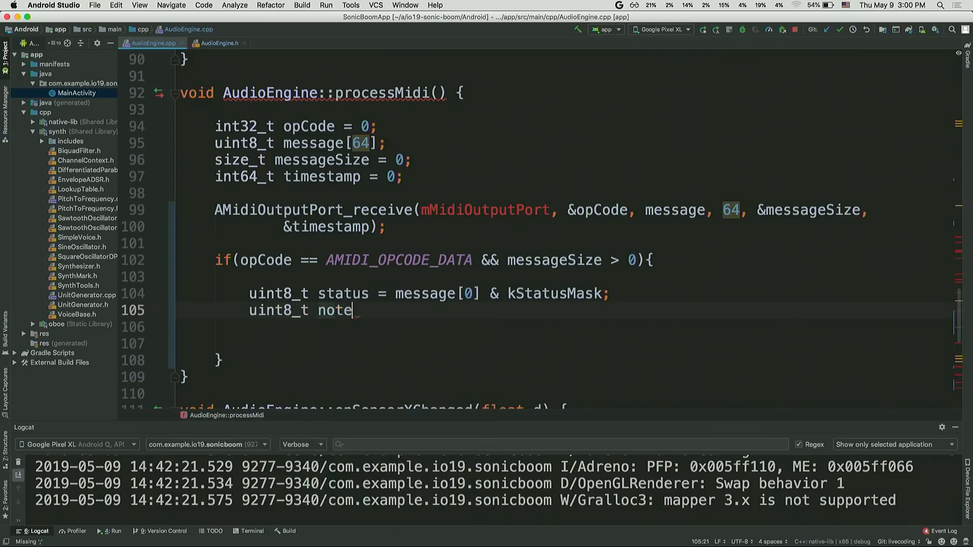
pyautogui.write('= message[2]')
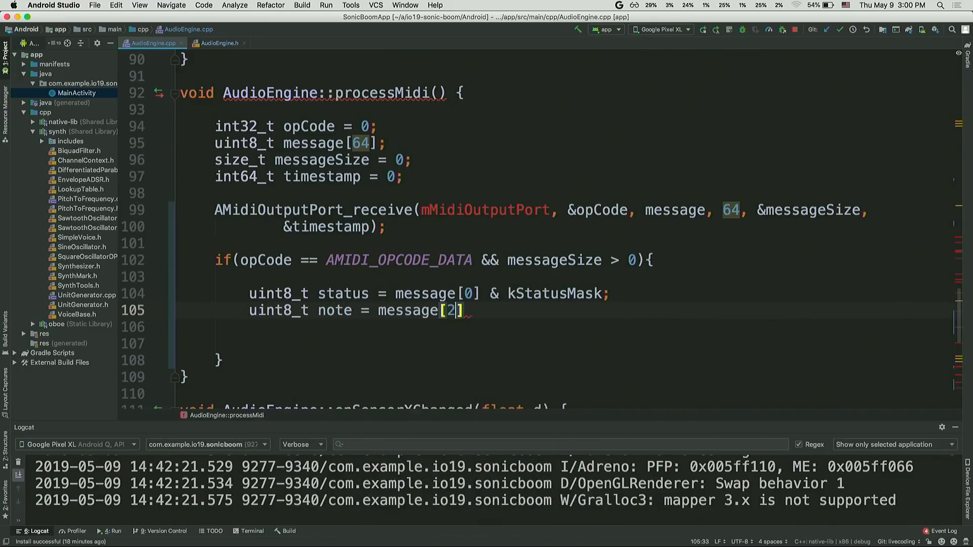
pyautogui.write('1;')
pyautogui.click(566, 343)
pyautogui.write('if (')
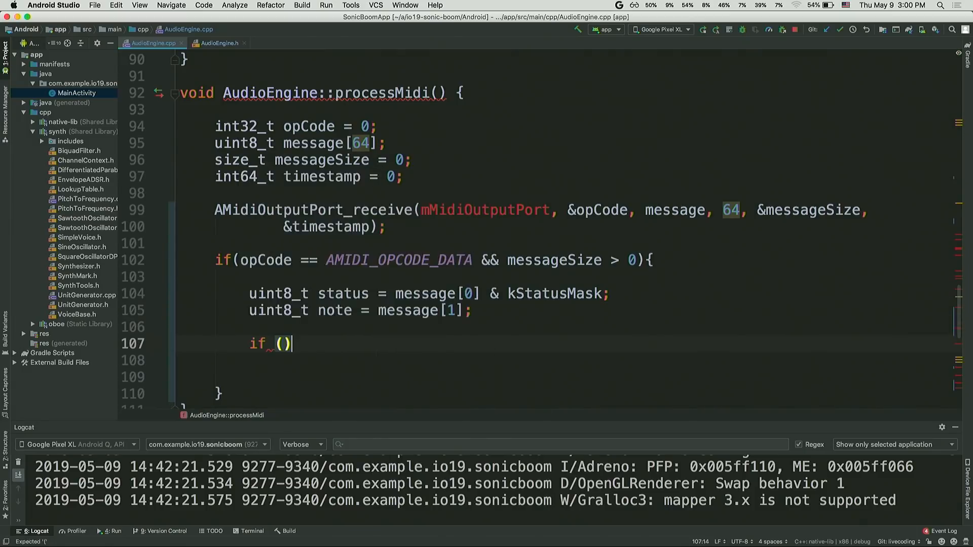
# Call mSynth->noteOn(note) when status == kMidiNoteOn
pyautogui.write('status')
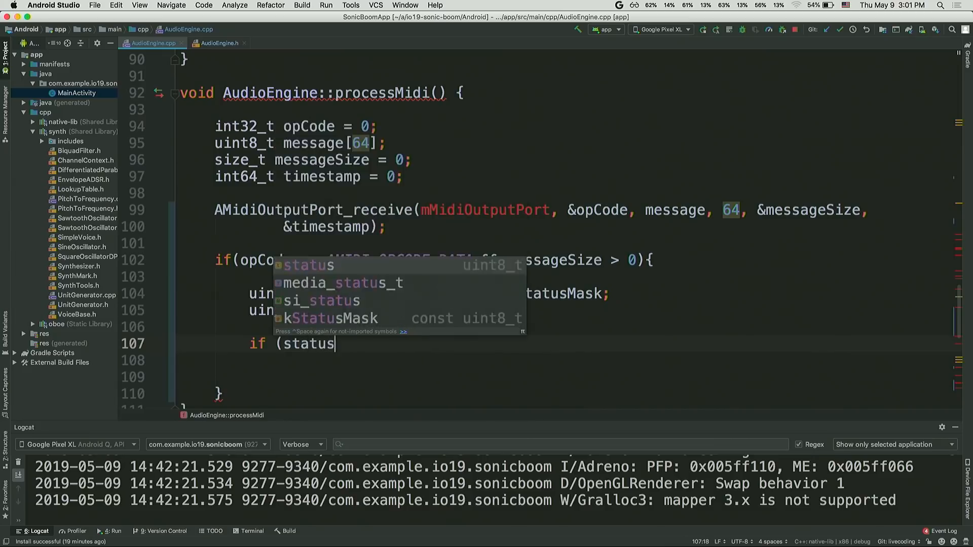
pyautogui.write('== kMidiNoteOn')
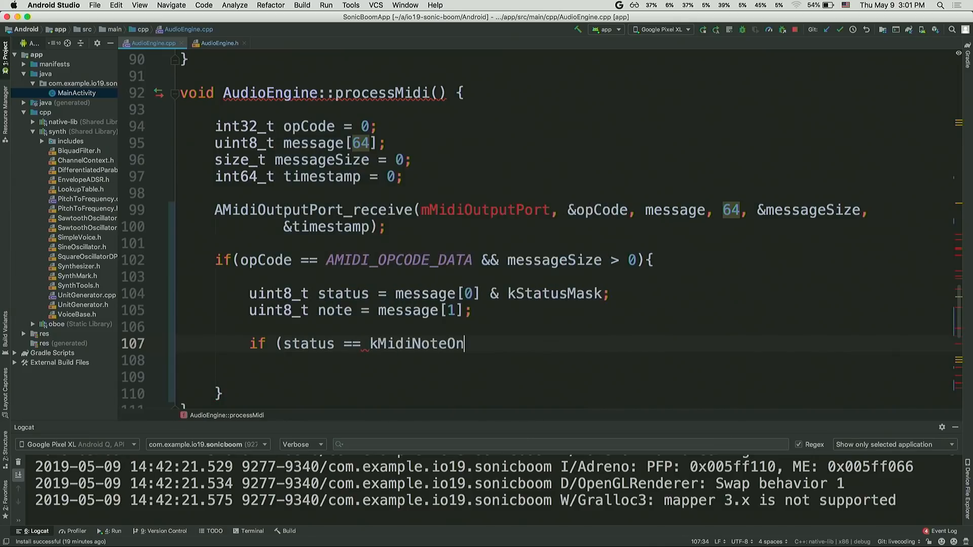
pyautogui.press('Backspace')
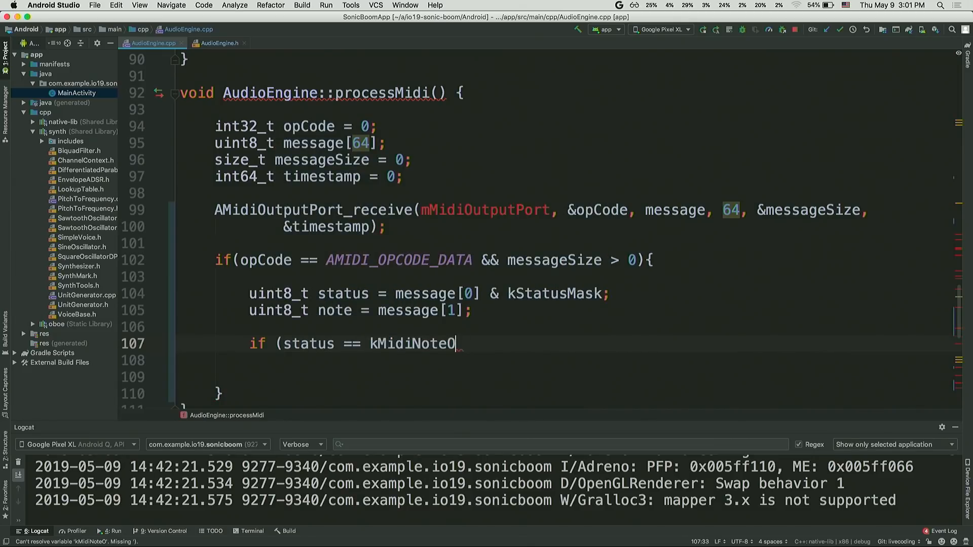
pyautogui.write('m')
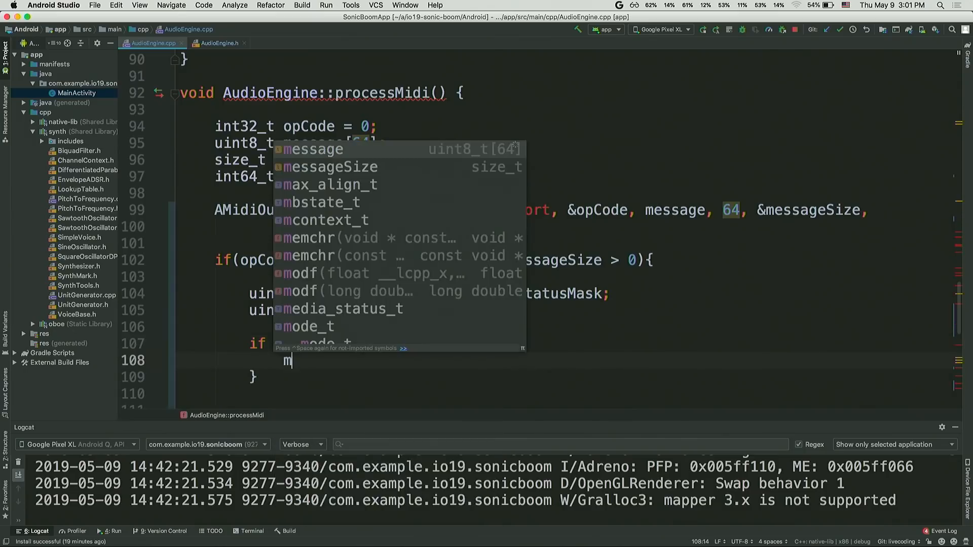
pyautogui.write('Synth')
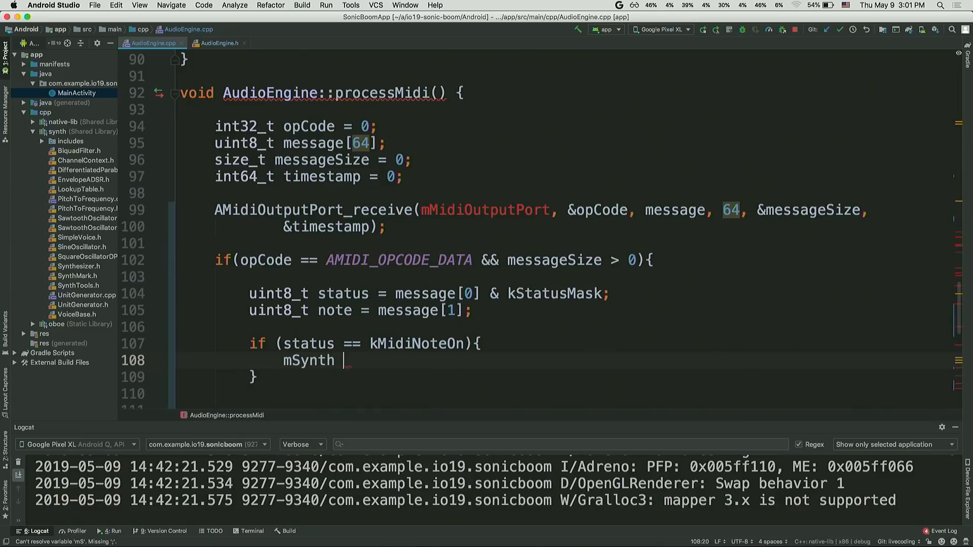
pyautogui.write('->')
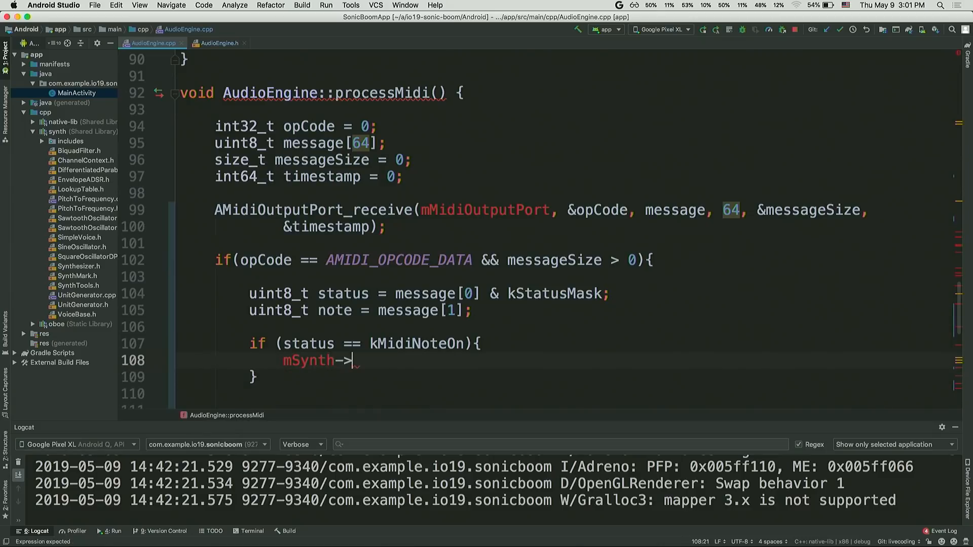
pyautogui.write('noteOn')
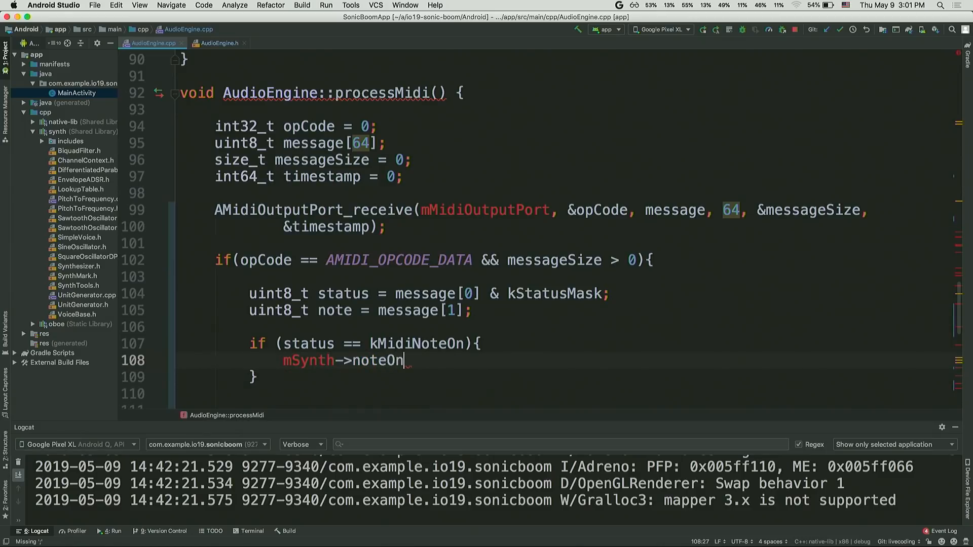
pyautogui.write('(note);')
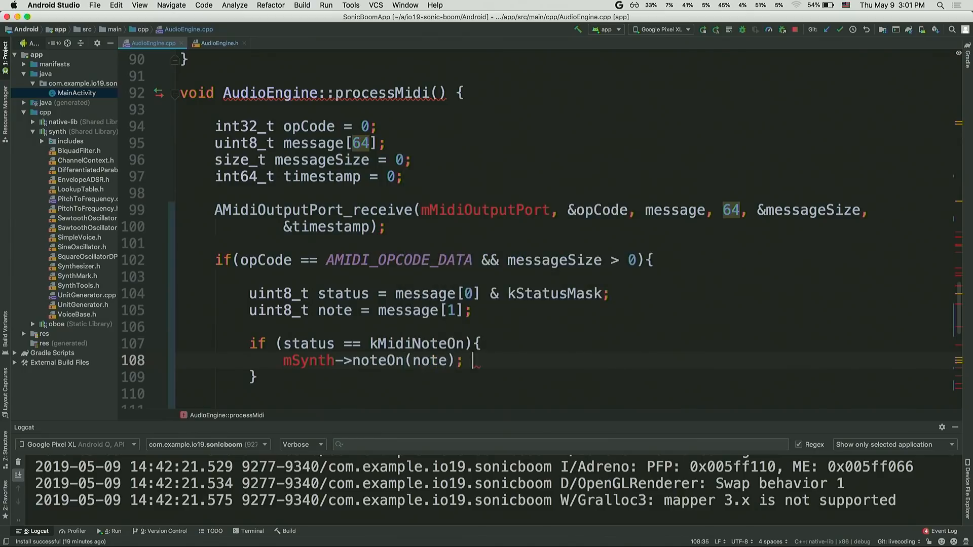
# Start the else if (status == kMidiNoteOff) branch for note-off messages
pyautogui.write('else if')
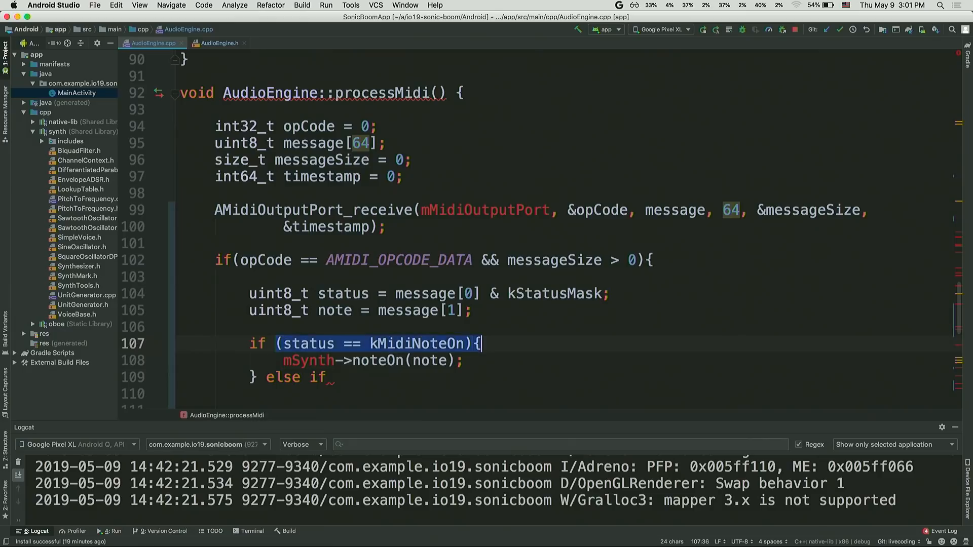
pyautogui.write('(status == kMidiNoteOff){')
pyautogui.write('mSynth->noteOff(note);')
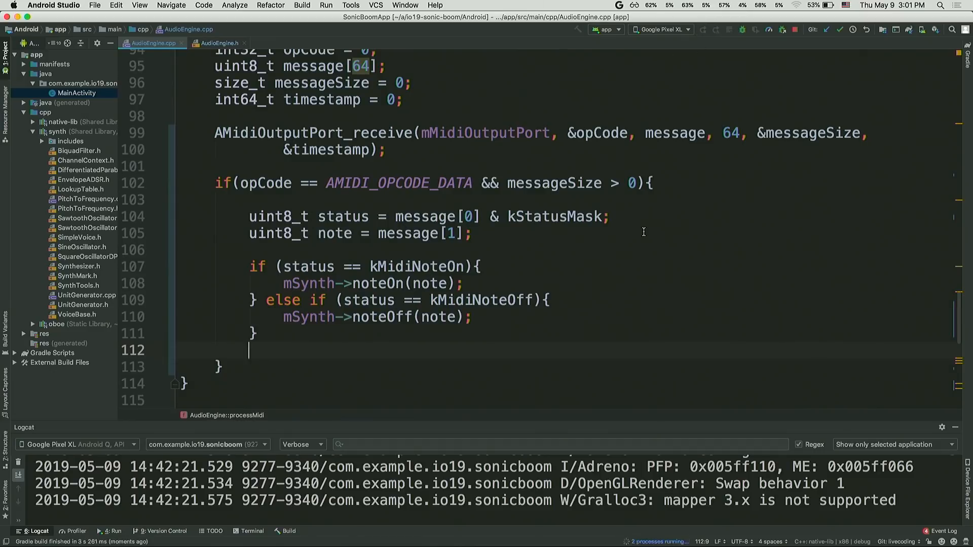
pyautogui.click(705, 29)
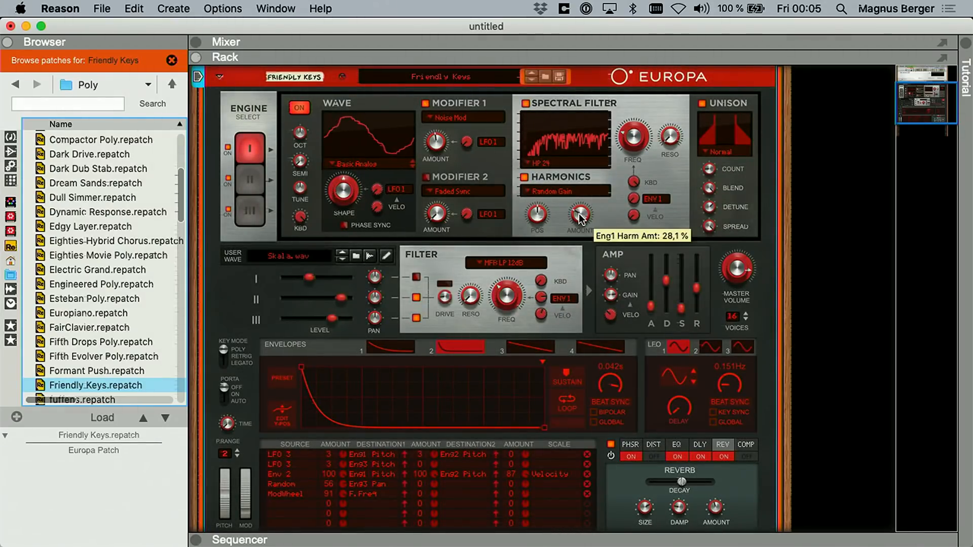
pyautogui.moveTo(656, 96)
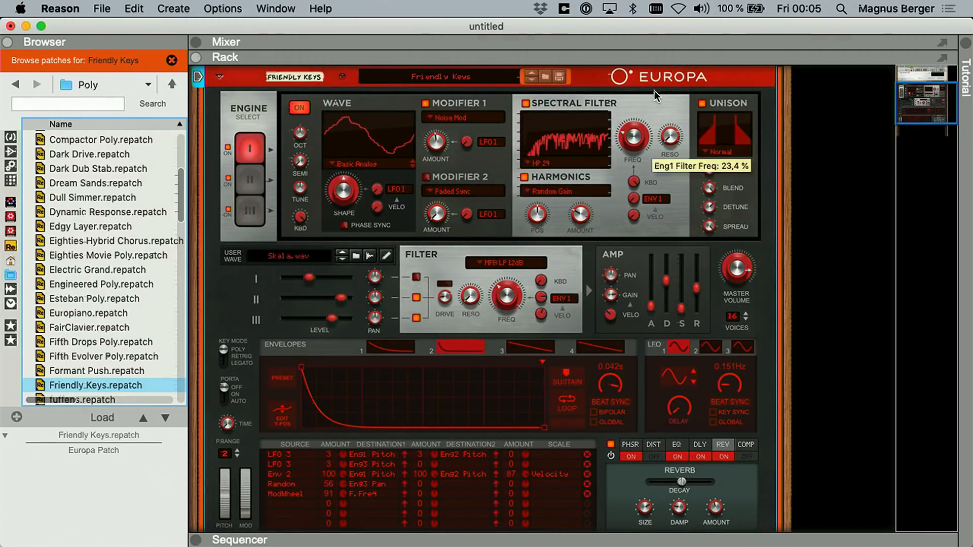
# Load the Bass Drop FX.repatch from the Favvo favourites folder into Europa, replacing Friendly Keys
pyautogui.moveTo(633, 140); pyautogui.dragTo(640, 118)
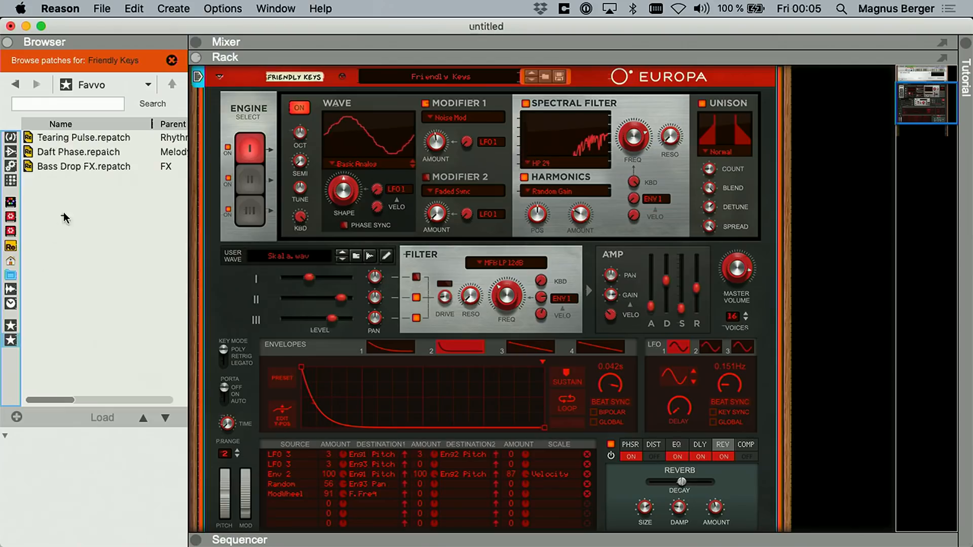
pyautogui.doubleClick(83, 166)
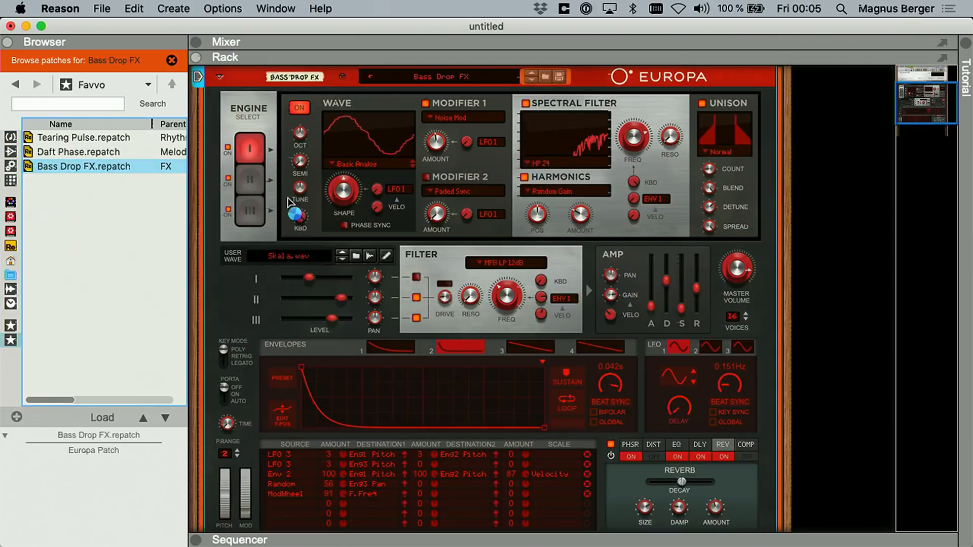